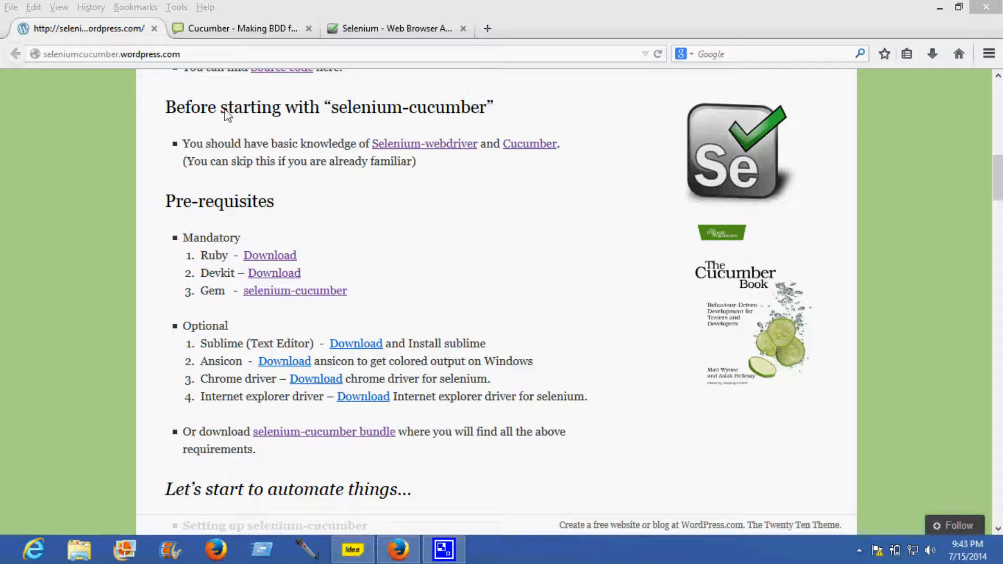
mouse_move(409, 120)
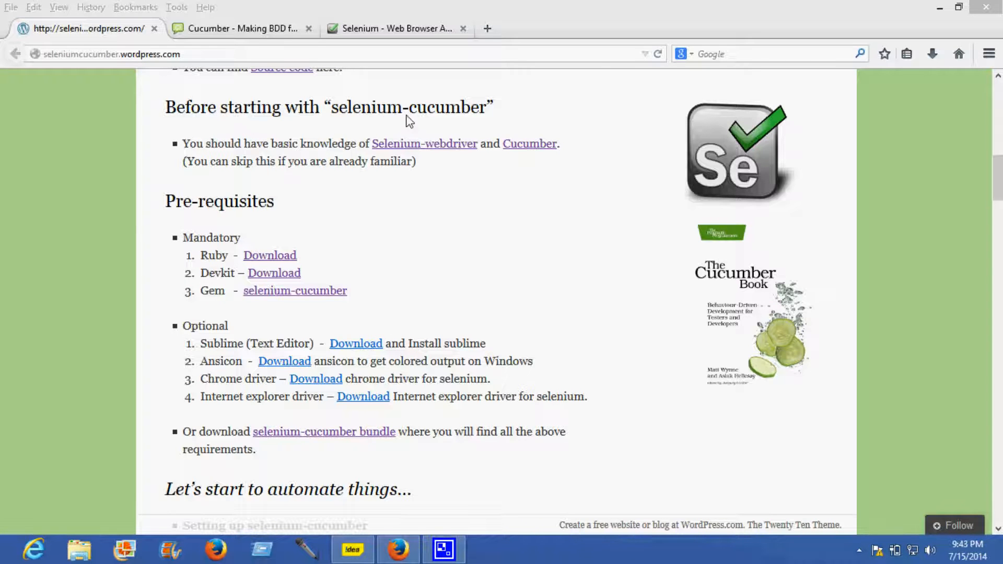
mouse_move(424, 143)
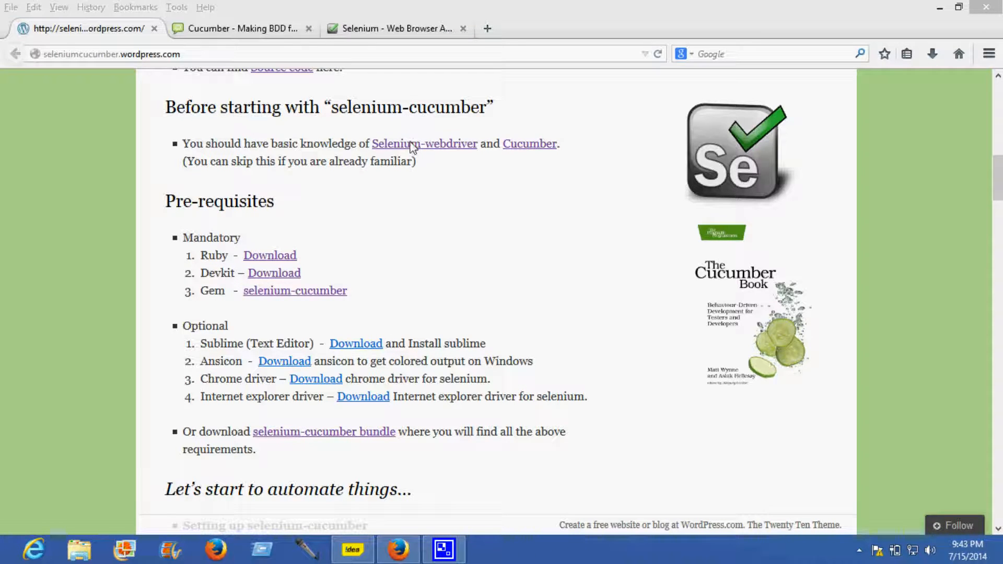
mouse_move(529, 143)
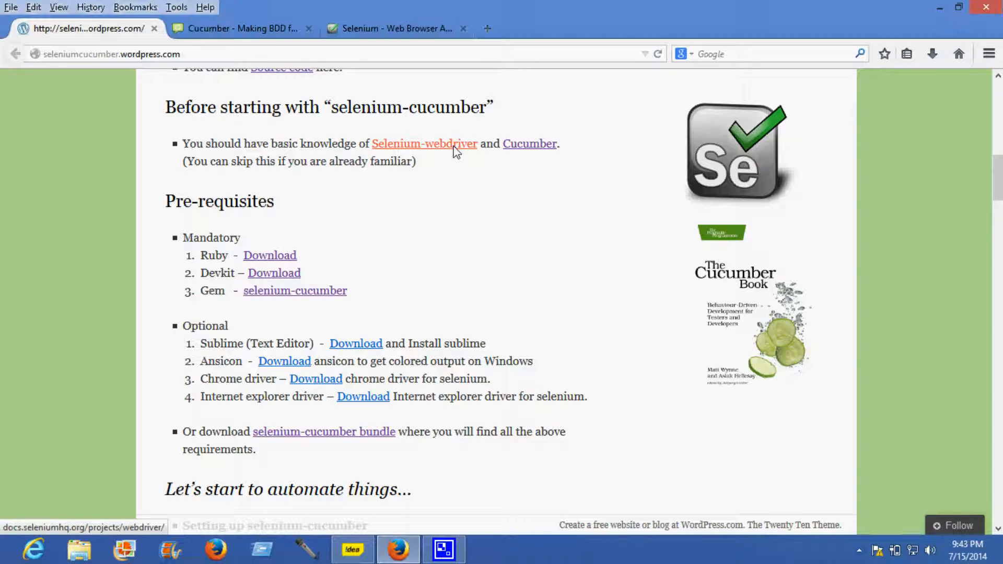
Open the Selenium WebDriver project page from the blog's prerequisites links
click(424, 143)
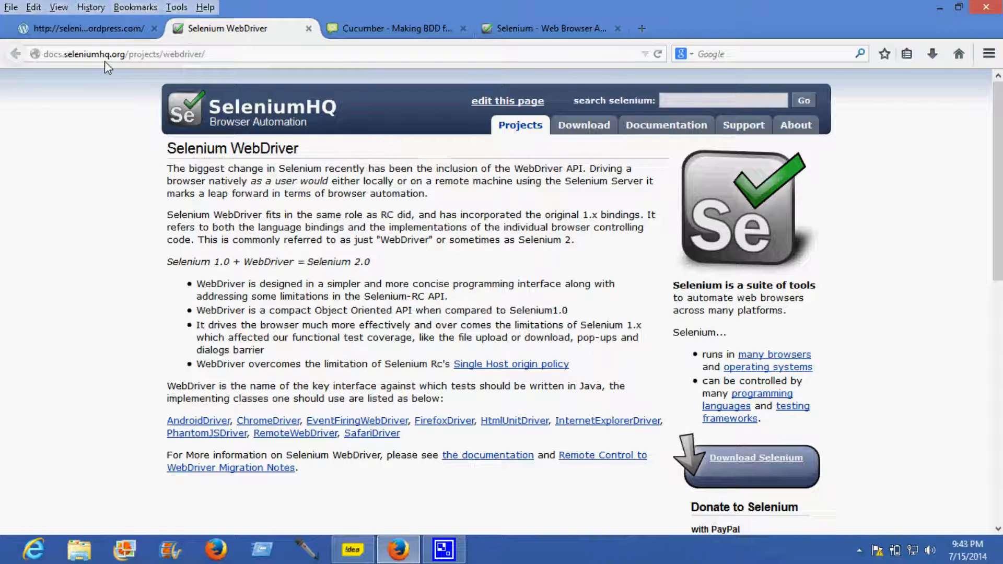
mouse_move(249, 418)
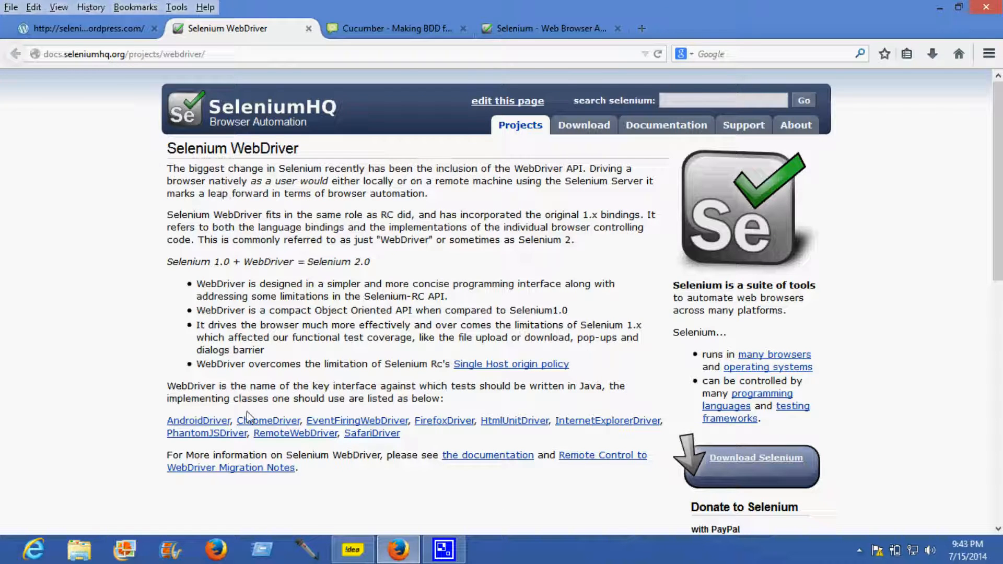
mouse_move(217, 186)
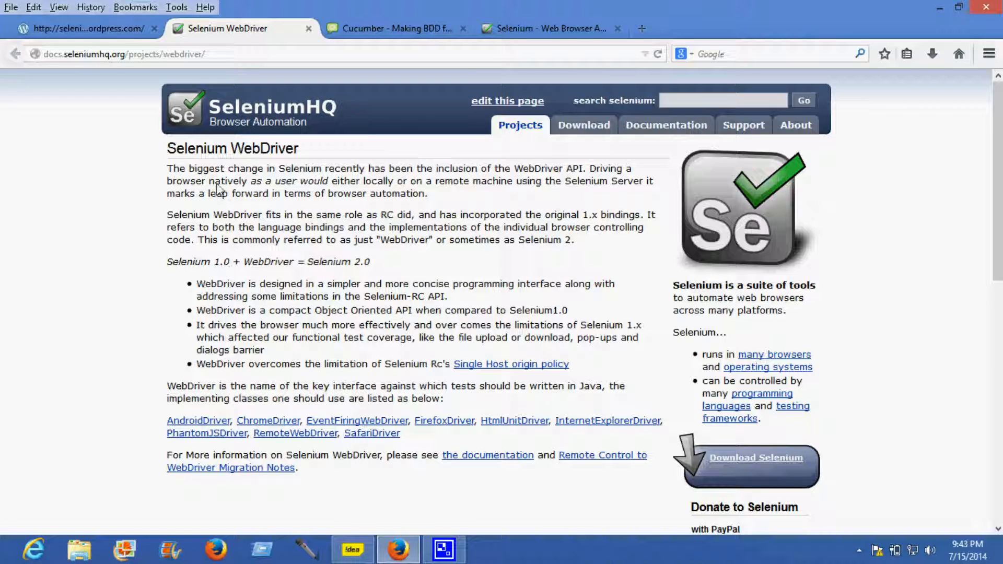
Open the Cucumber site at cukes.info from the prerequisites, then return to the blog tab
click(87, 28)
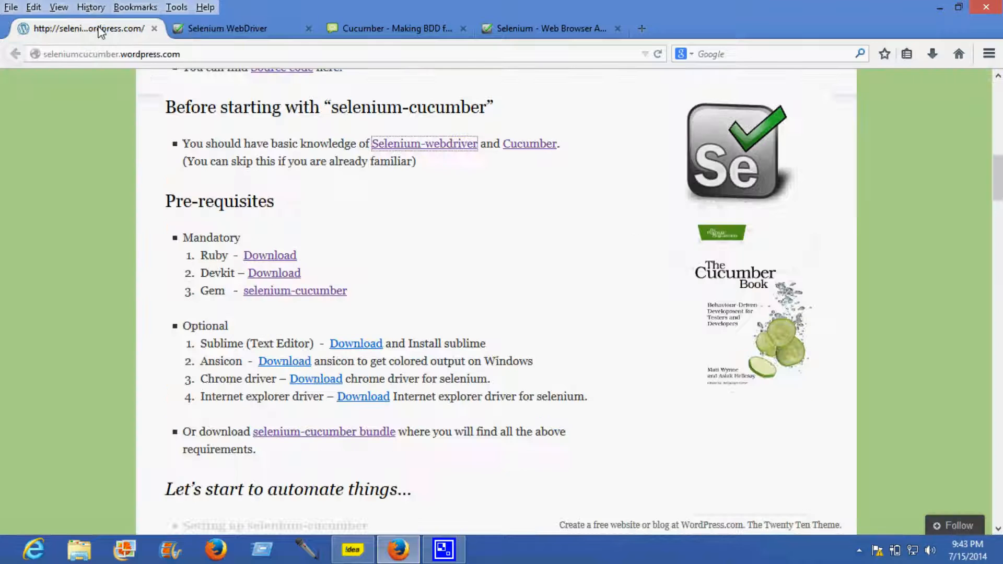
mouse_move(529, 143)
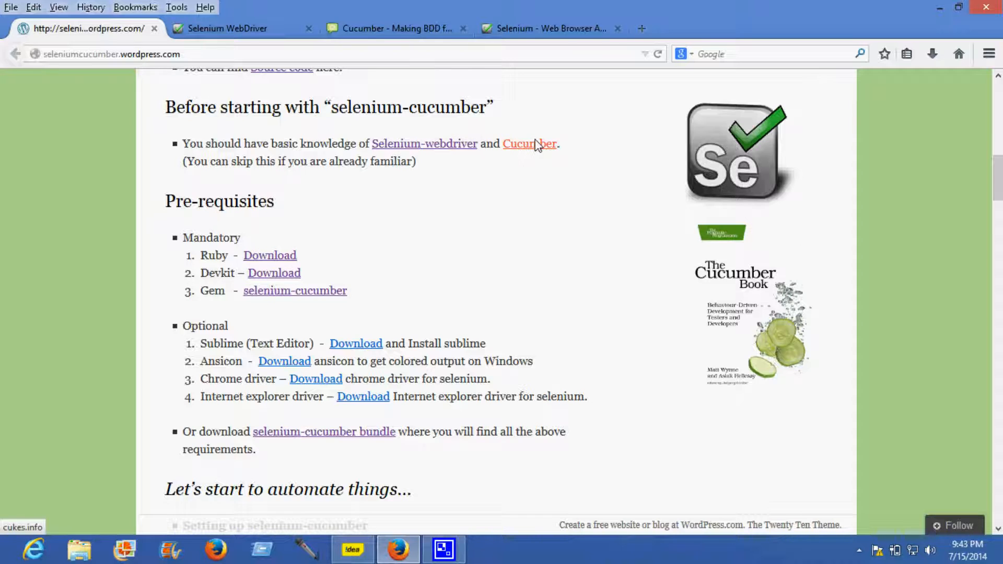
click(529, 143)
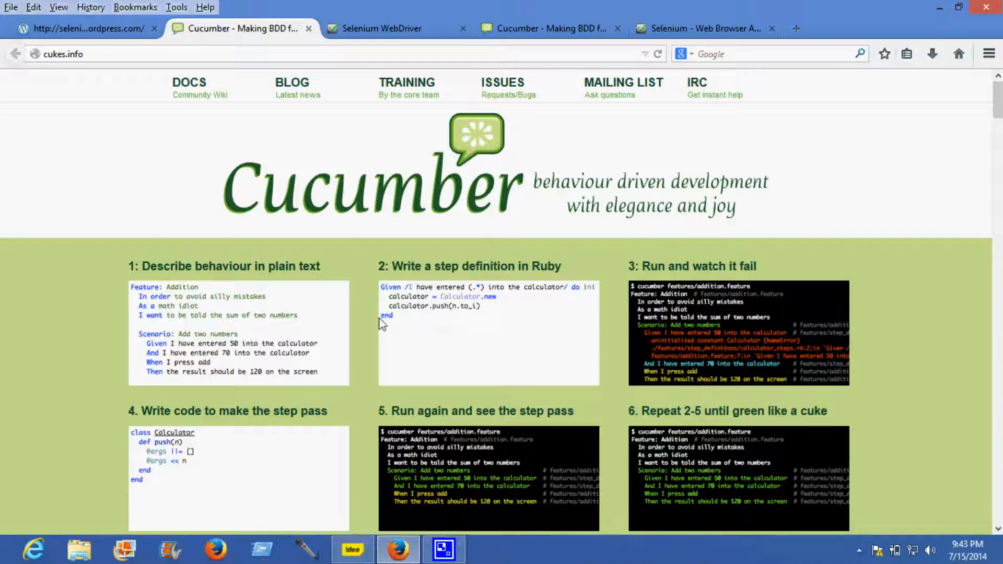
mouse_move(482, 311)
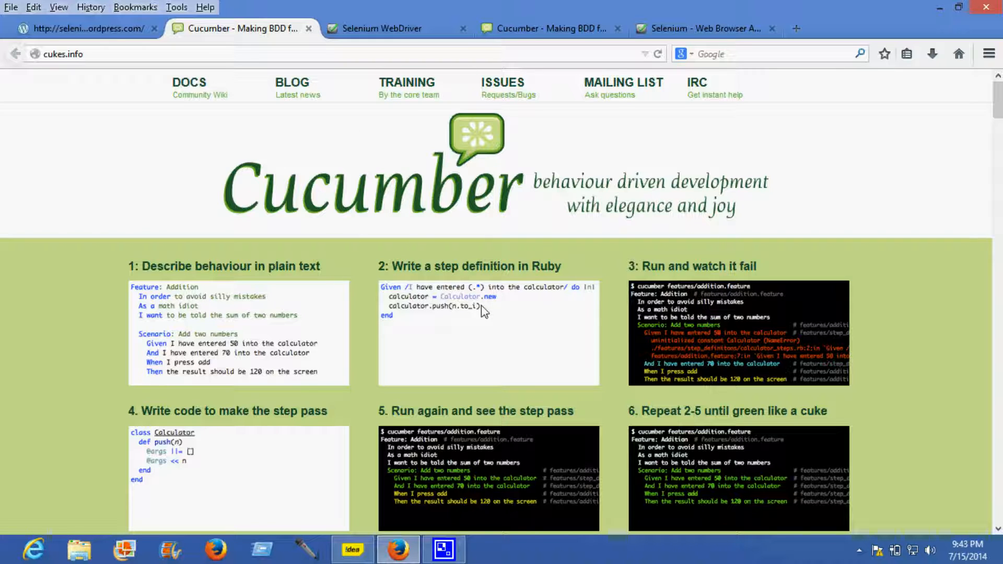
mouse_move(337, 347)
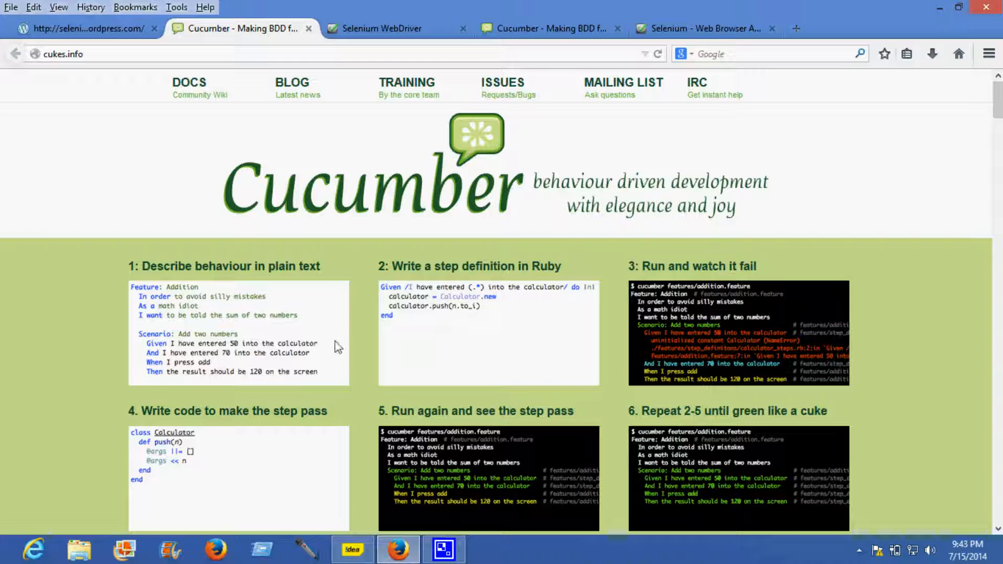
mouse_move(352, 182)
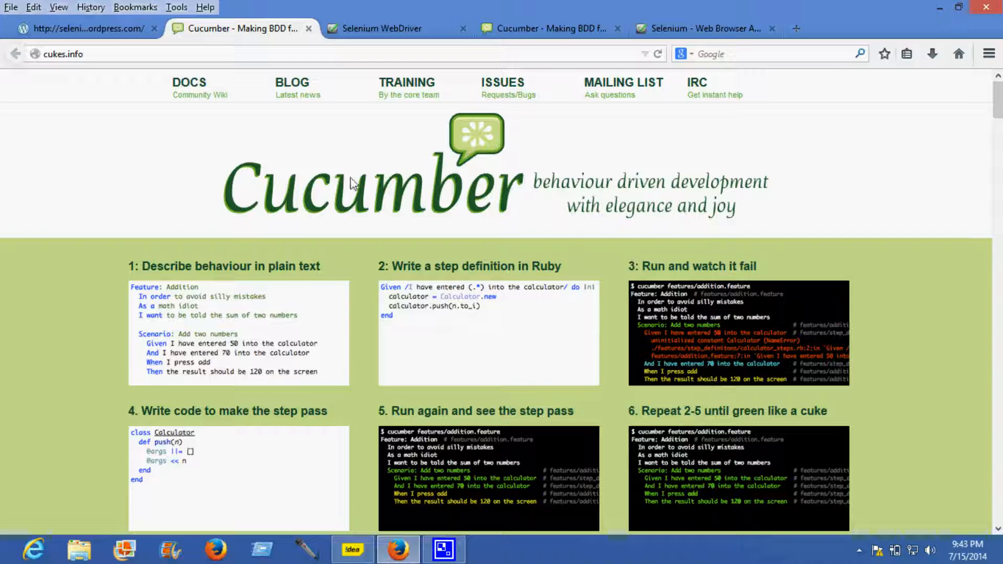
click(88, 28)
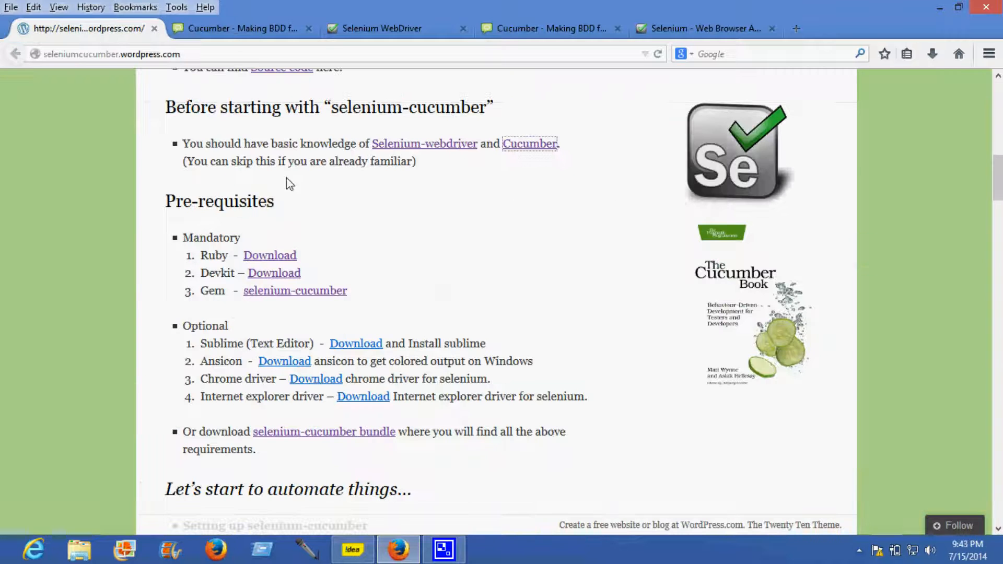
mouse_move(424, 143)
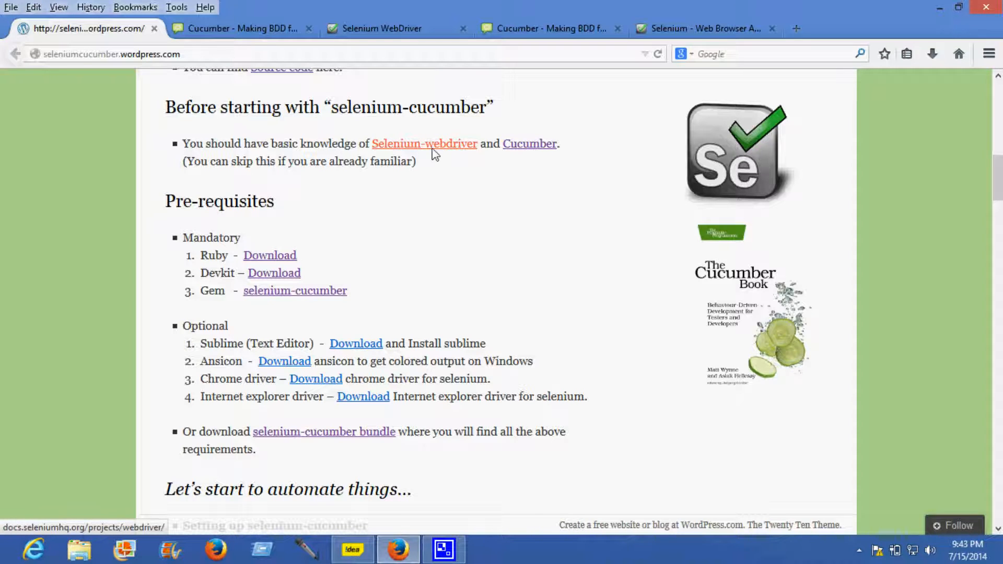
mouse_move(551, 340)
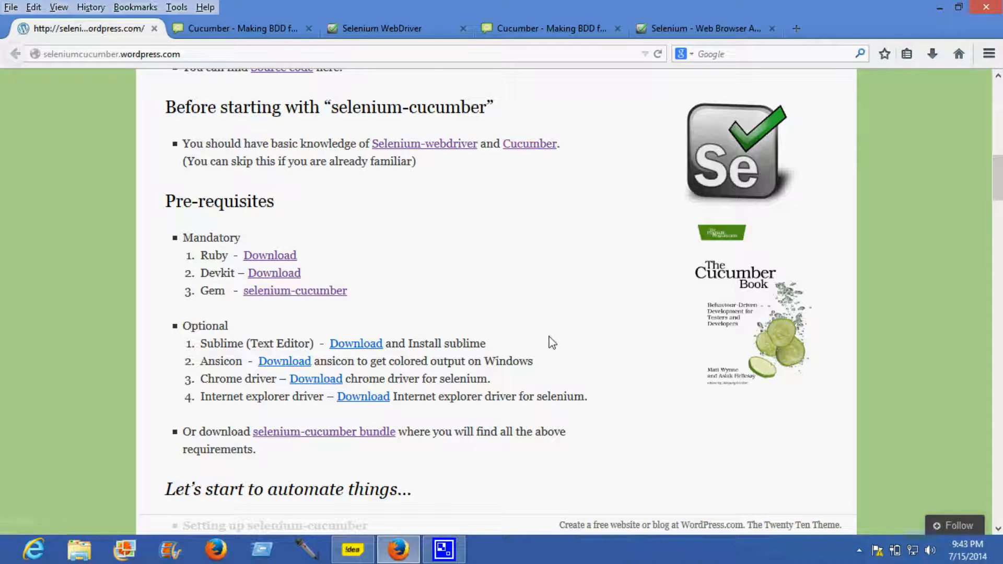
Scroll the blog down to the Pre-requisites section with the Ruby download link
scroll(down, 3)
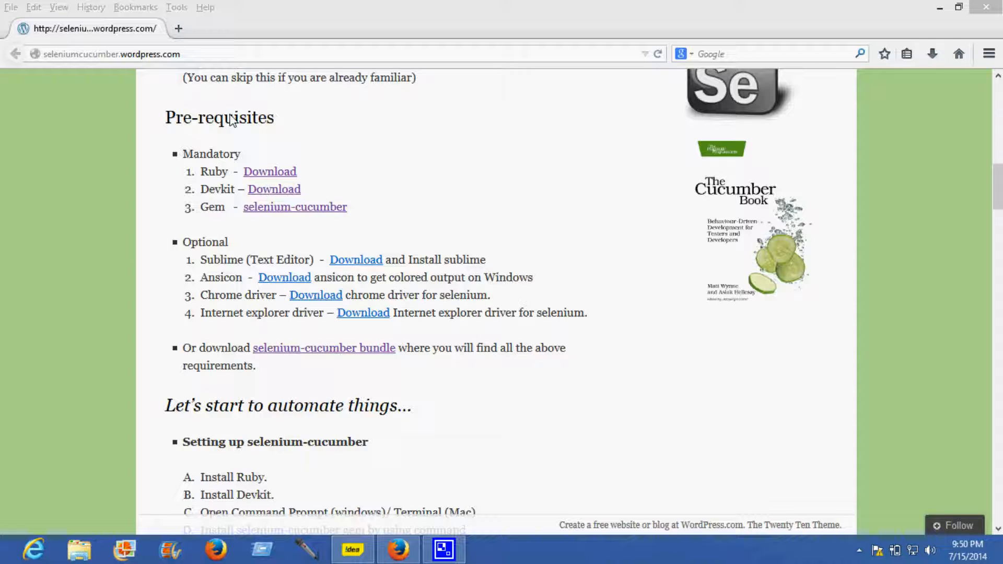
mouse_move(229, 126)
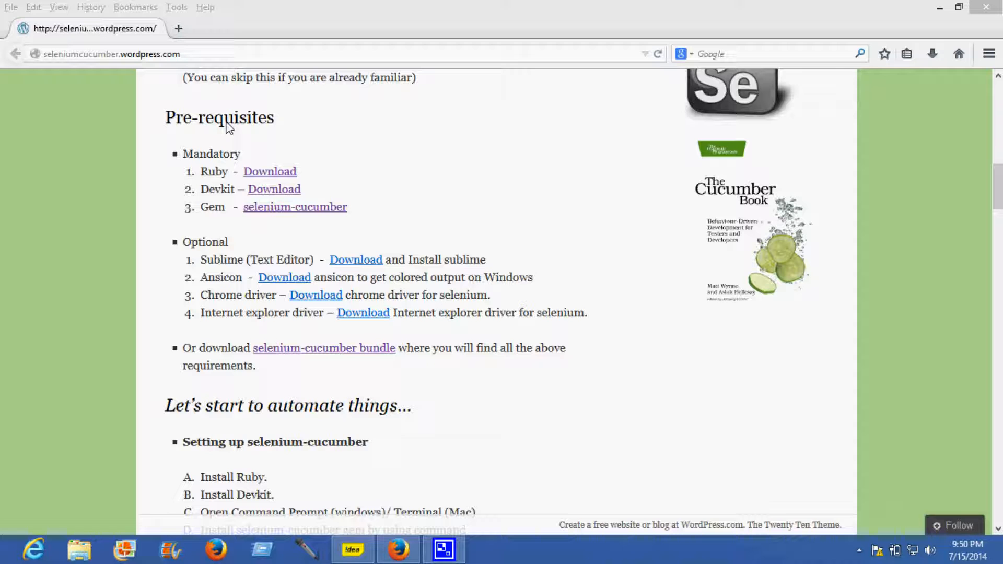
mouse_move(225, 181)
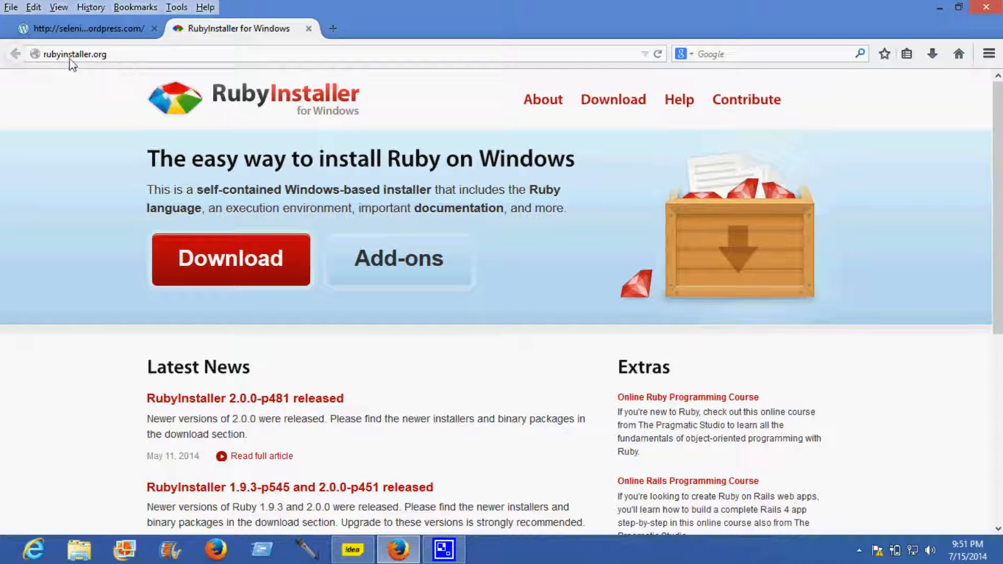
mouse_move(229, 259)
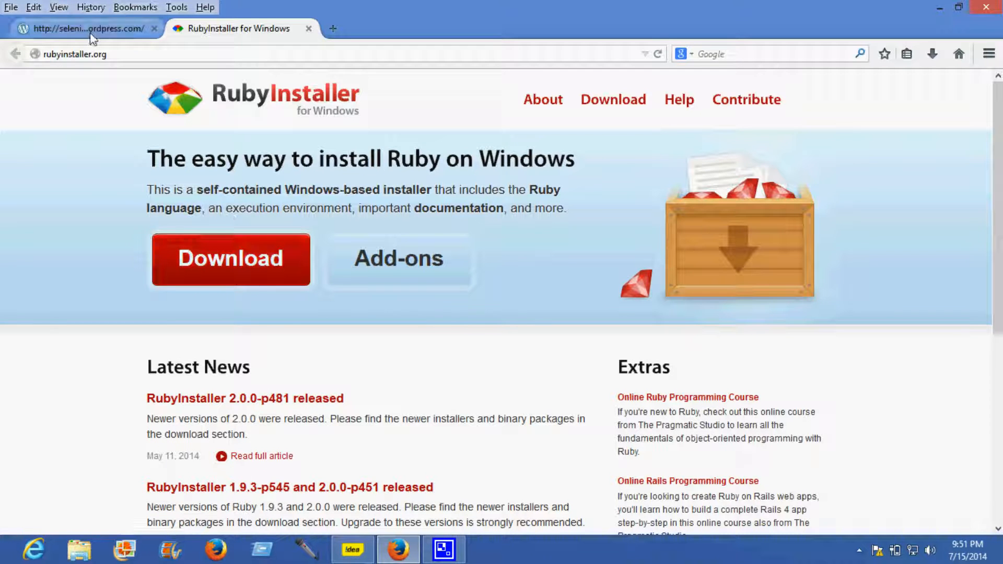
Open the DevKit download page, look over the Development Kit installers, and return to the blog
click(90, 28)
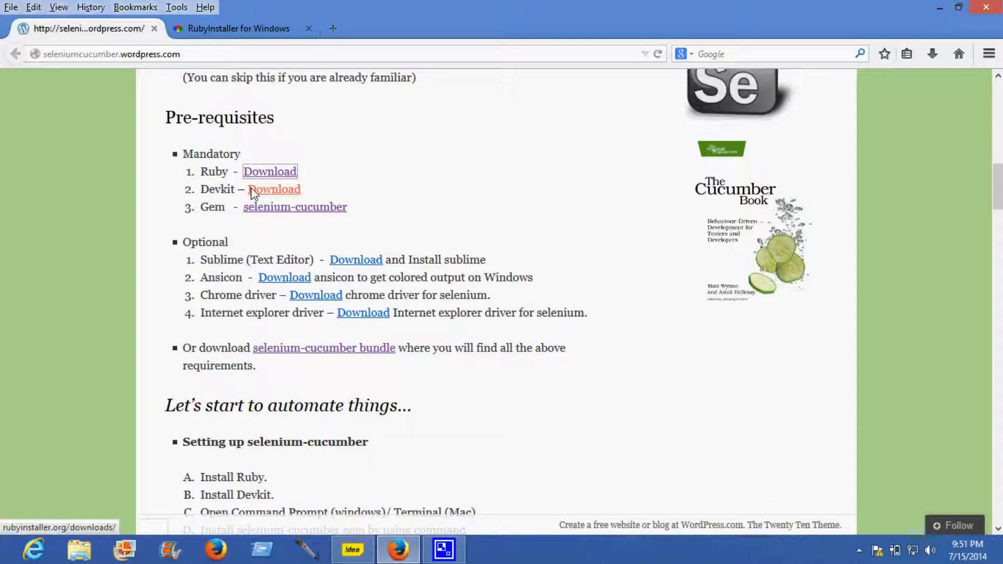
mouse_move(256, 195)
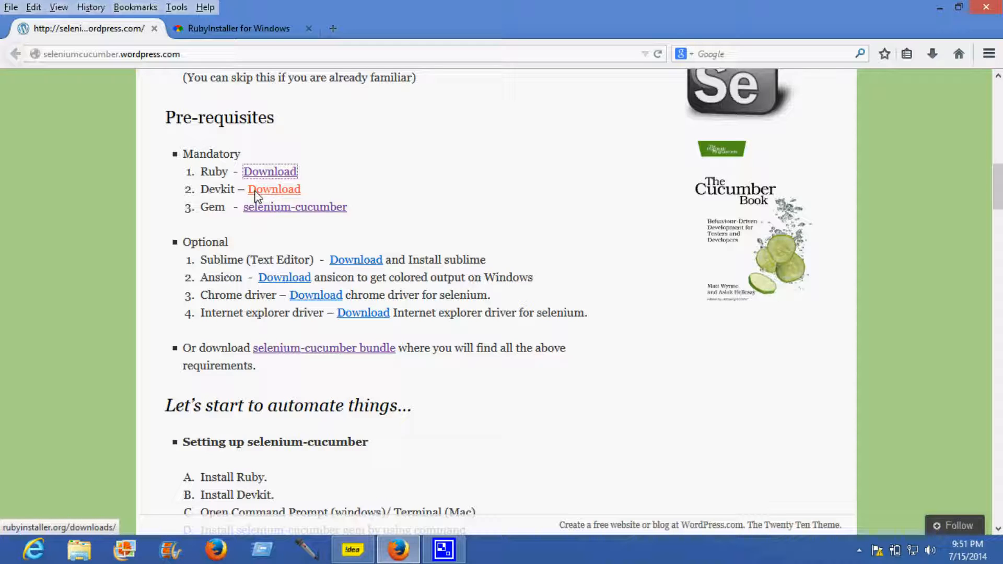
click(269, 172)
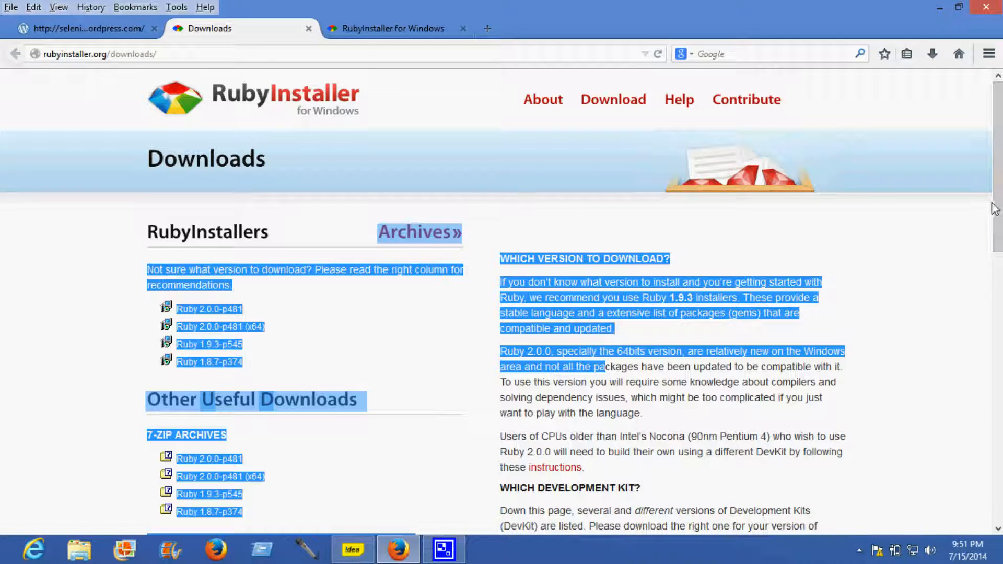
scroll(down, 3)
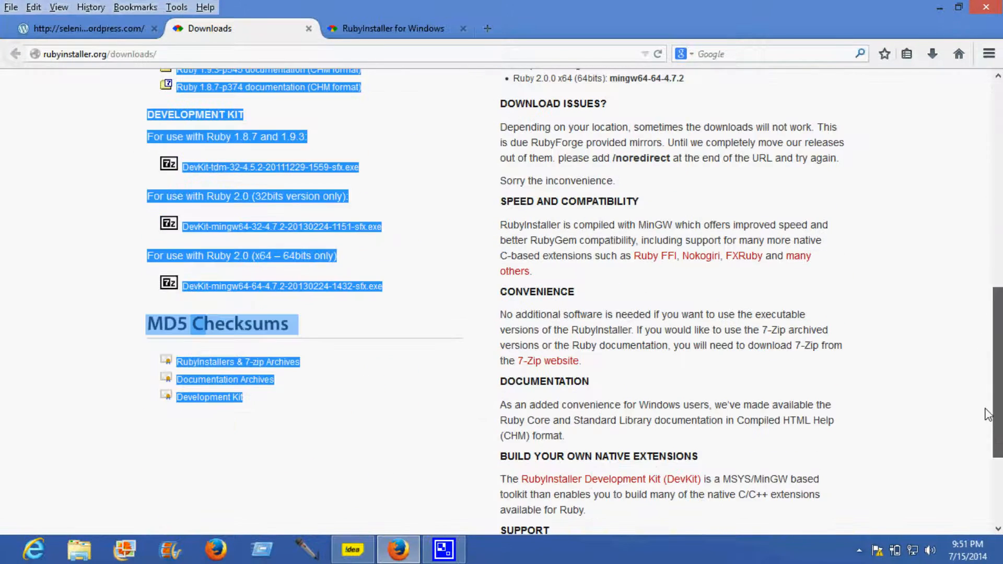
scroll(up, 3)
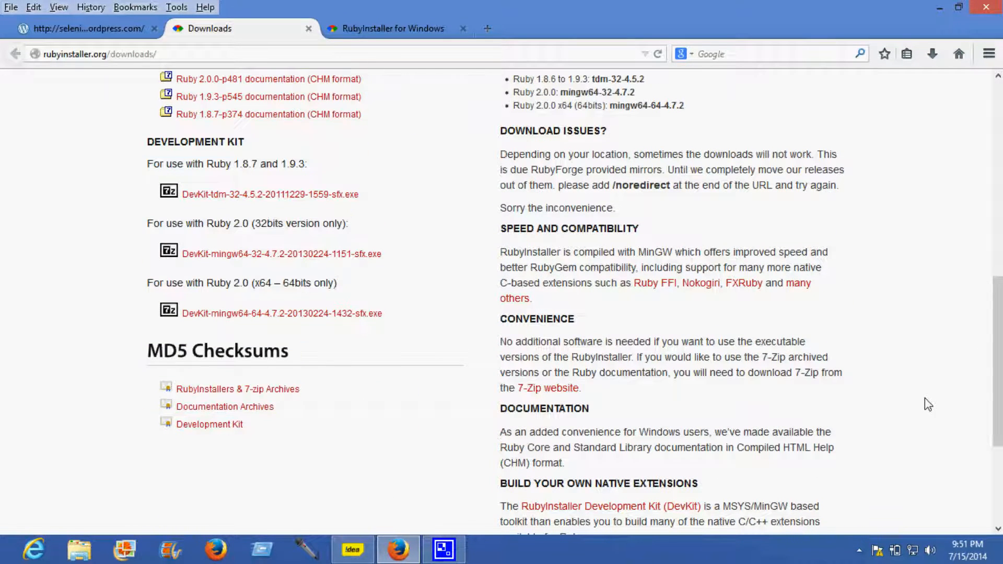
mouse_move(193, 170)
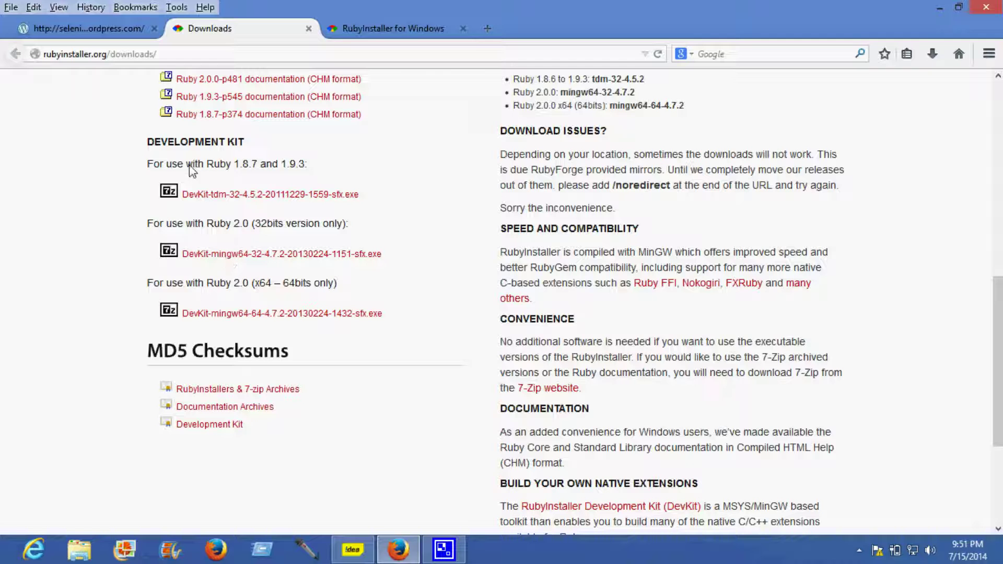
click(86, 29)
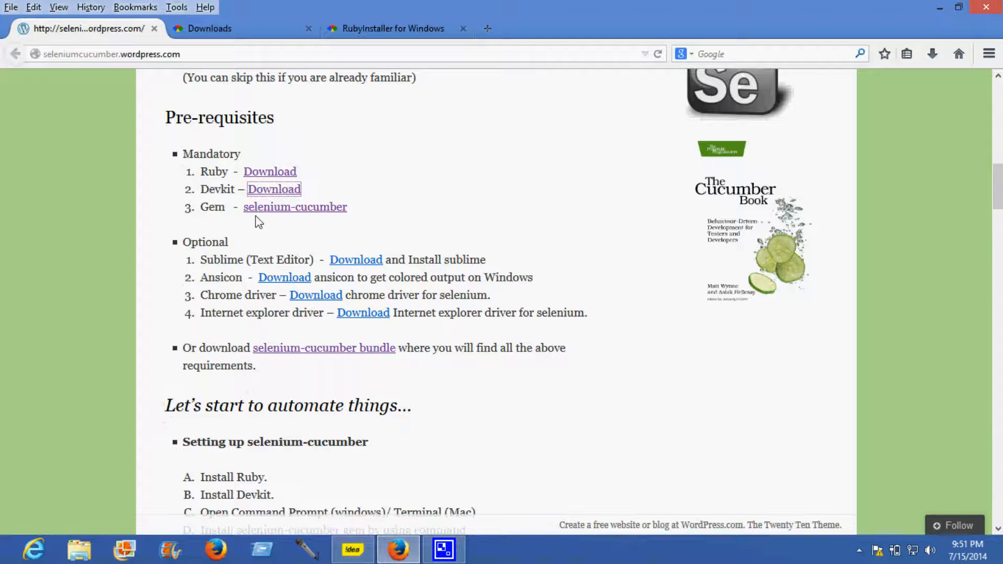
mouse_move(295, 207)
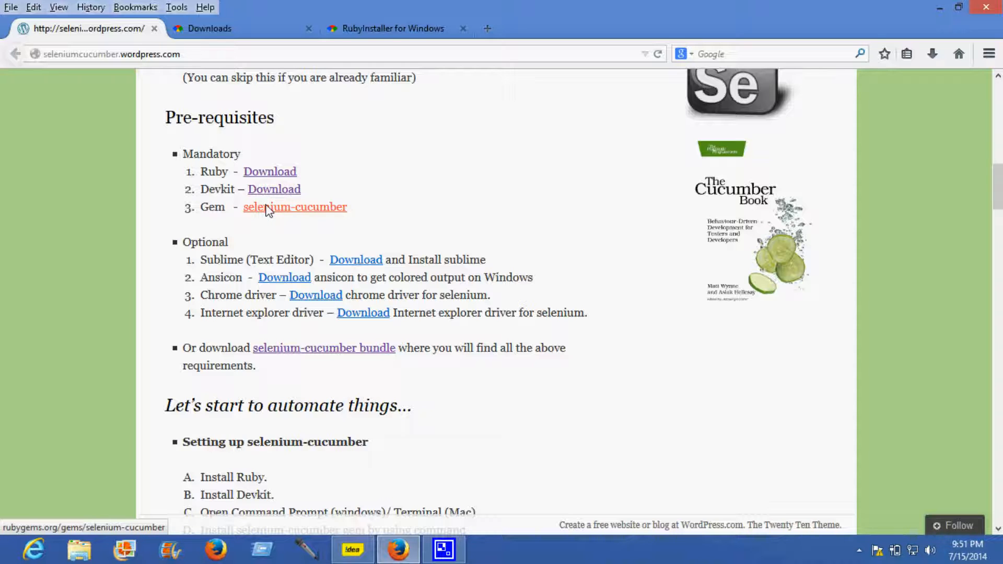
Open the selenium-cucumber gem page, dismiss the plugin prompt, and review versions and dependencies
click(294, 206)
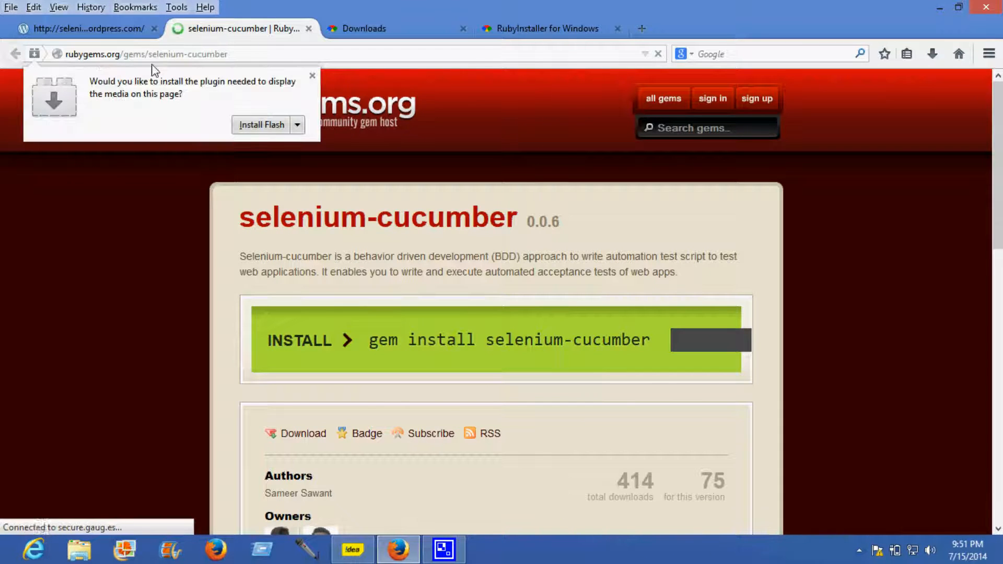
click(312, 75)
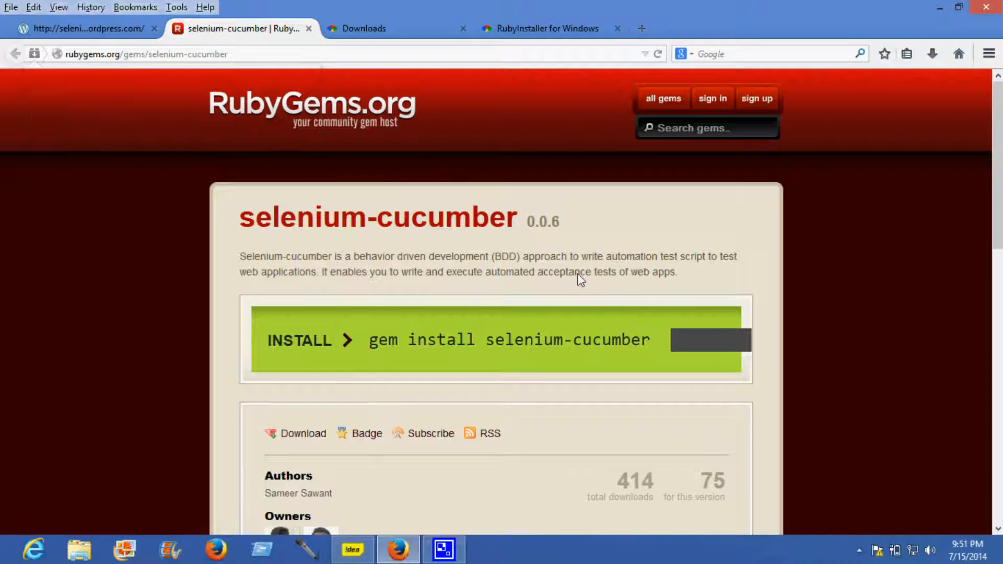
scroll(down, 3)
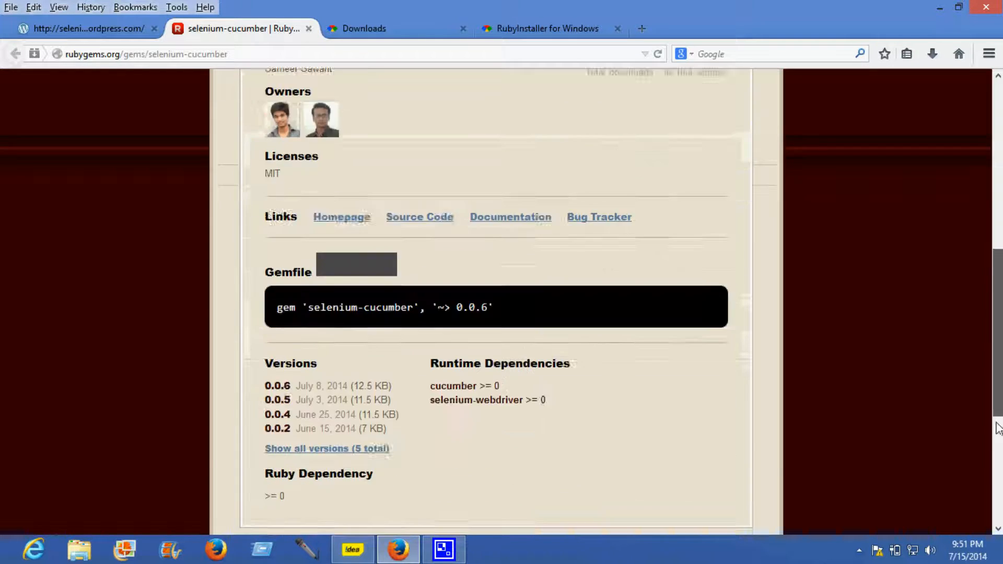
scroll(down, 3)
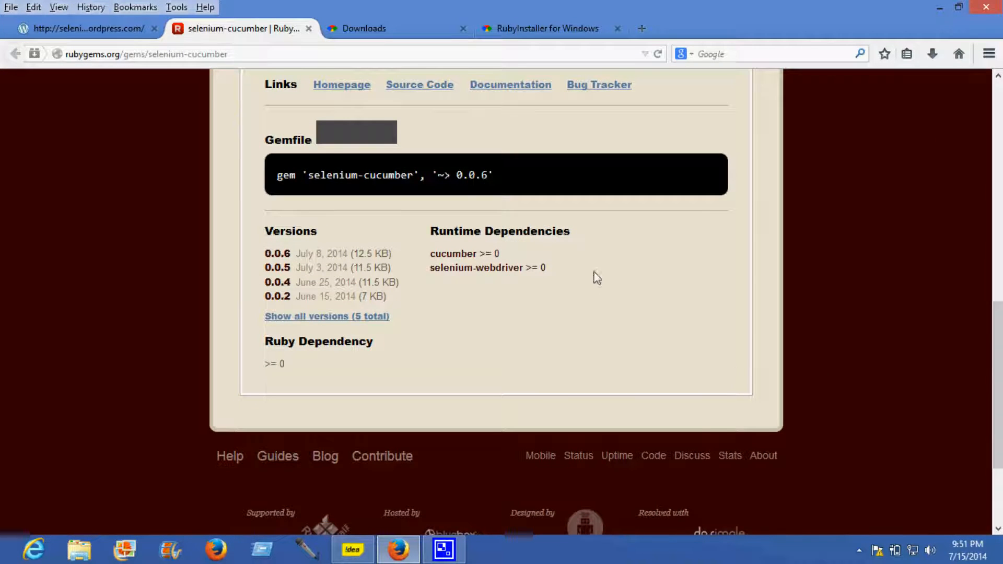
mouse_move(88, 34)
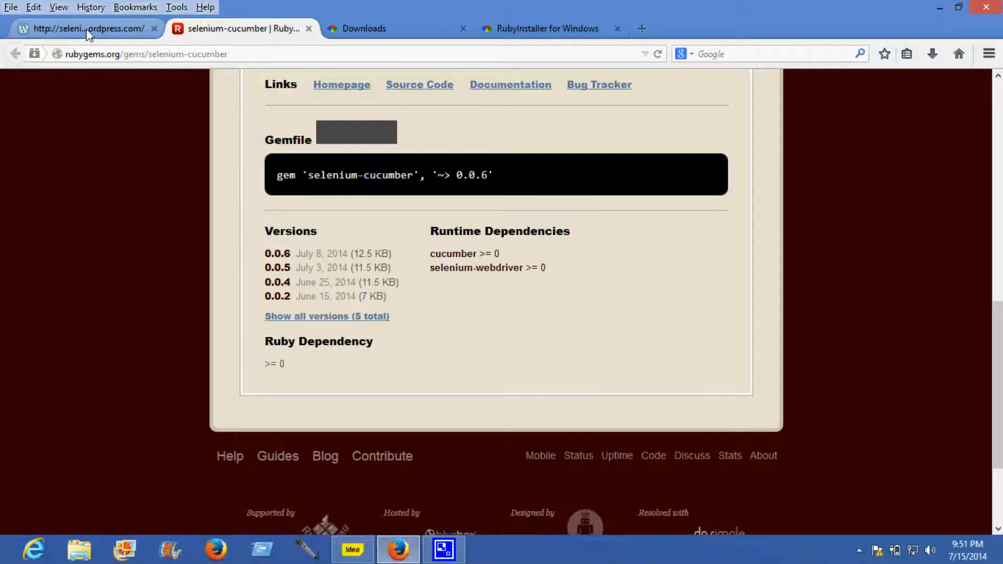
Switch back to the blog tab showing the prerequisites and setup steps
click(87, 28)
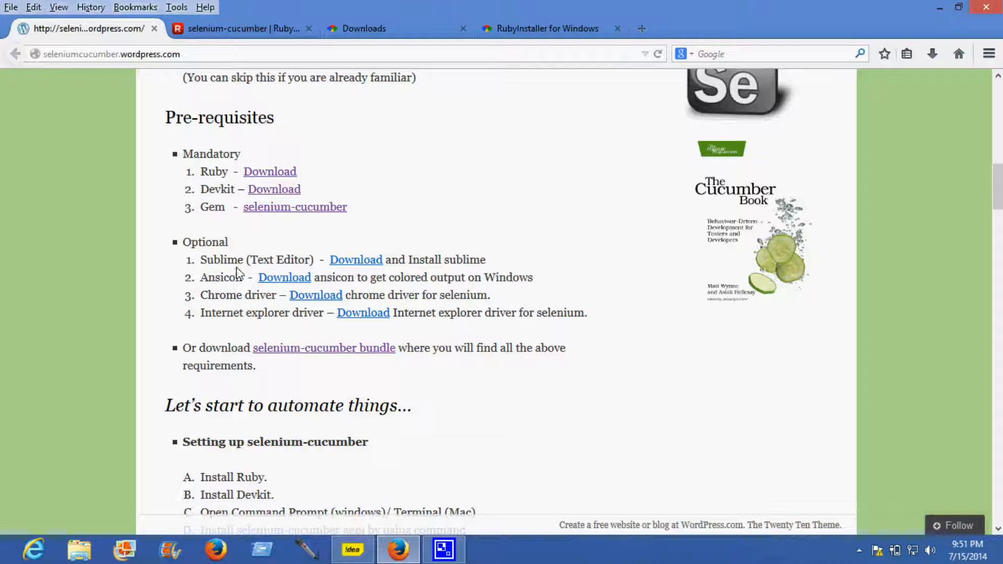
mouse_move(237, 293)
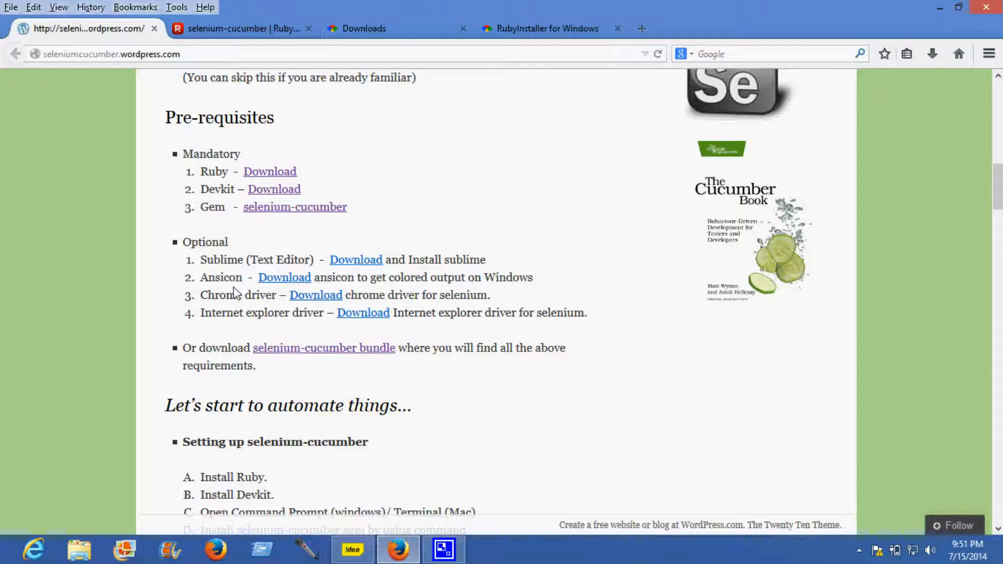
mouse_move(284, 269)
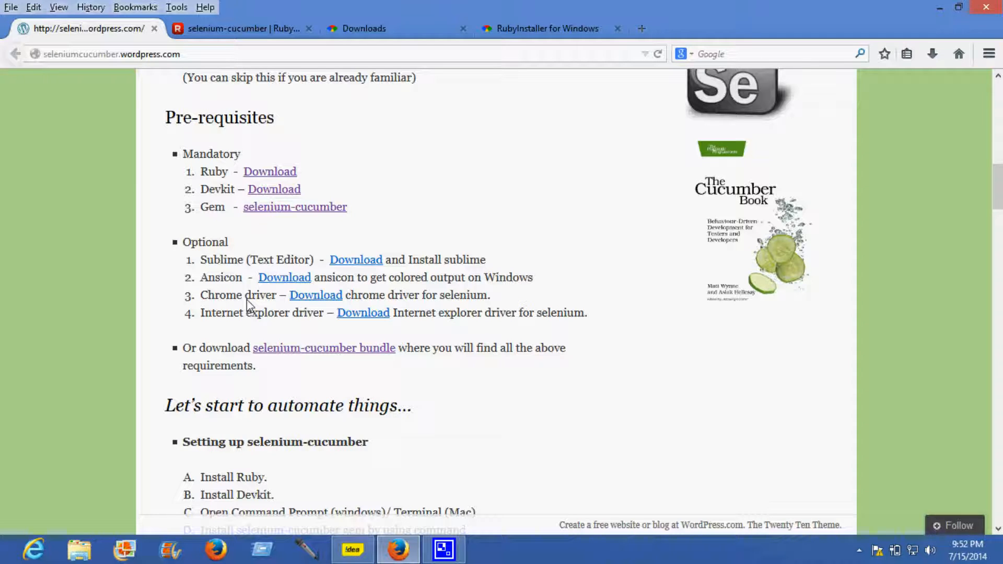
mouse_move(305, 323)
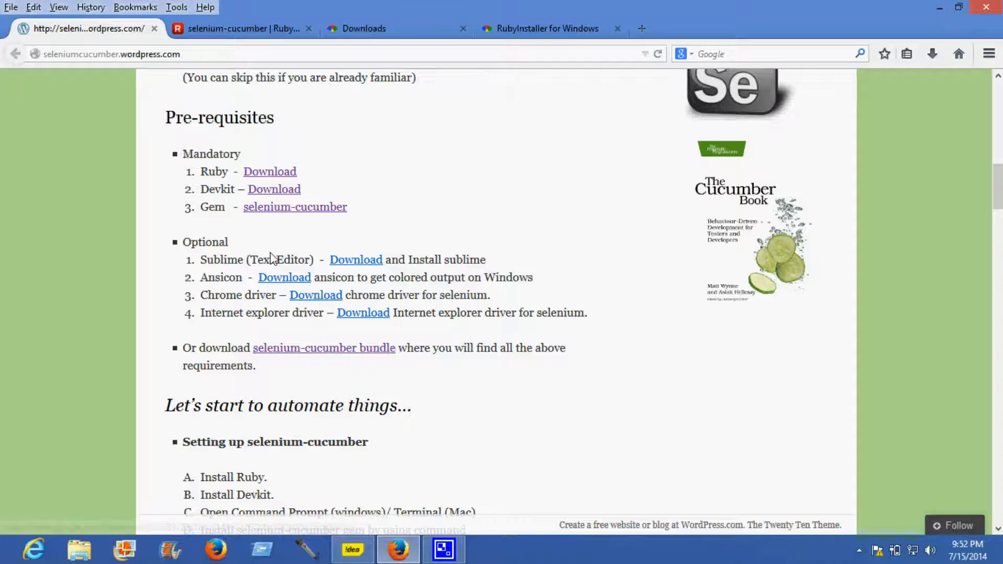
mouse_move(323, 347)
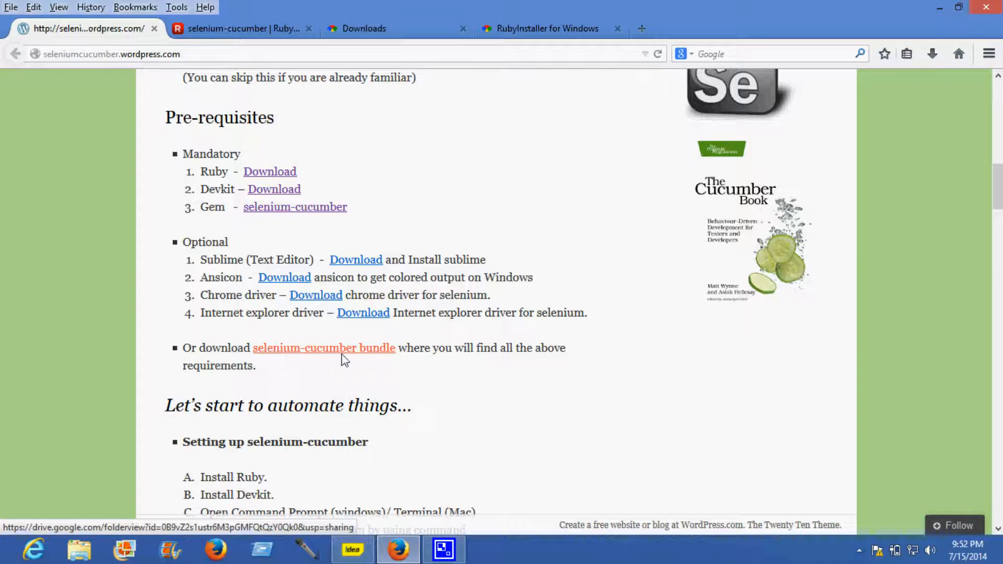
mouse_move(172, 379)
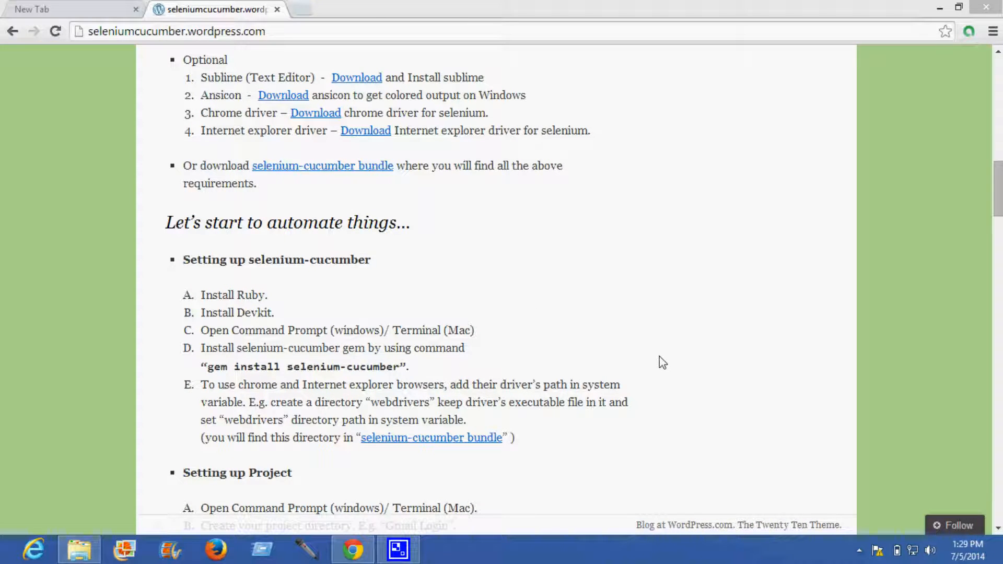
mouse_move(89, 506)
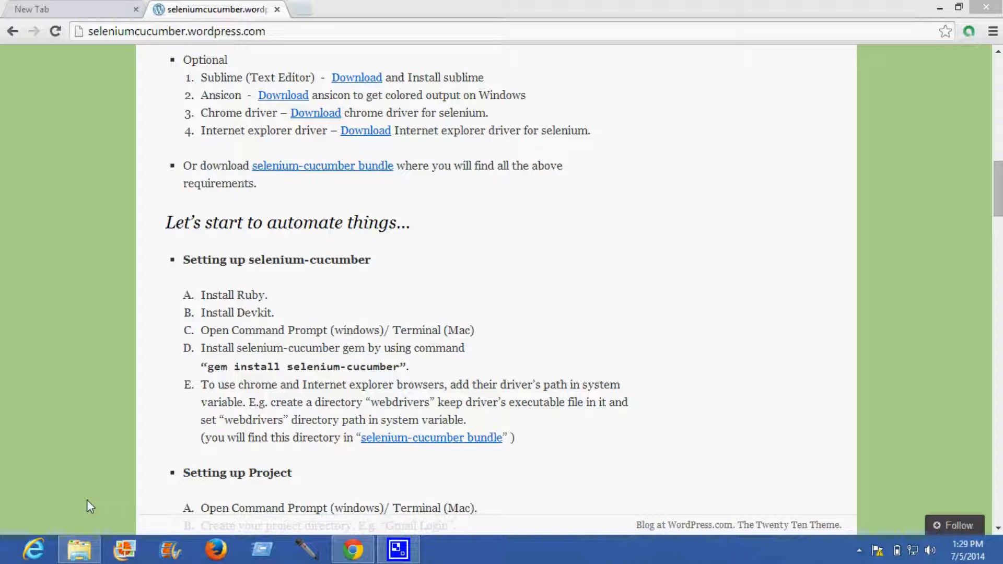
Browse into selenium-cucumber-bundle \ Windows X \ ruby and select rubyinstaller-2.0.0-p481-x64.exe
click(79, 549)
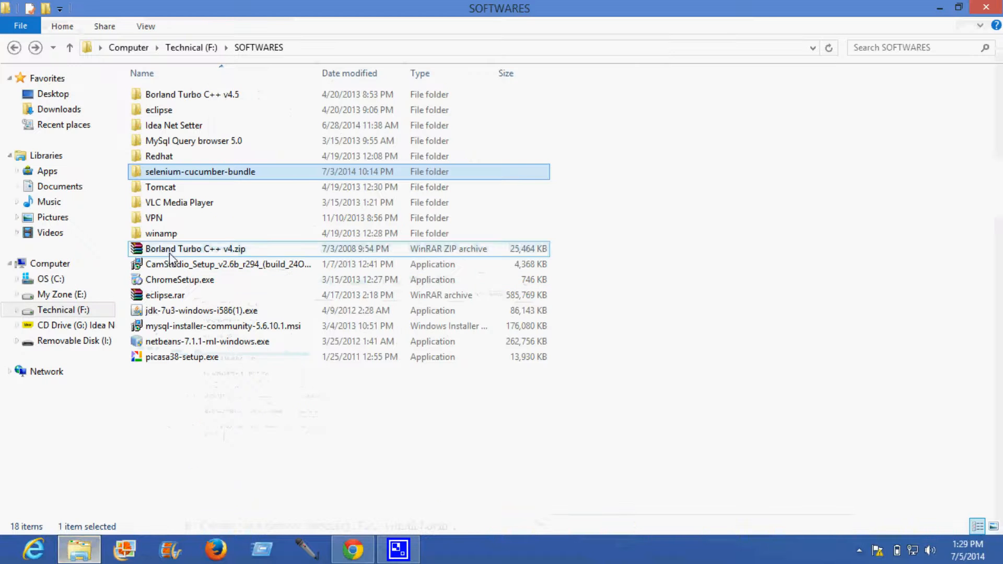
double_click(200, 171)
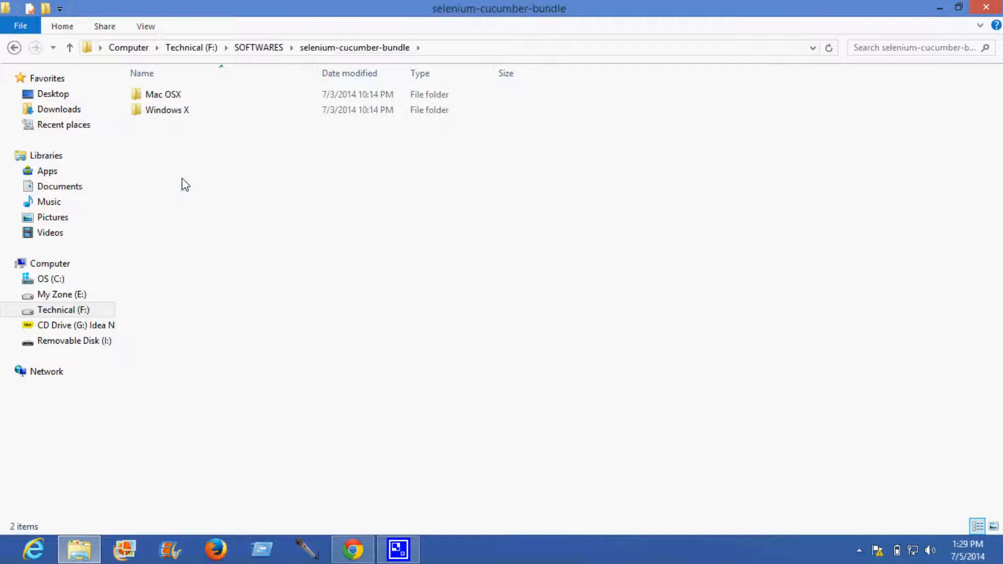
mouse_move(167, 67)
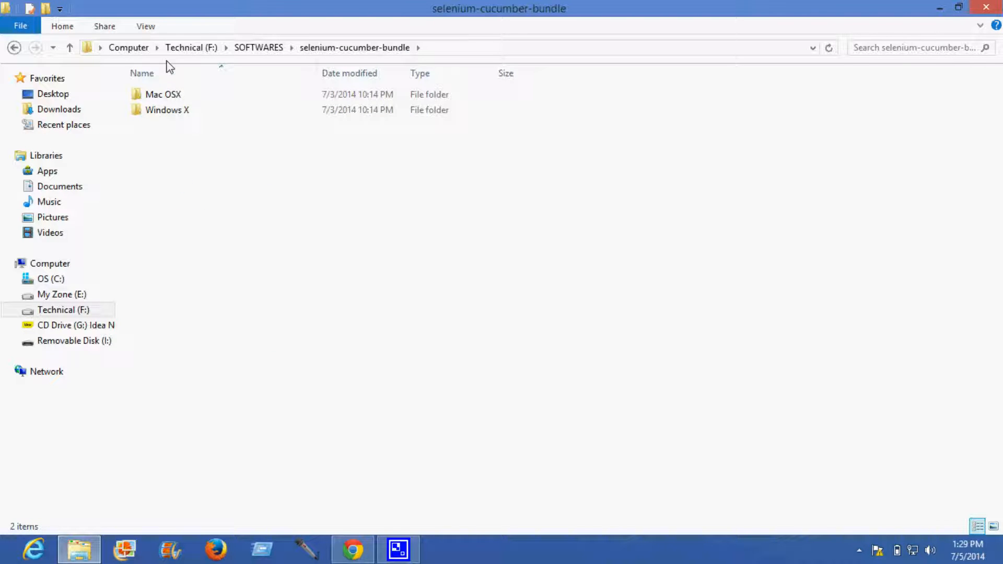
click(168, 109)
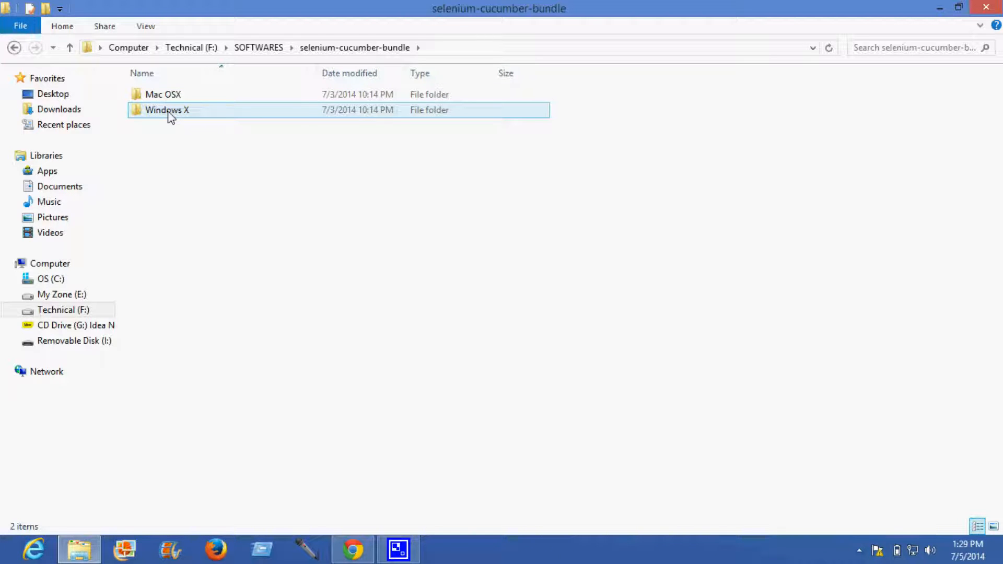
double_click(167, 110)
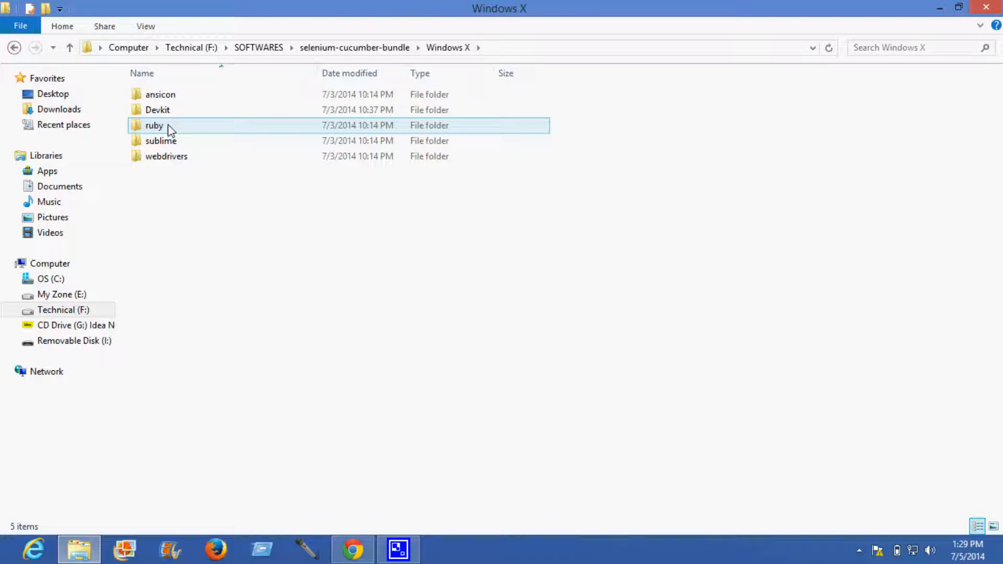
double_click(153, 124)
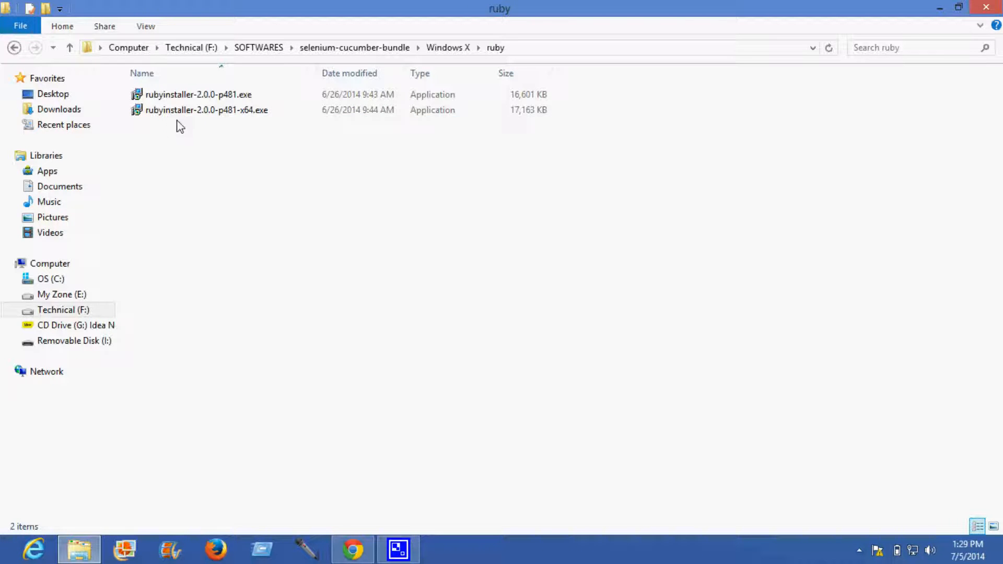
click(206, 109)
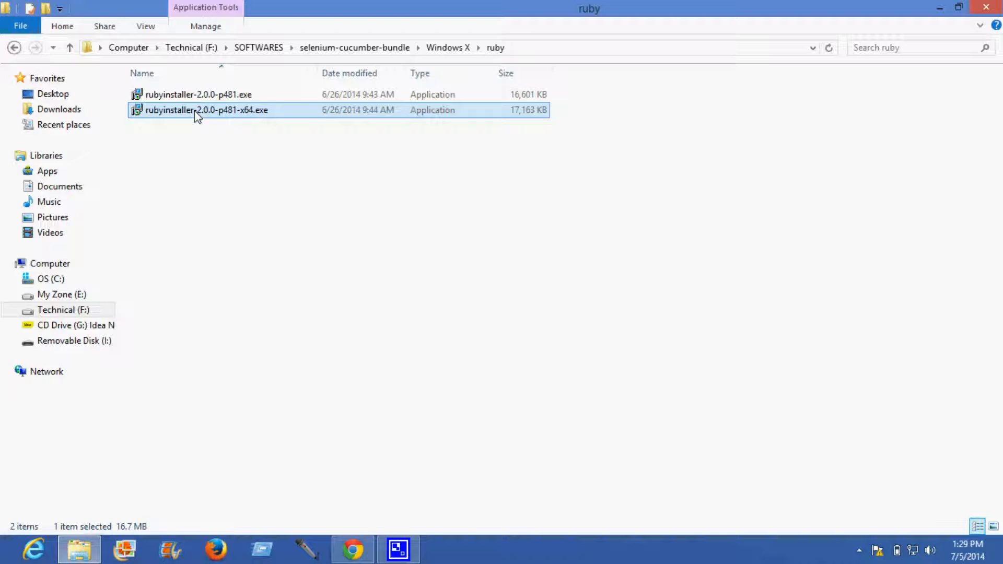
Install 64-bit Ruby 2.0.0 in English, accepting the license, with PATH and .rb/.rbw association enabled
double_click(206, 109)
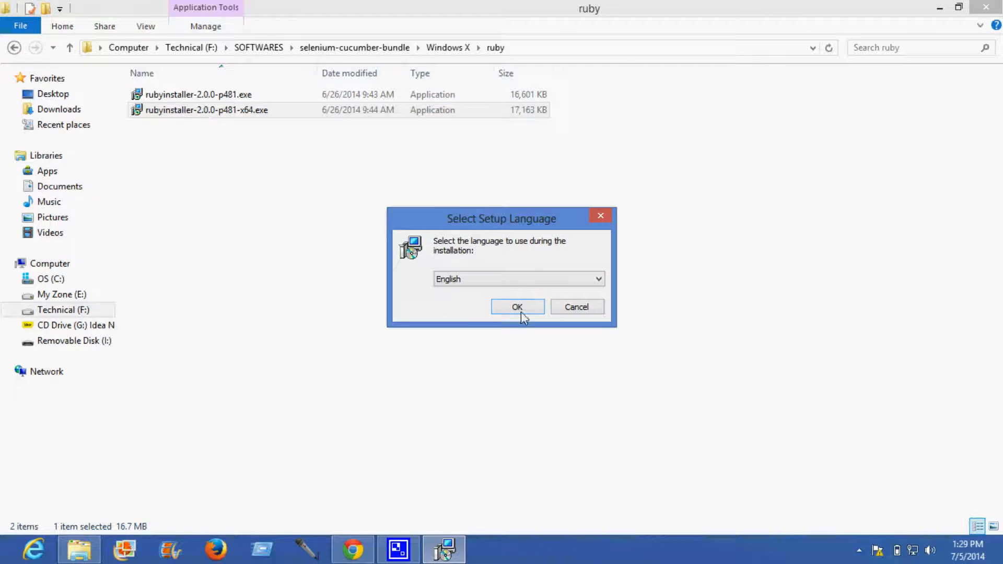
click(517, 306)
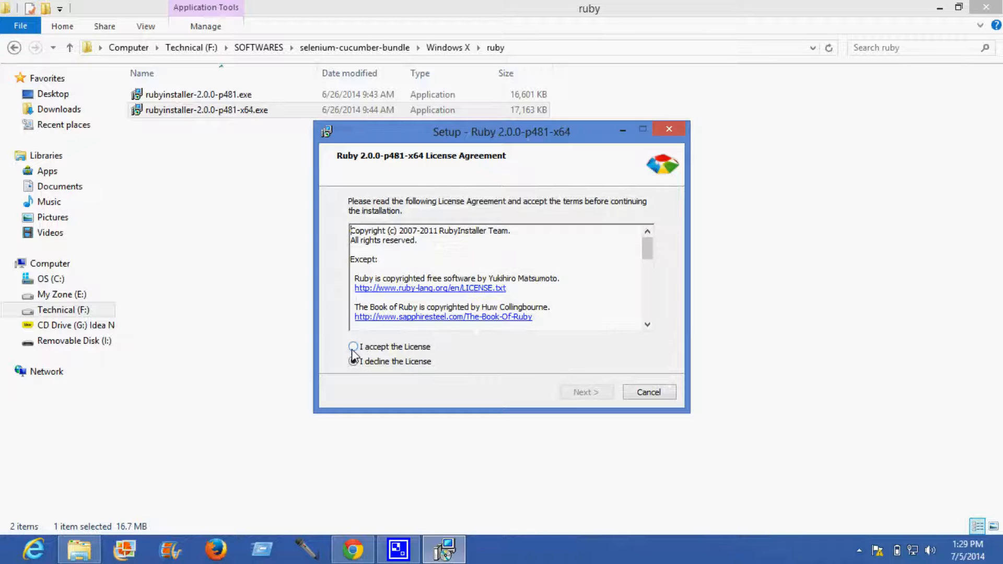
click(585, 392)
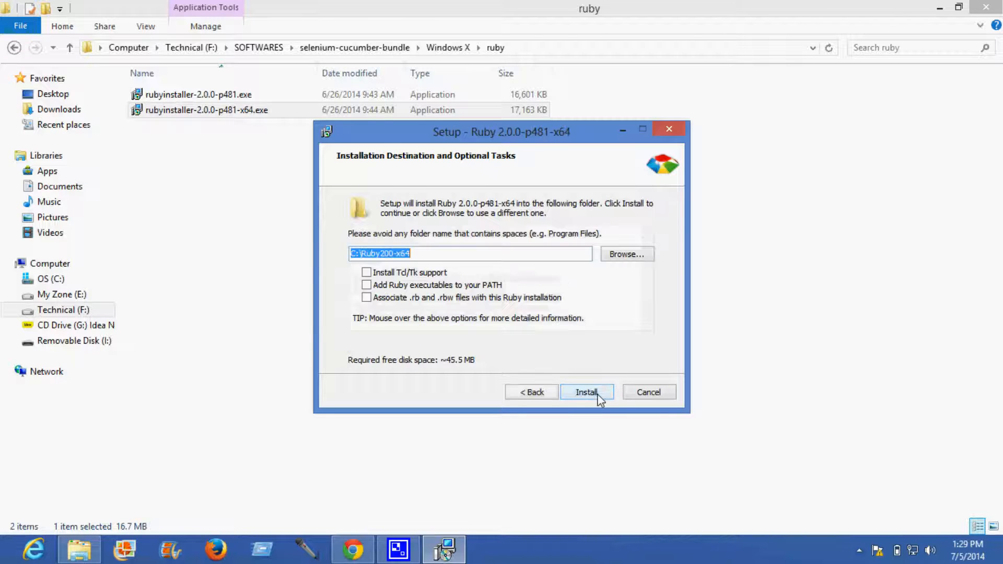
mouse_move(367, 285)
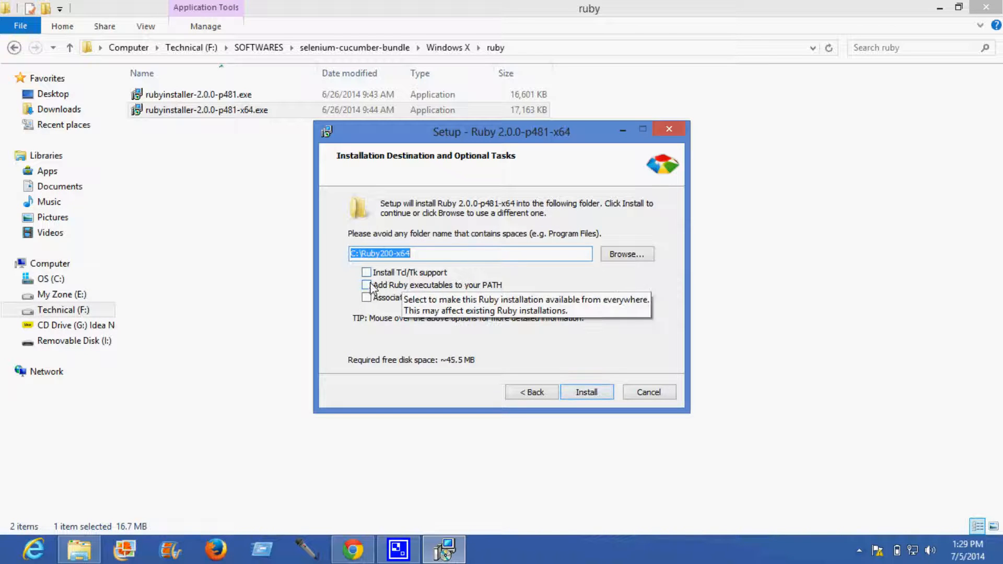
click(367, 284)
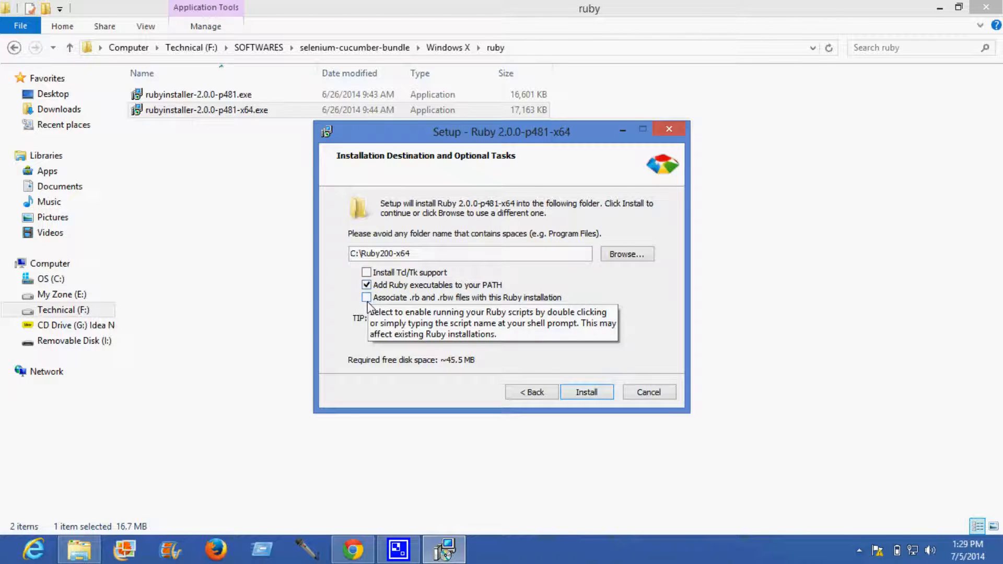
click(367, 298)
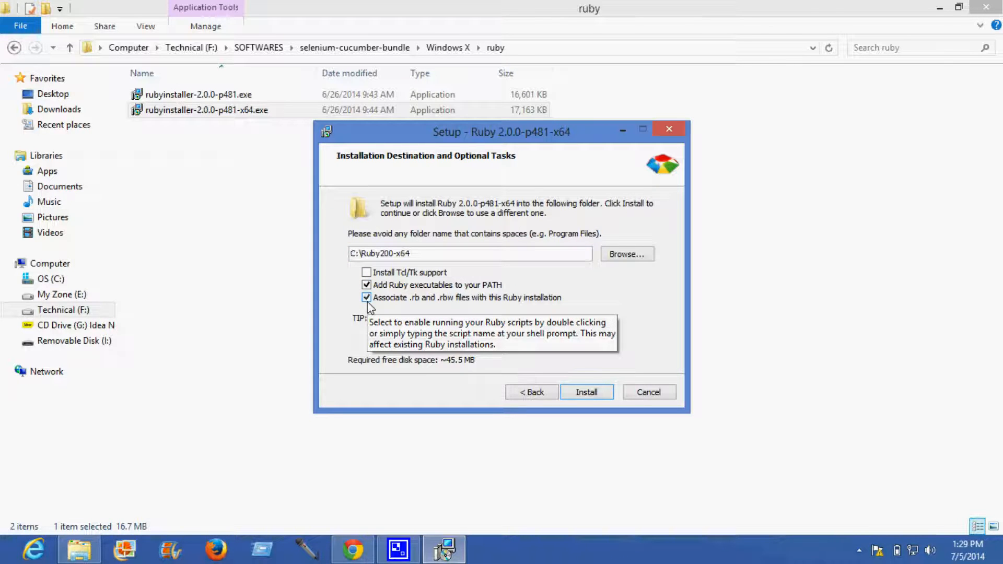
mouse_move(368, 307)
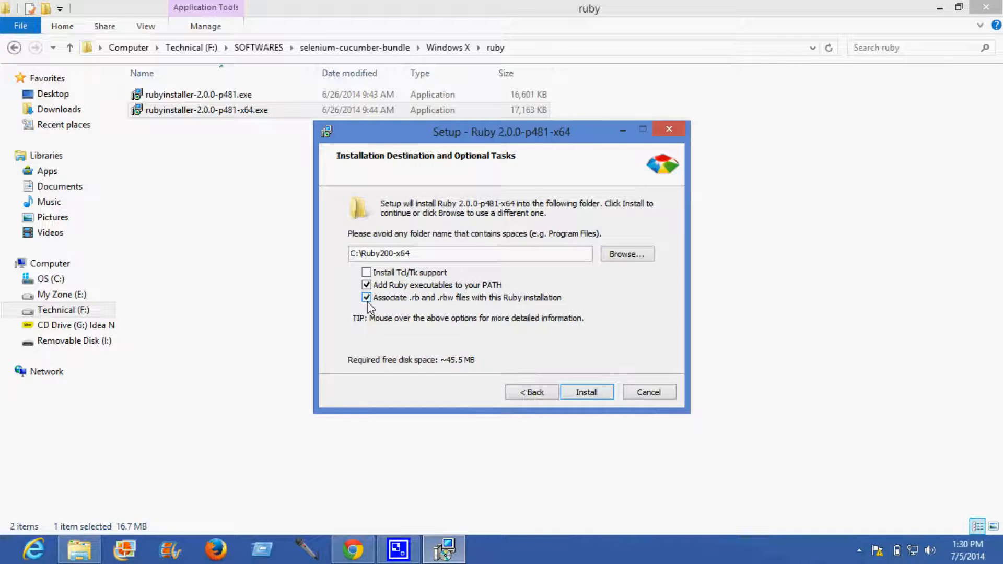
mouse_move(546, 398)
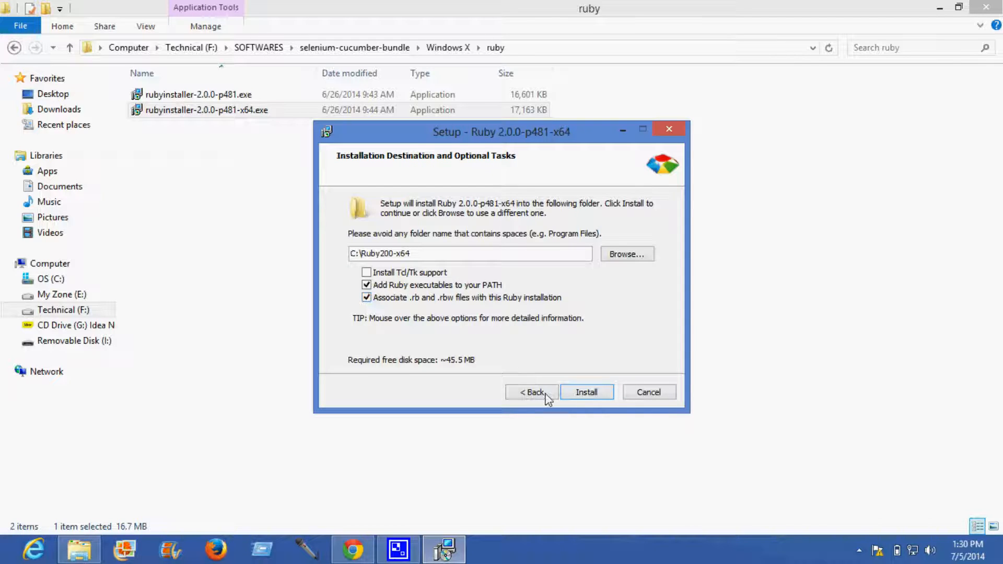
click(585, 392)
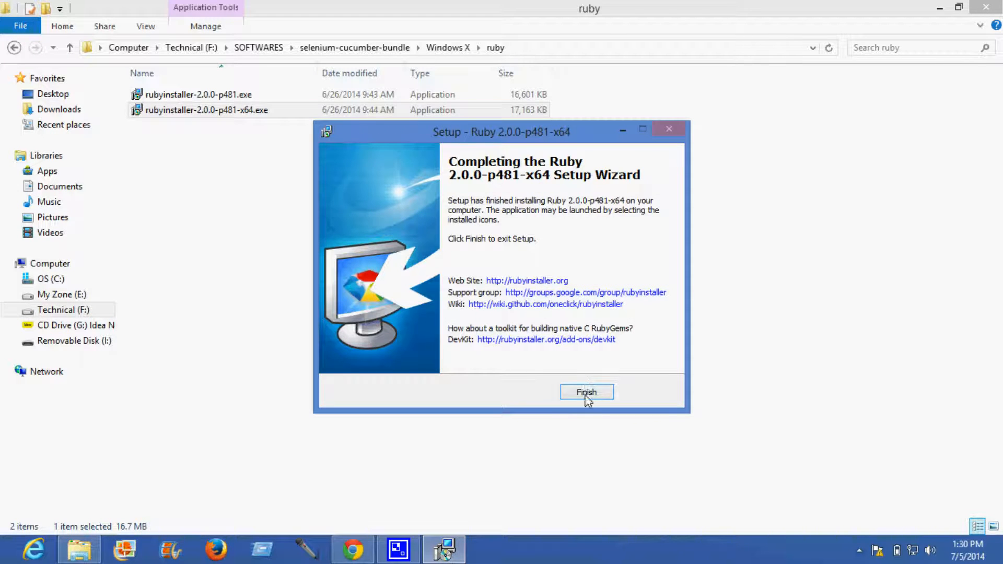
click(586, 391)
text(cmd)
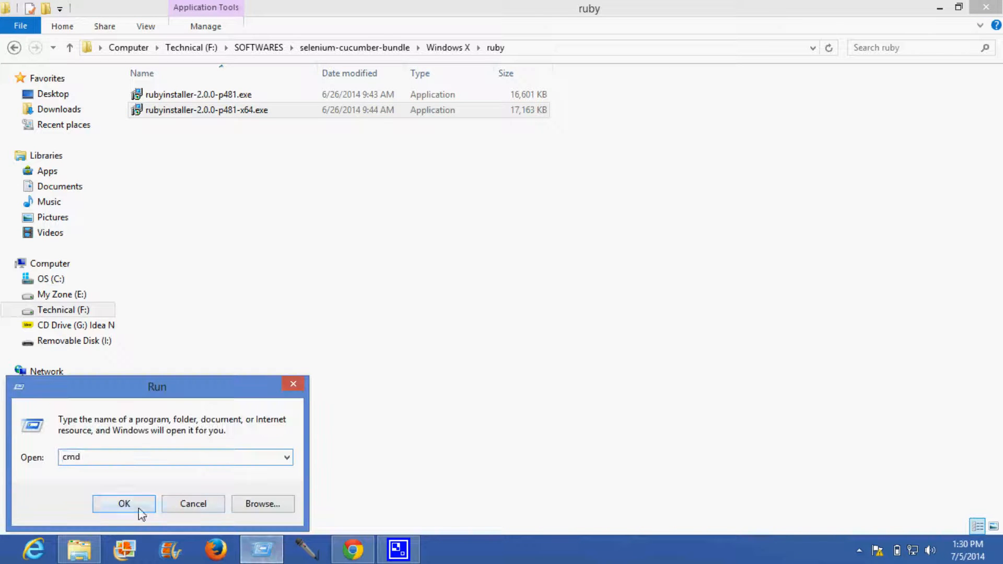
Launch cmd, clear the screen, and run ruby -v to confirm ruby 2.0.0p481 x64
click(124, 503)
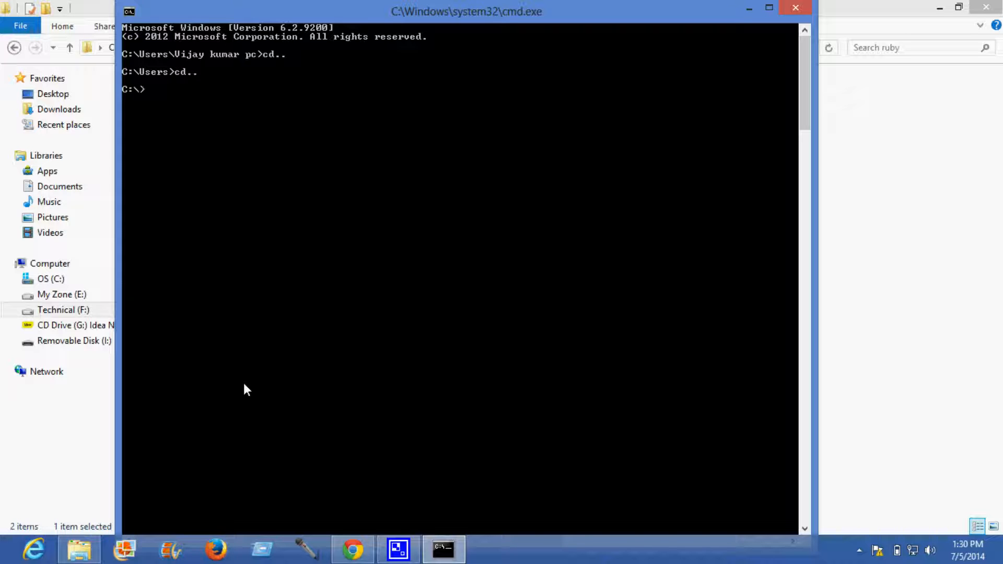
text(cls)
text(ruby)
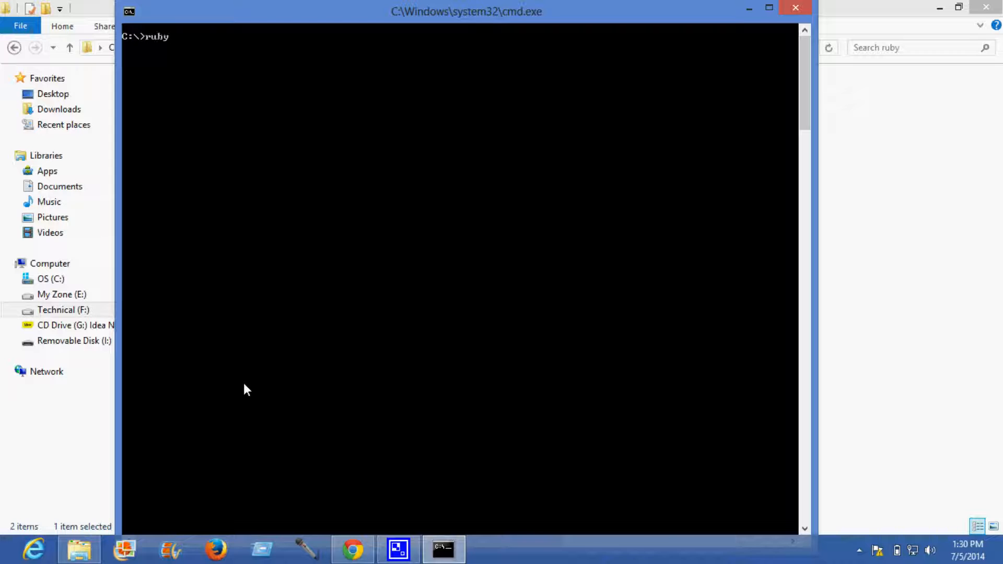
text(-v)
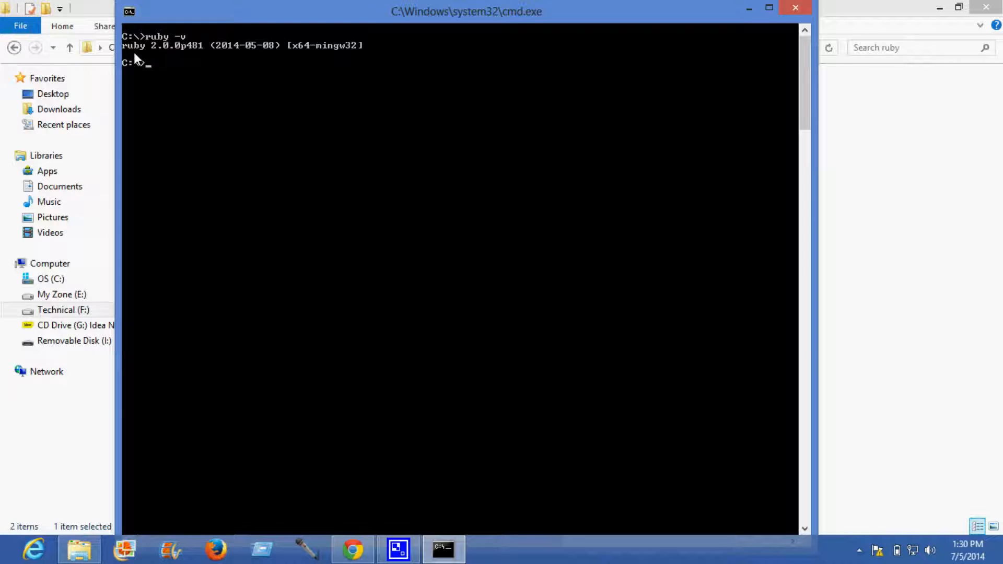
mouse_move(187, 64)
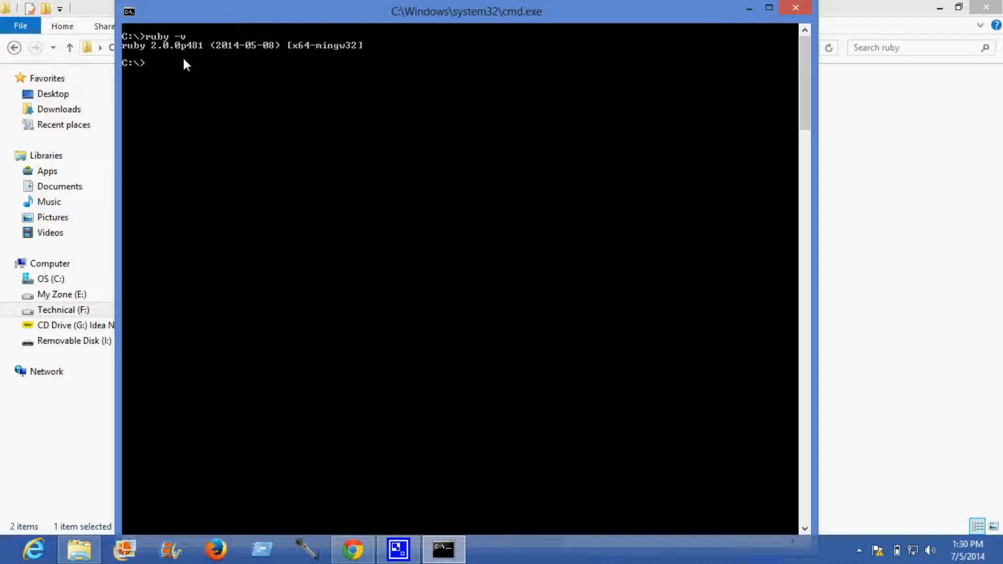
mouse_move(379, 66)
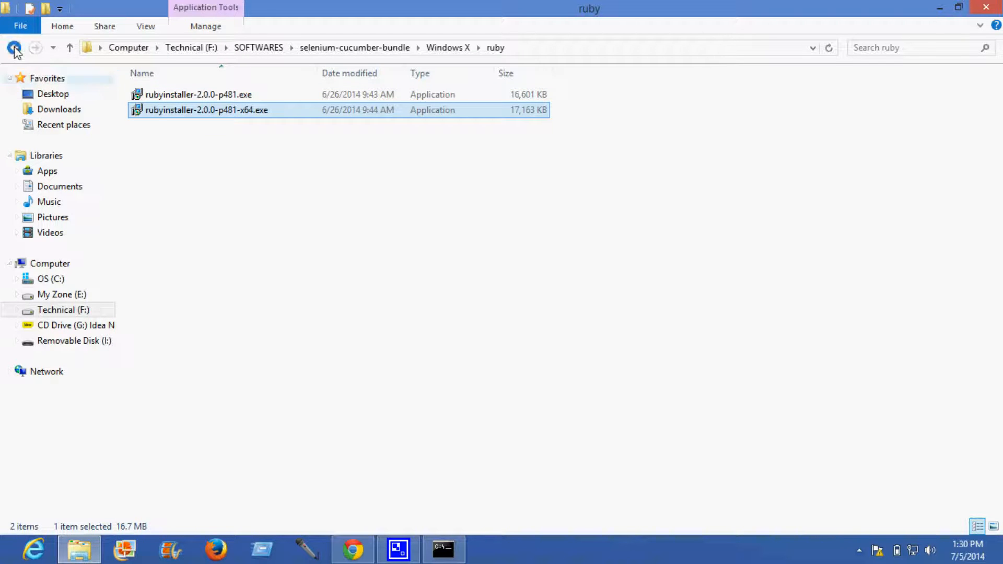
Run the 64-bit DevKit self-extractor and extract it into a new C:\DevKit folder
click(13, 47)
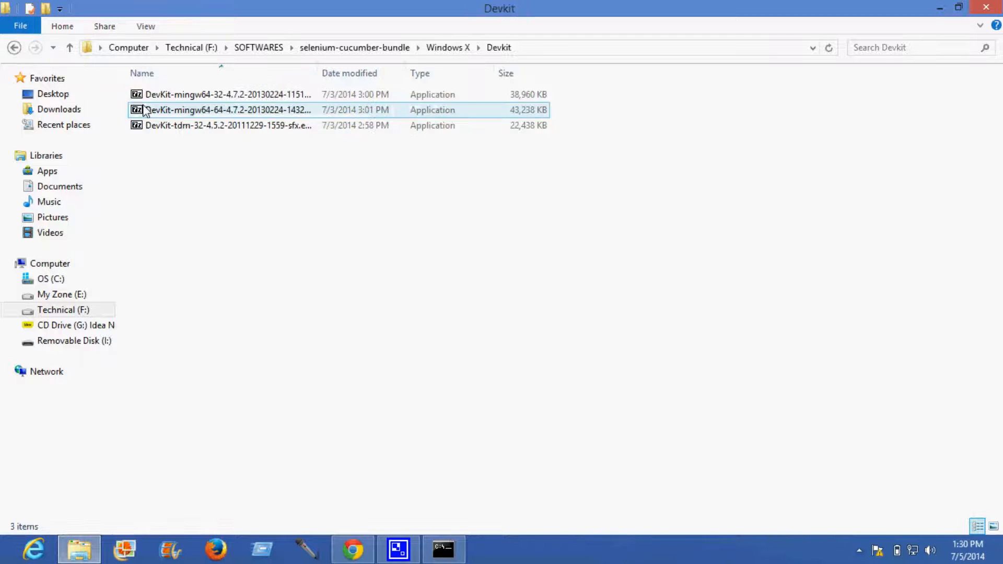
mouse_move(220, 115)
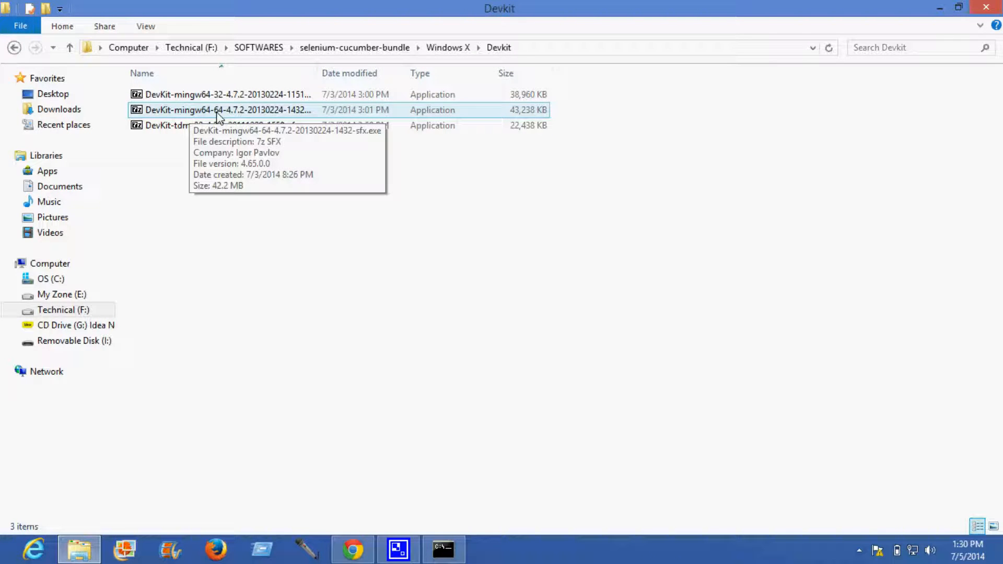
double_click(228, 110)
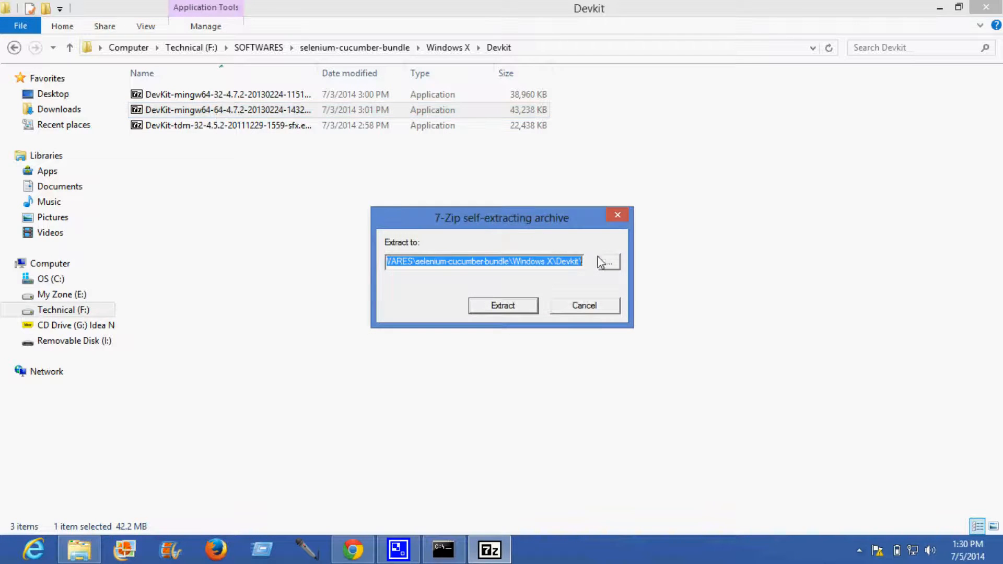
click(606, 263)
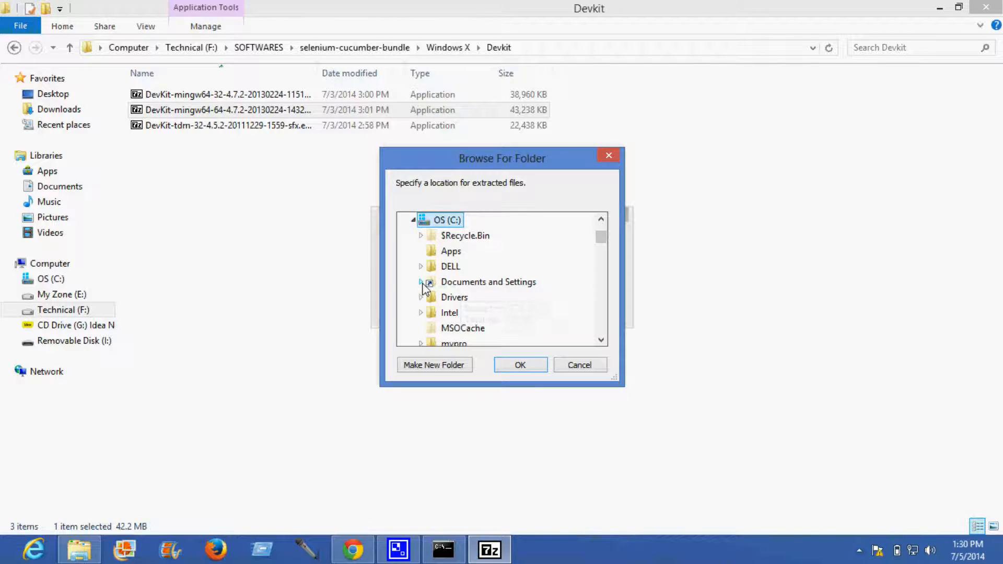
click(433, 365)
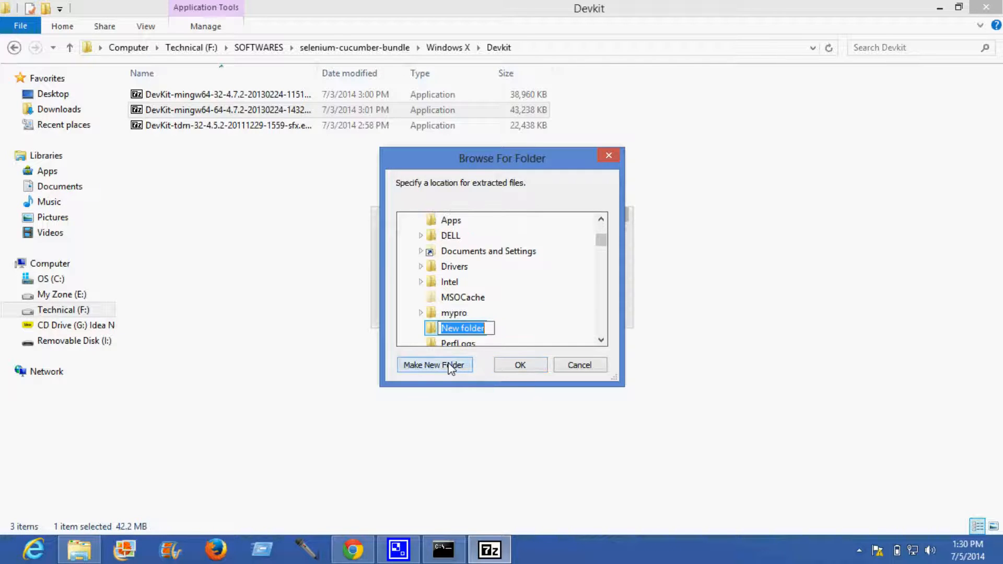
text(DevKit)
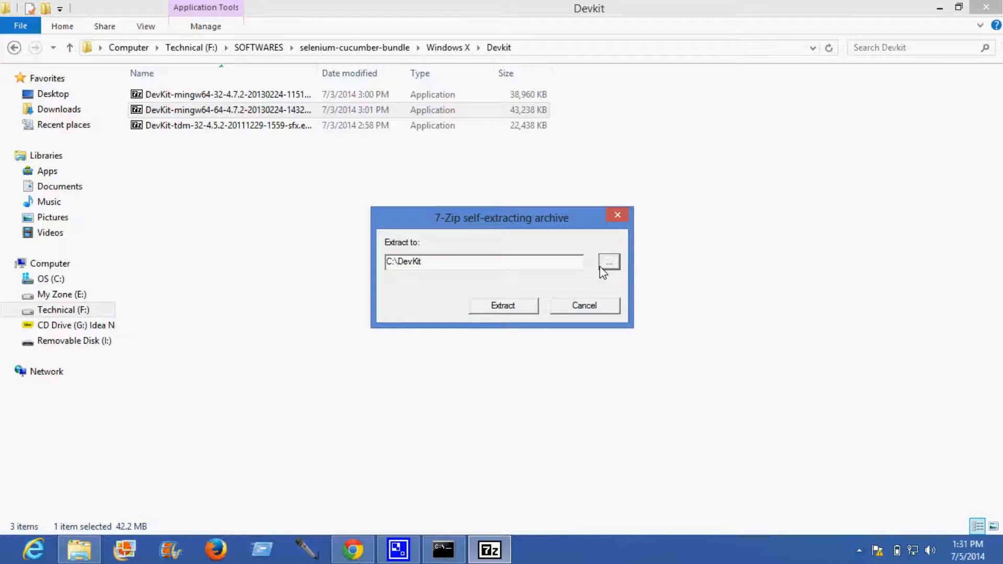
click(502, 305)
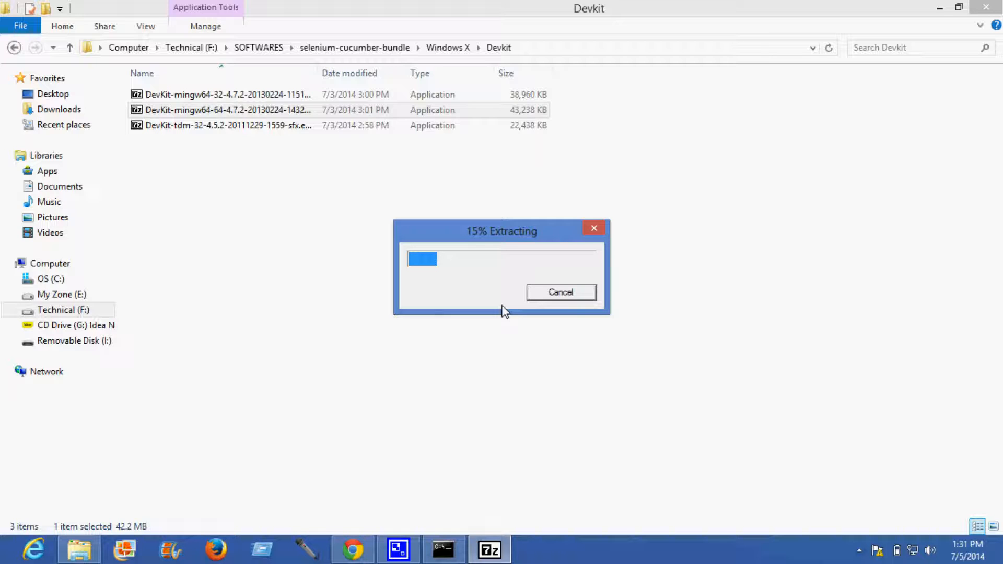
mouse_move(734, 441)
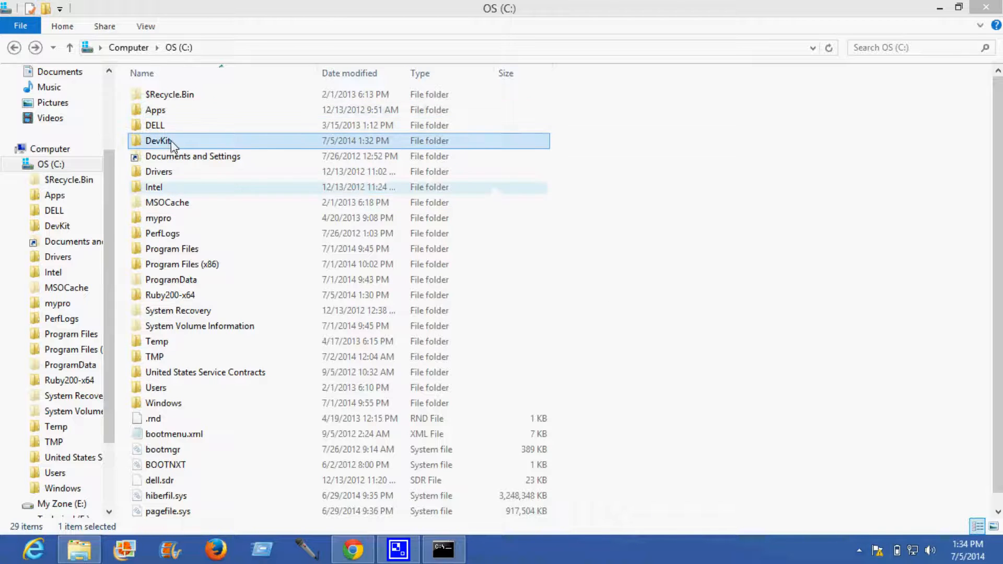
View the extracted DevKit files in C:\DevKit, then return to the Command Prompt
double_click(159, 140)
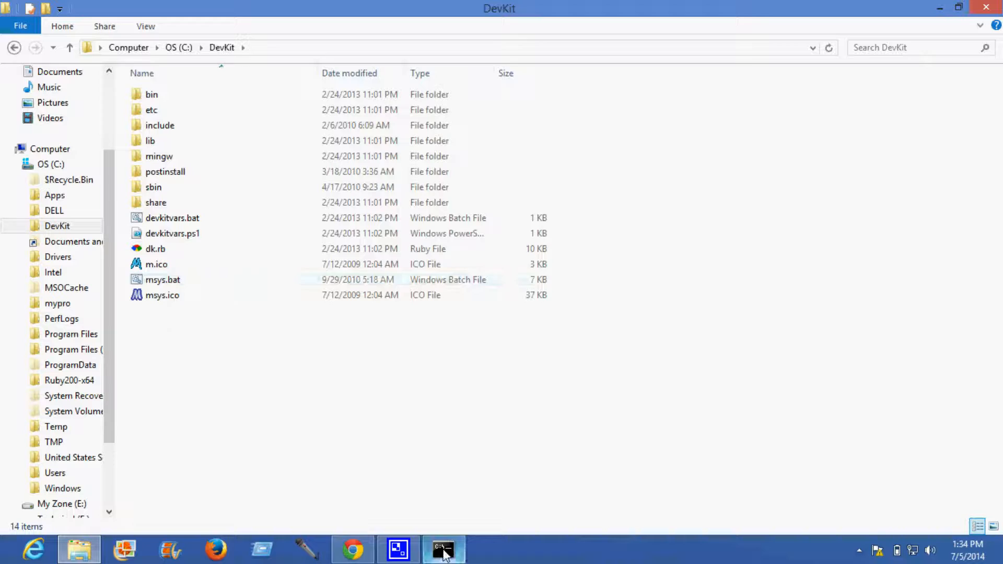
click(443, 549)
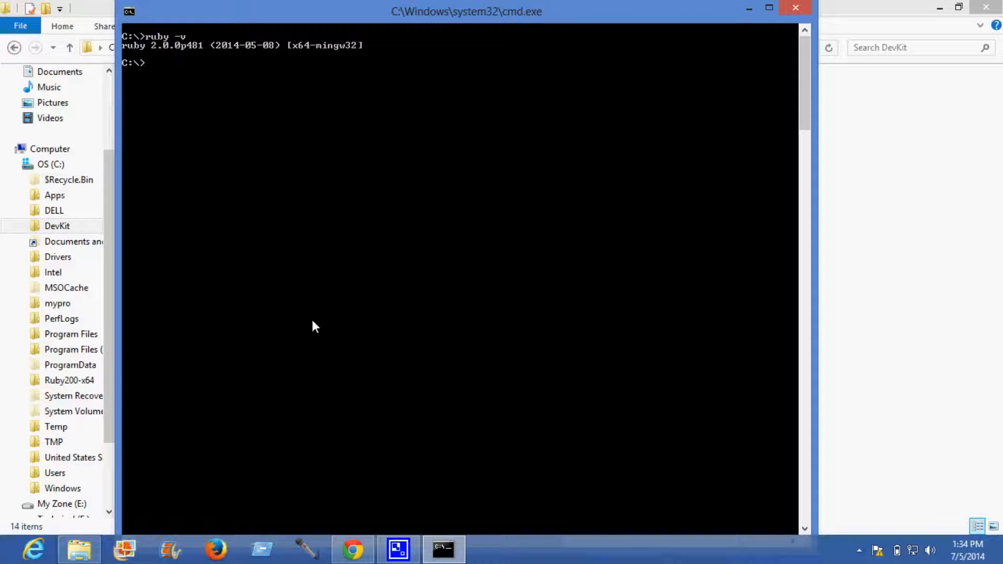
Change into C:\DevKit and run dk.rb init to initialise DevKit
text(cd)
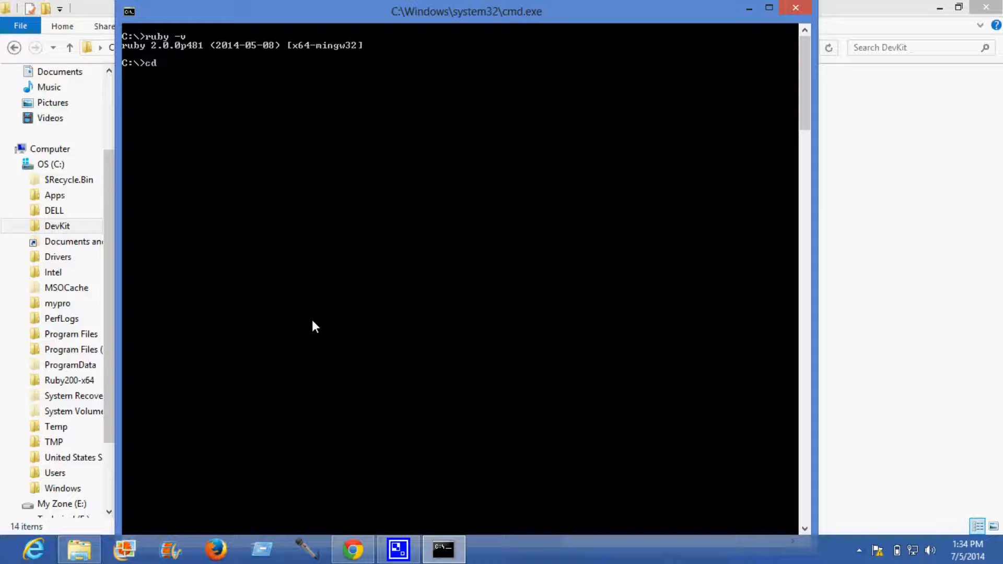
text(d)
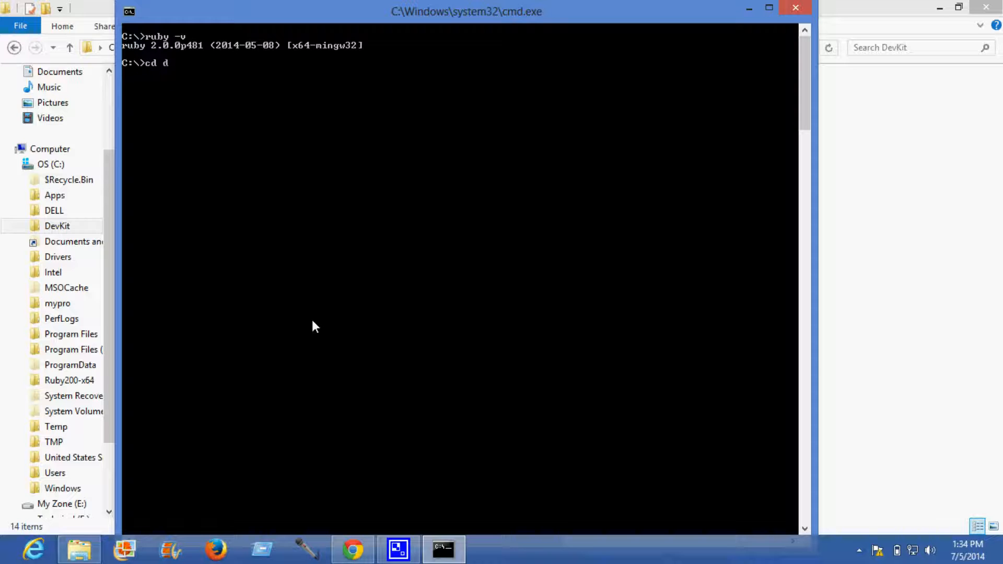
text(evKit)
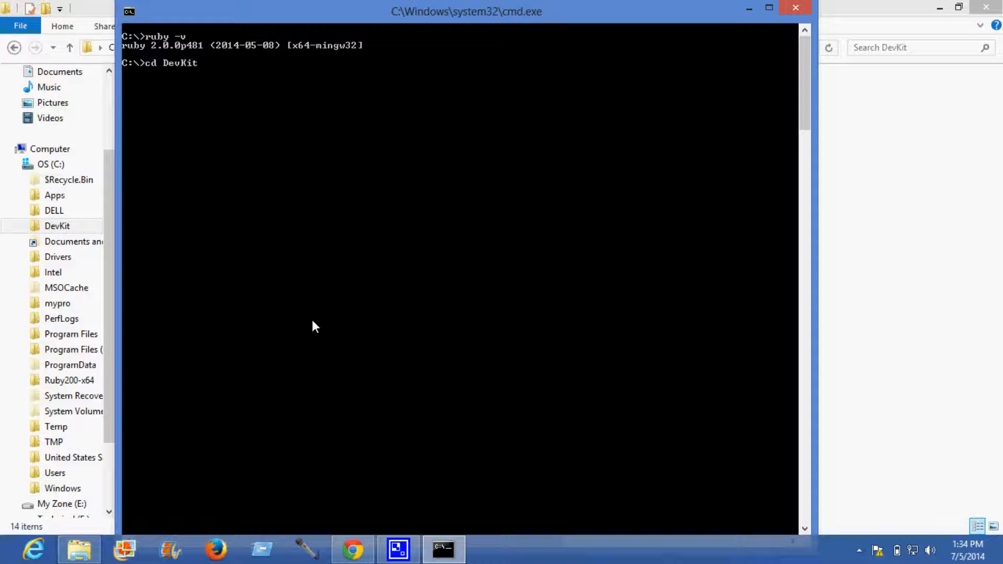
key(Return)
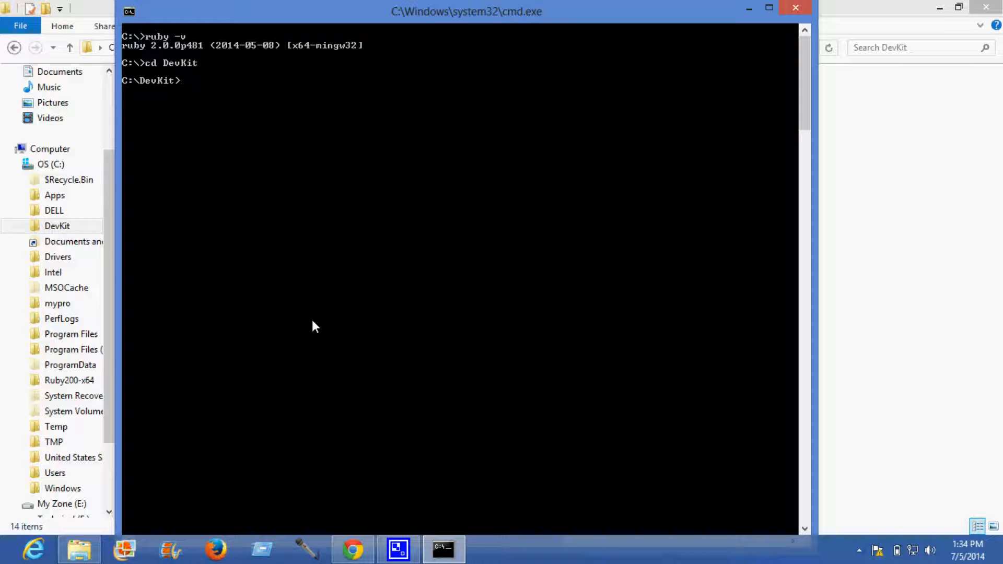
text(dk)
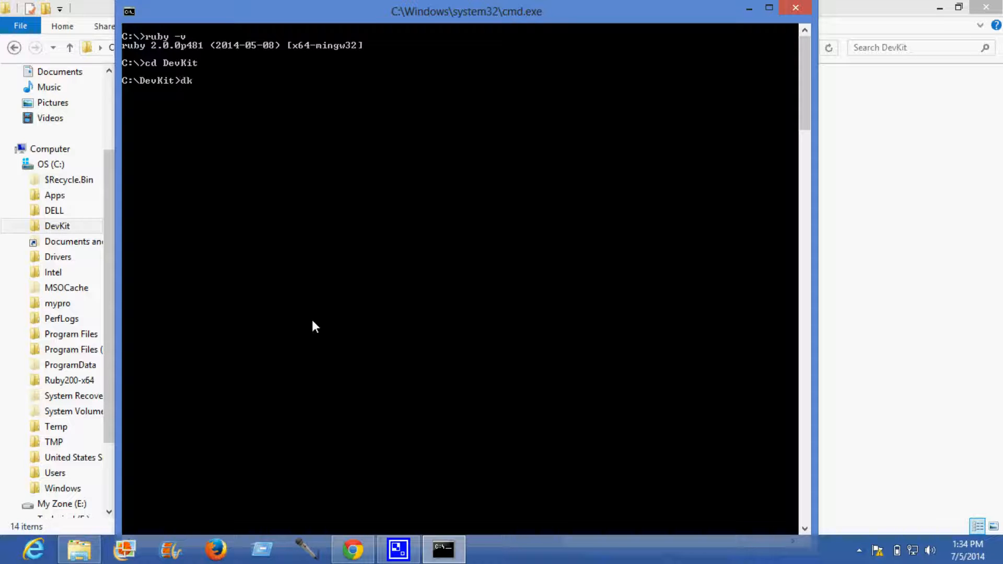
text(.rb)
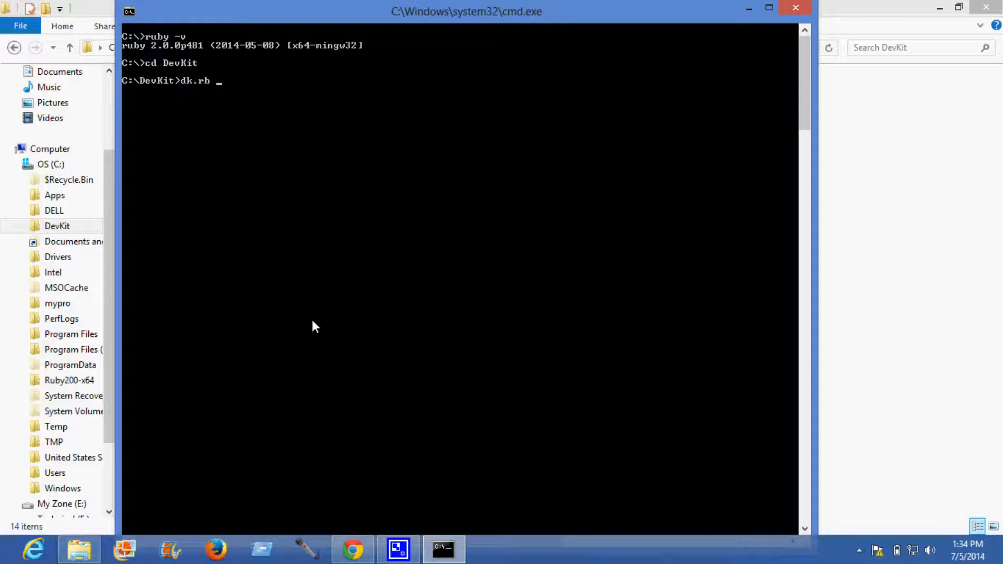
text(init)
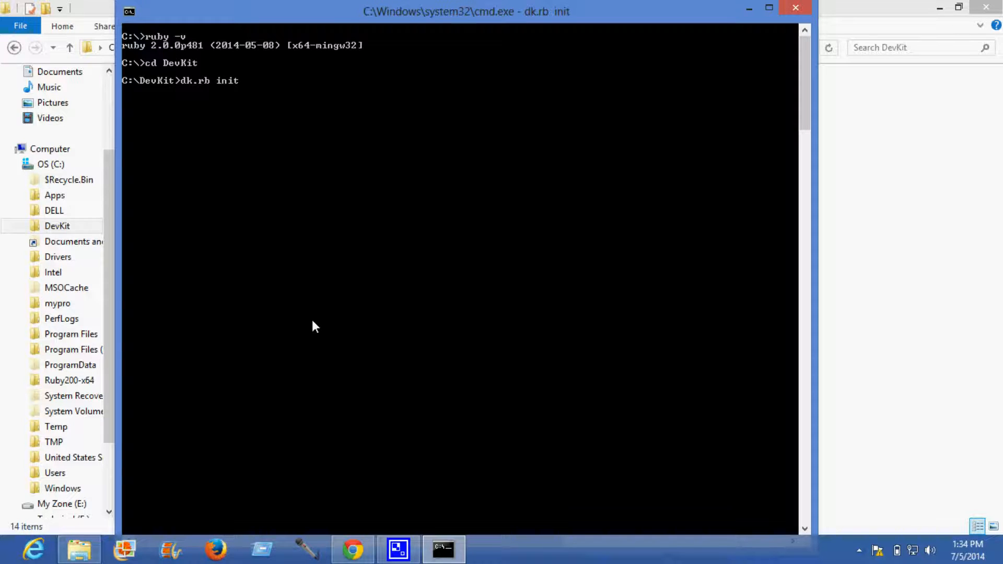
key(Return)
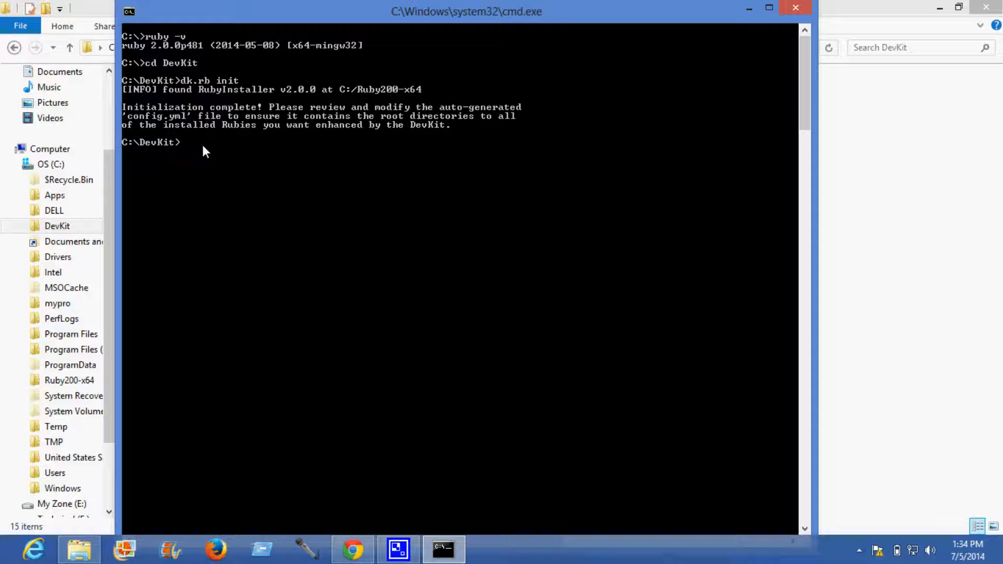
Run dk.rb install to install DevKit into the Ruby200-x64 installation
text(dk.rb in)
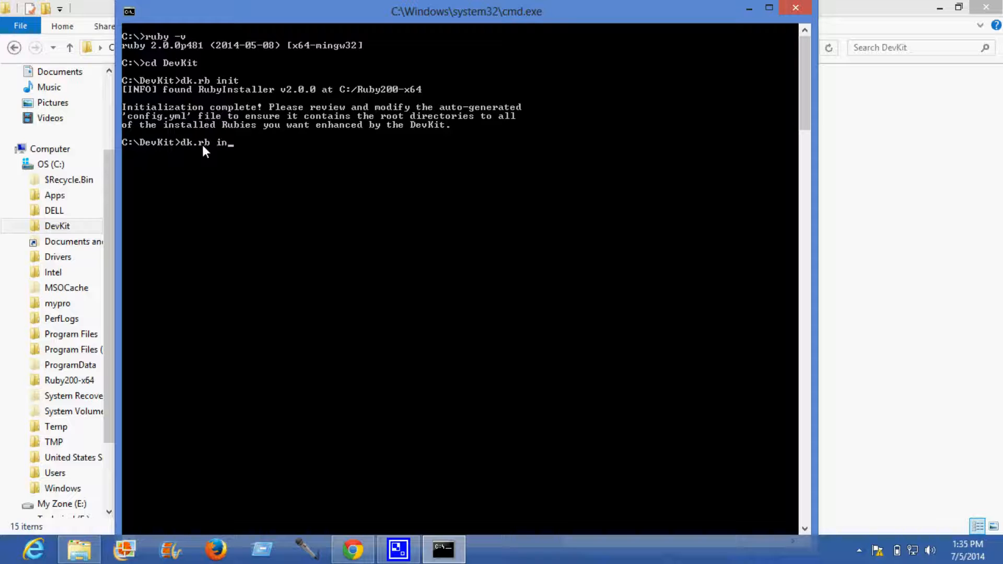
text(stswll)
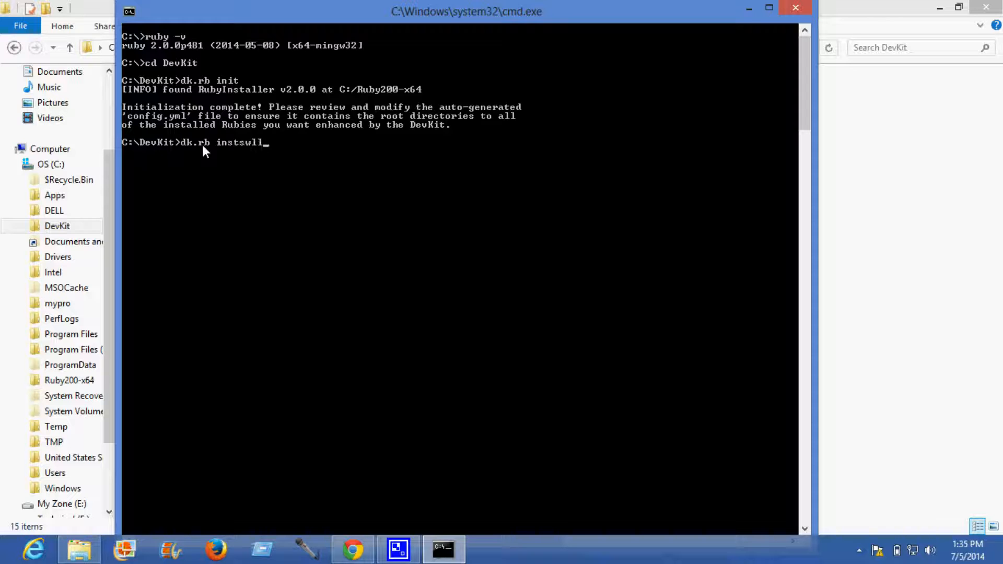
key(backspace)
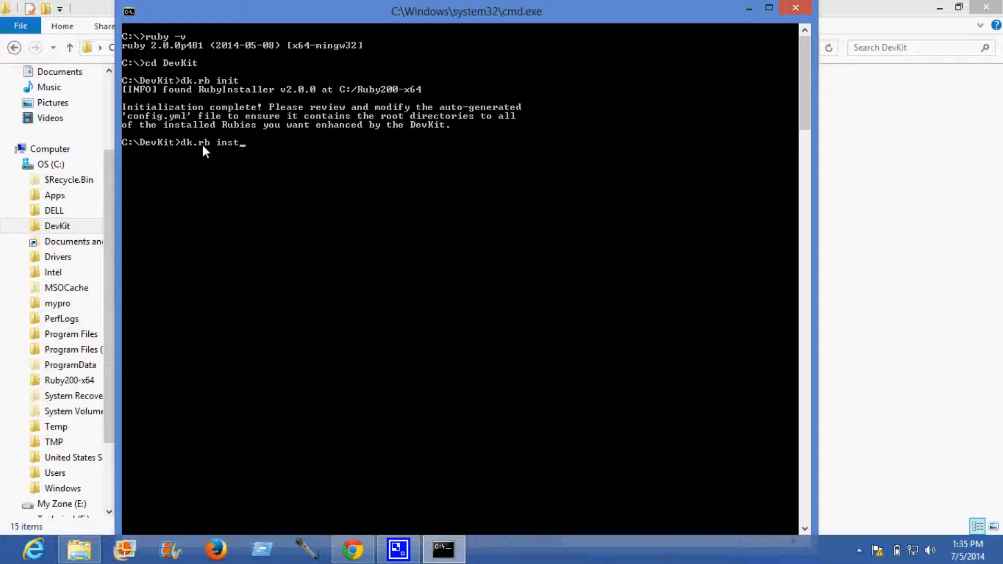
text(all)
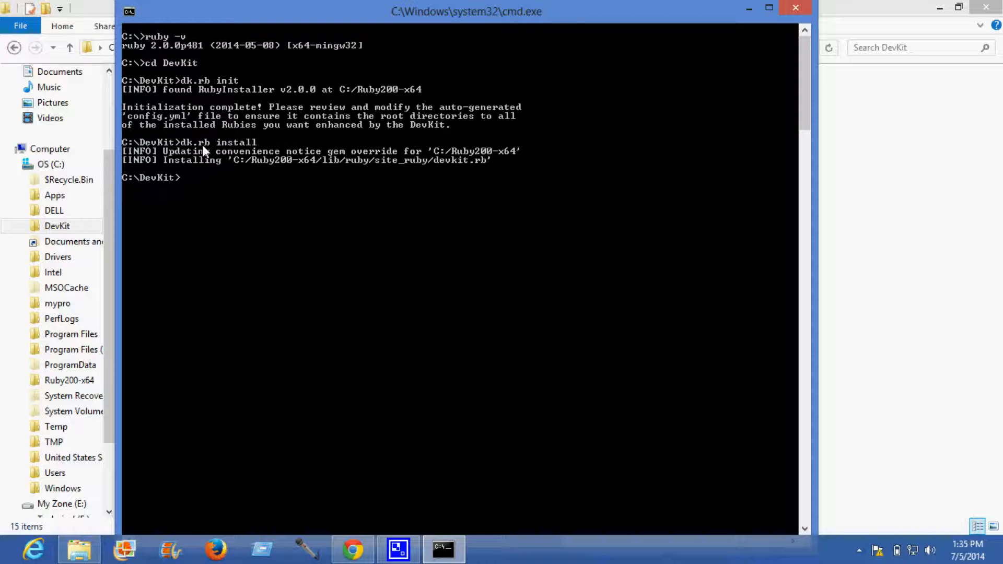
mouse_move(197, 186)
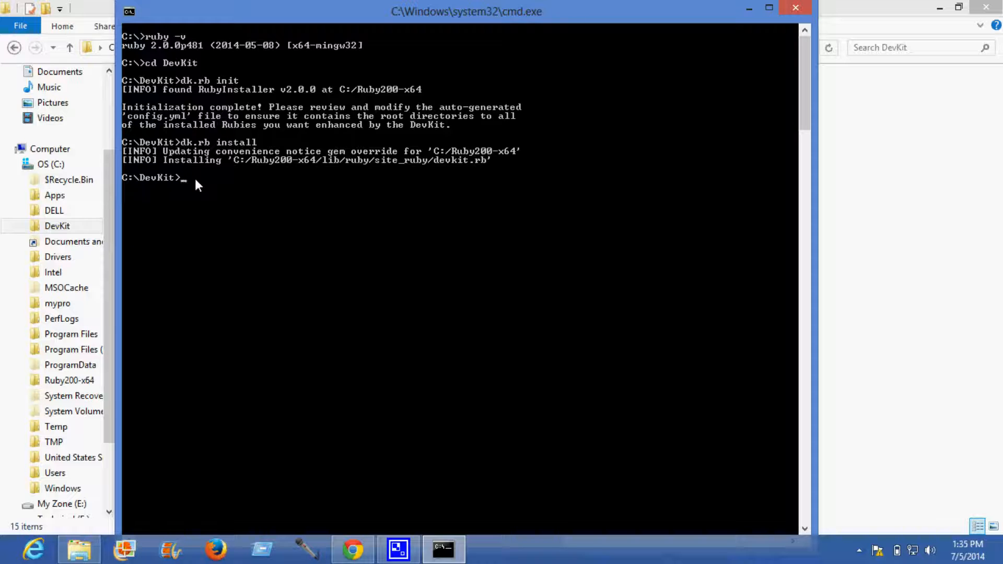
Return to C:\ and run gem install selenium-cucumber, installing 12 gems including cucumber 1.3.15
text(cd)
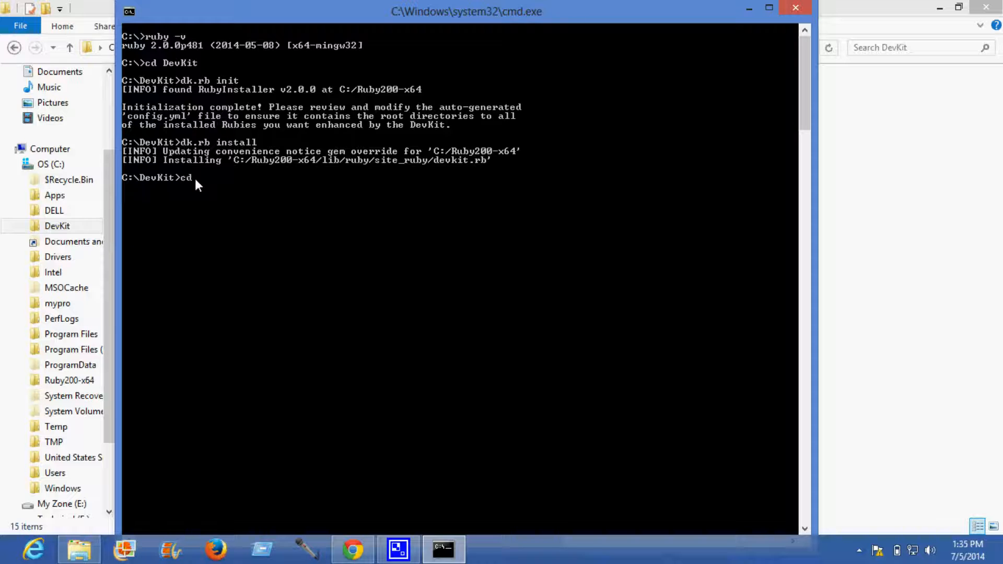
key(Return)
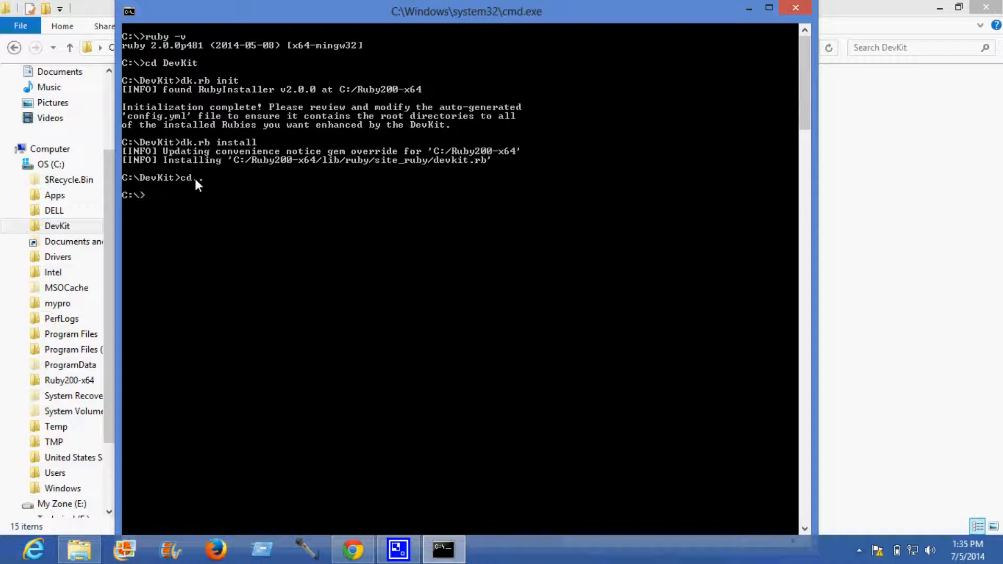
text(gem in)
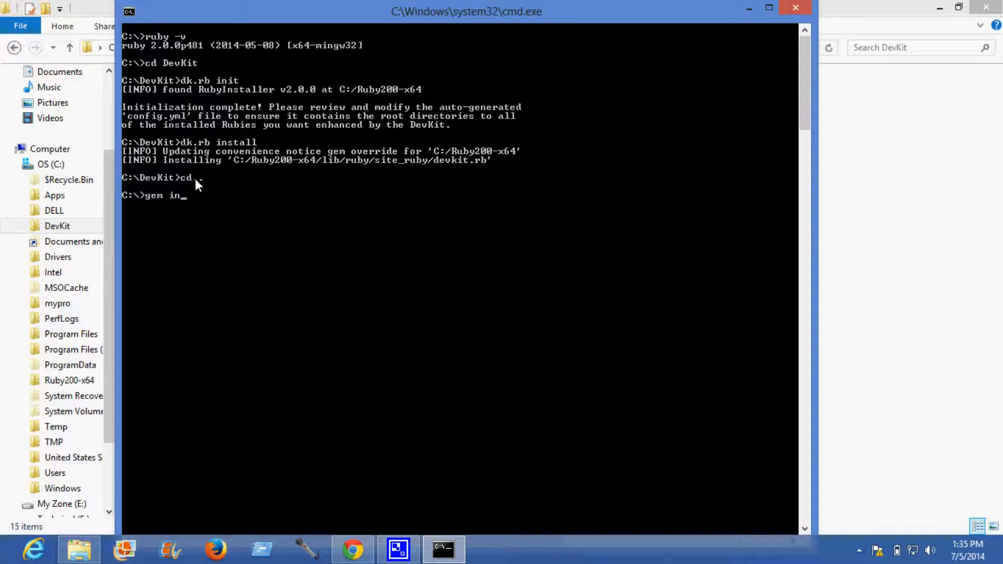
text(stall)
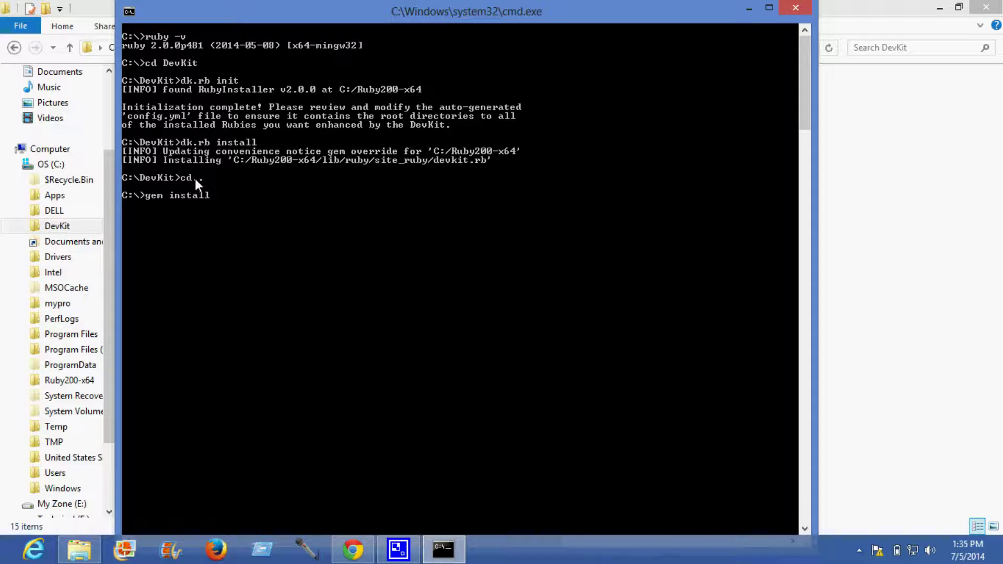
text(selen)
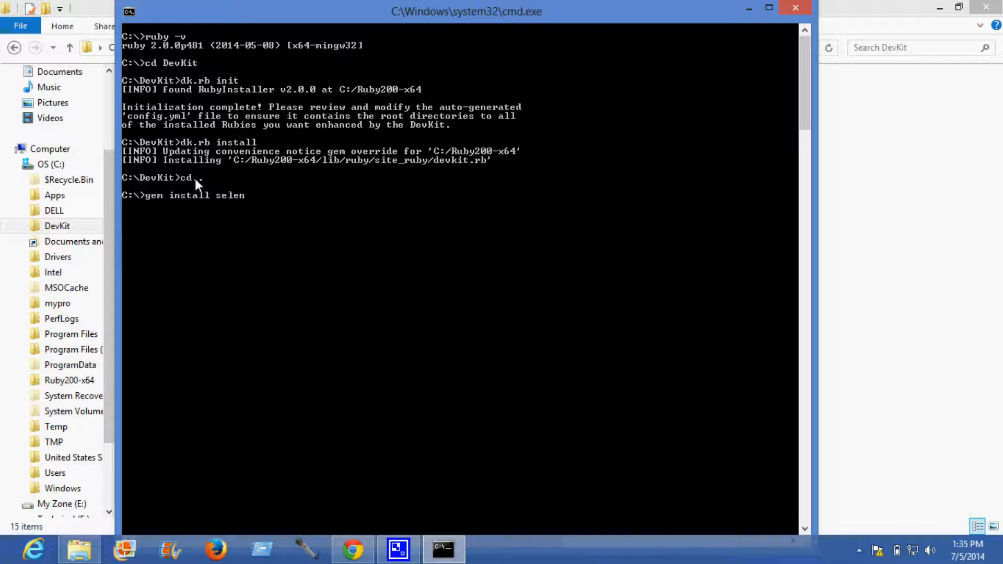
text(ium)
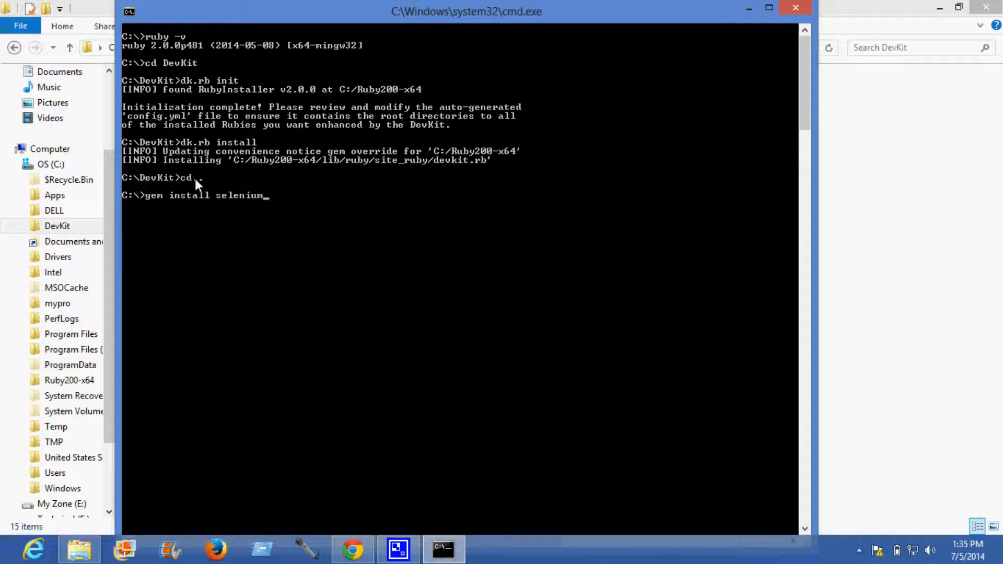
text(-cucu)
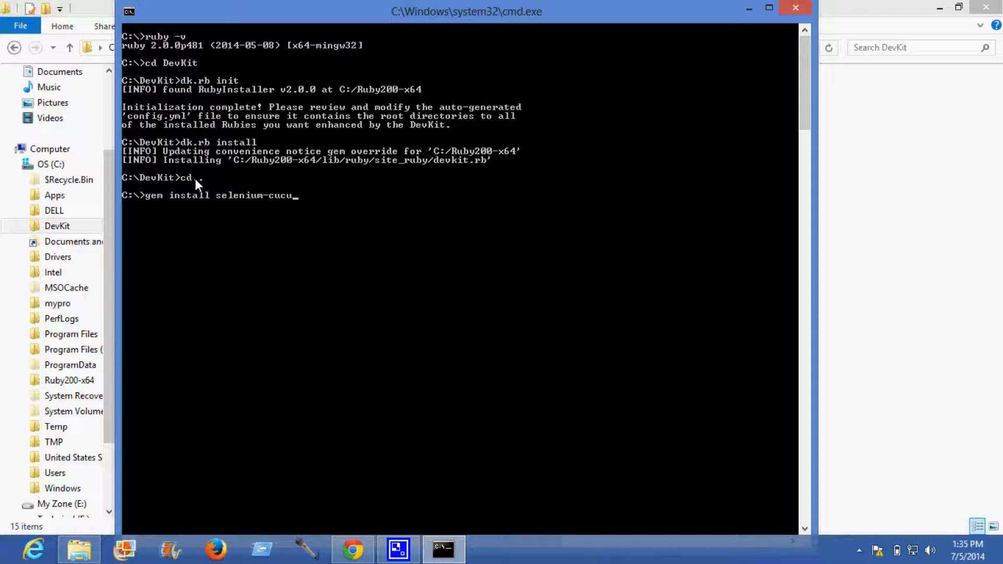
text(mber)
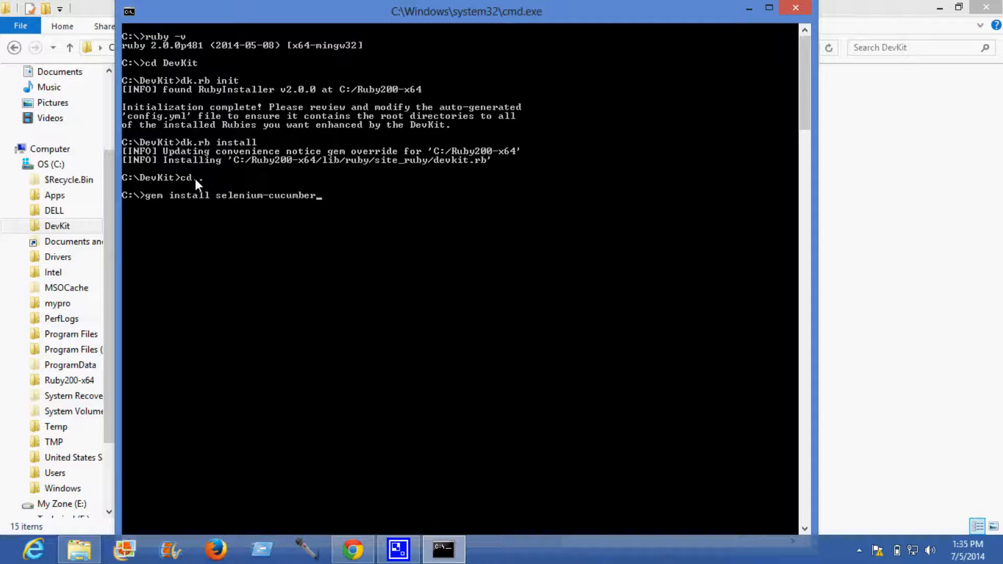
key(Return)
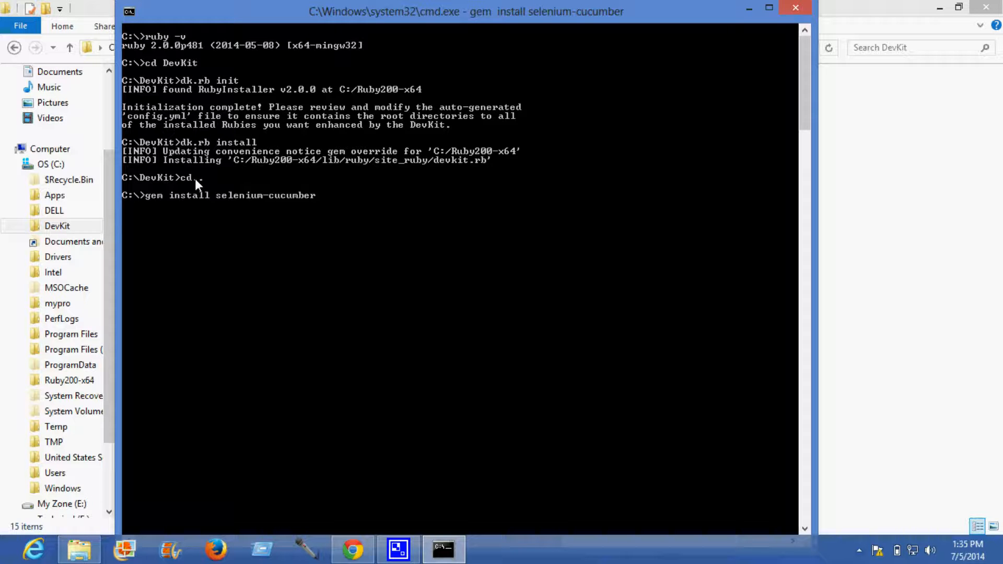
key(Return)
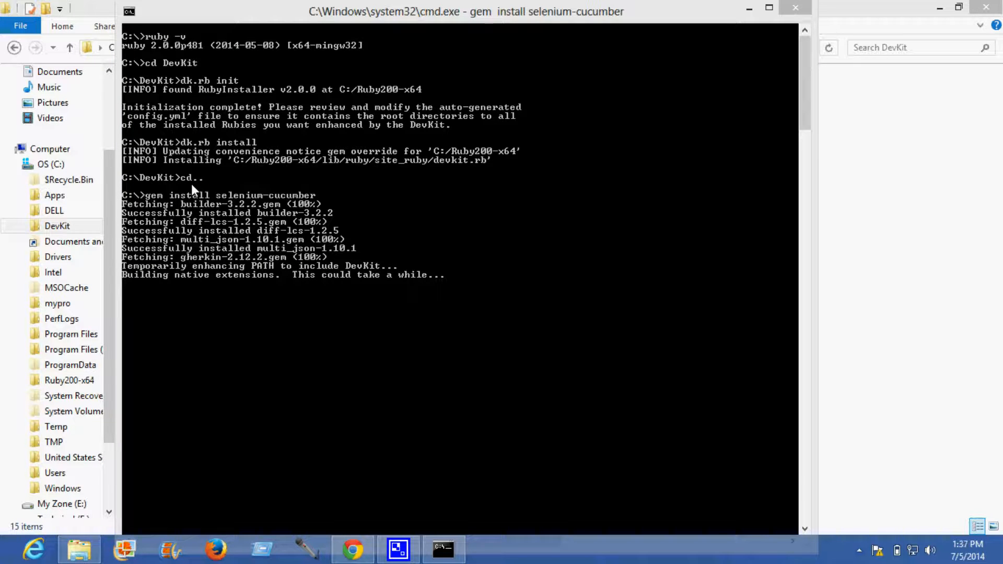
mouse_move(518, 394)
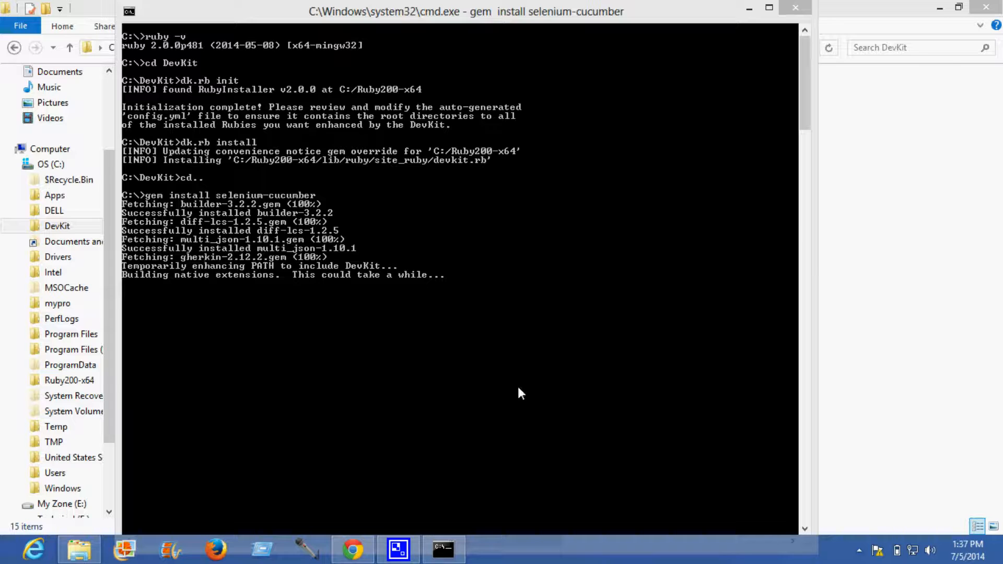
click(858, 551)
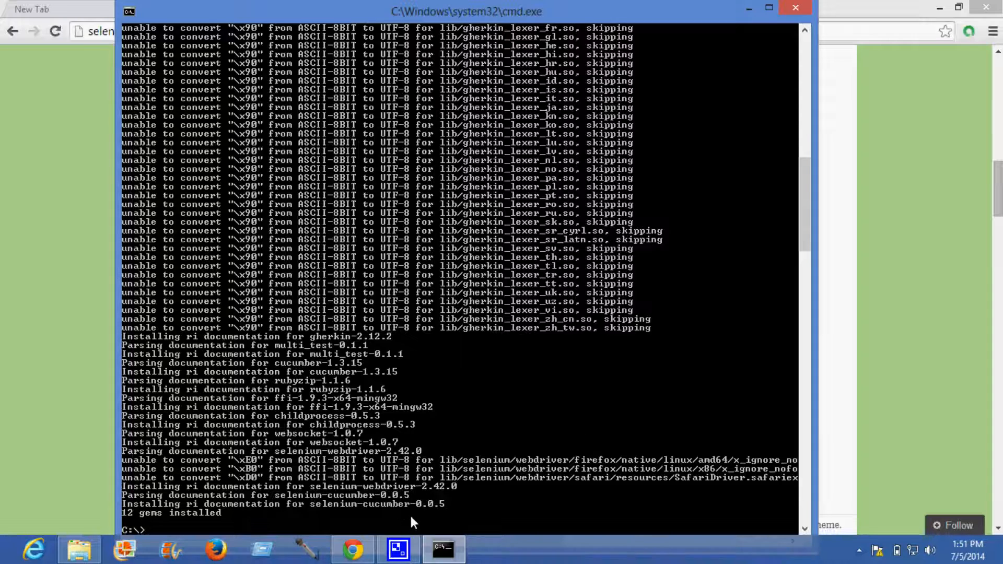
Run gem list and confirm selenium-cucumber 0.0.5 and its dependencies are installed
text(gem)
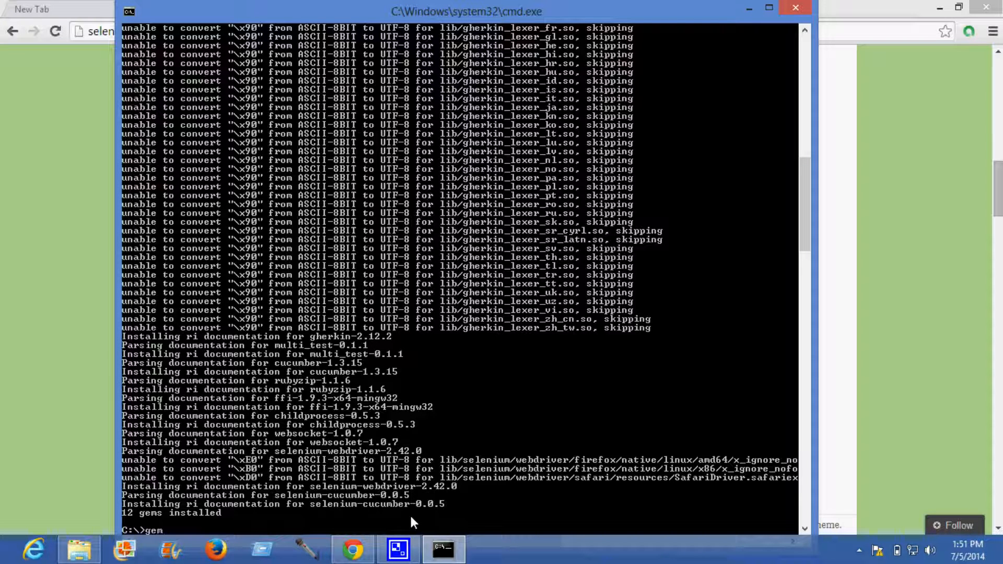
text(list)
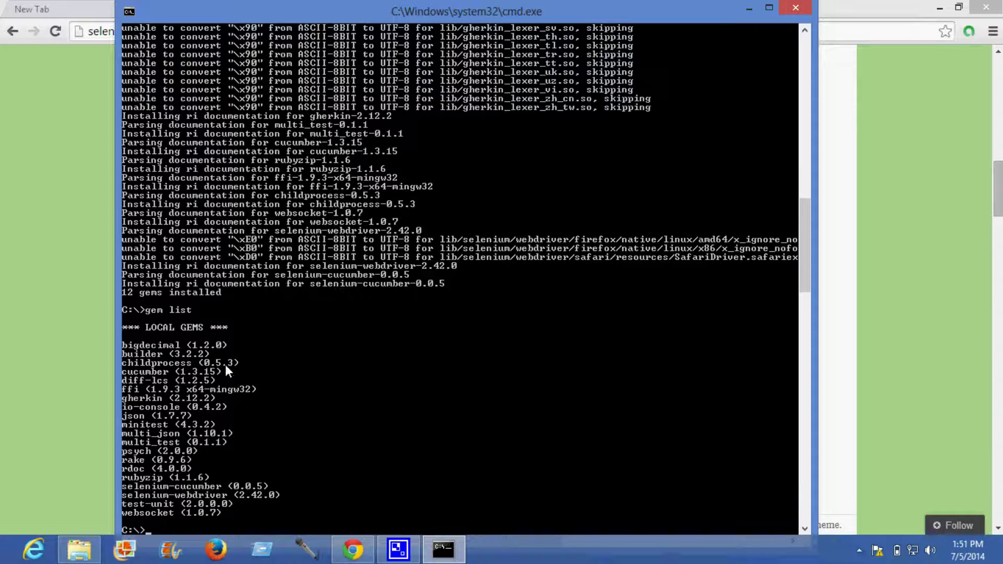
mouse_move(158, 337)
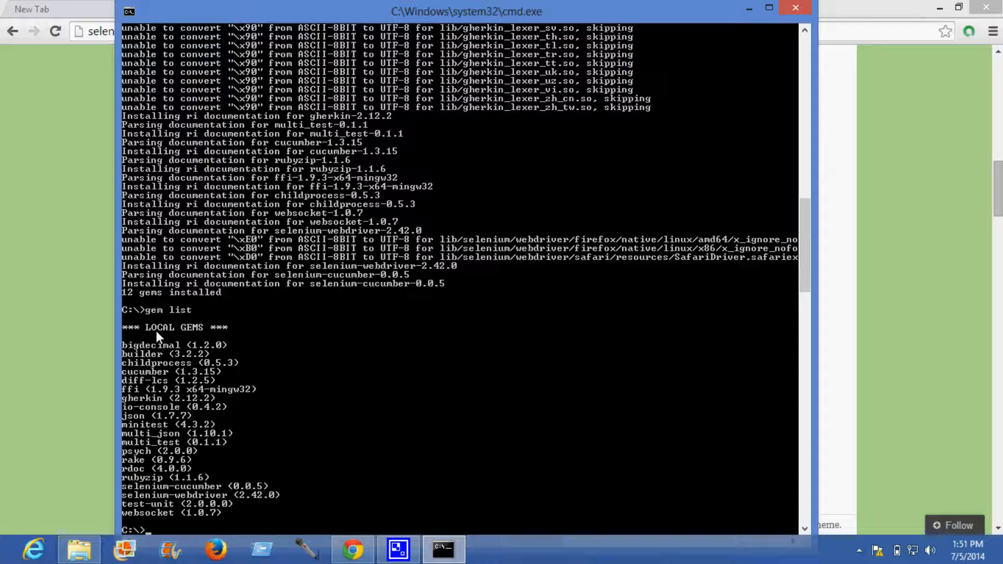
mouse_move(198, 337)
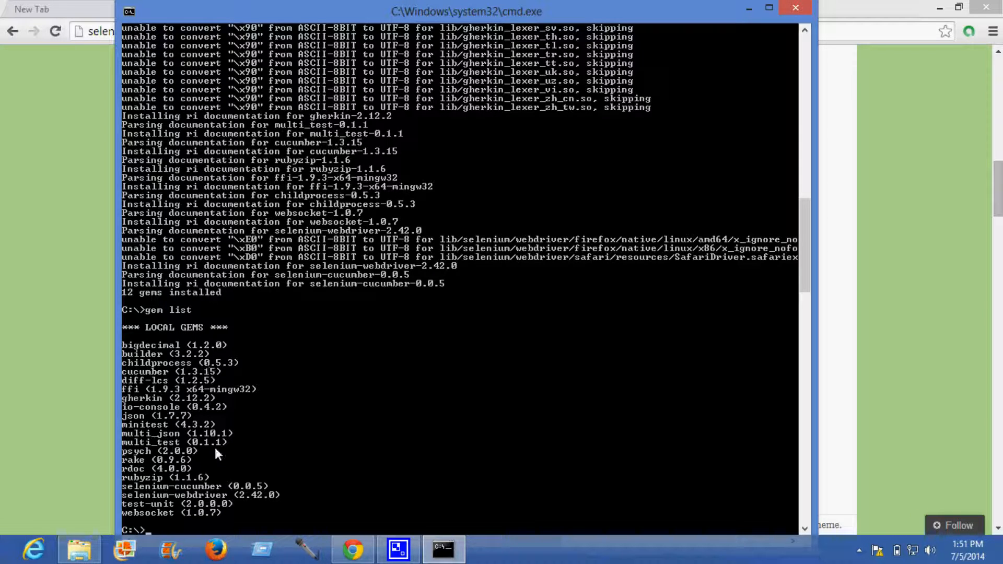
mouse_move(192, 491)
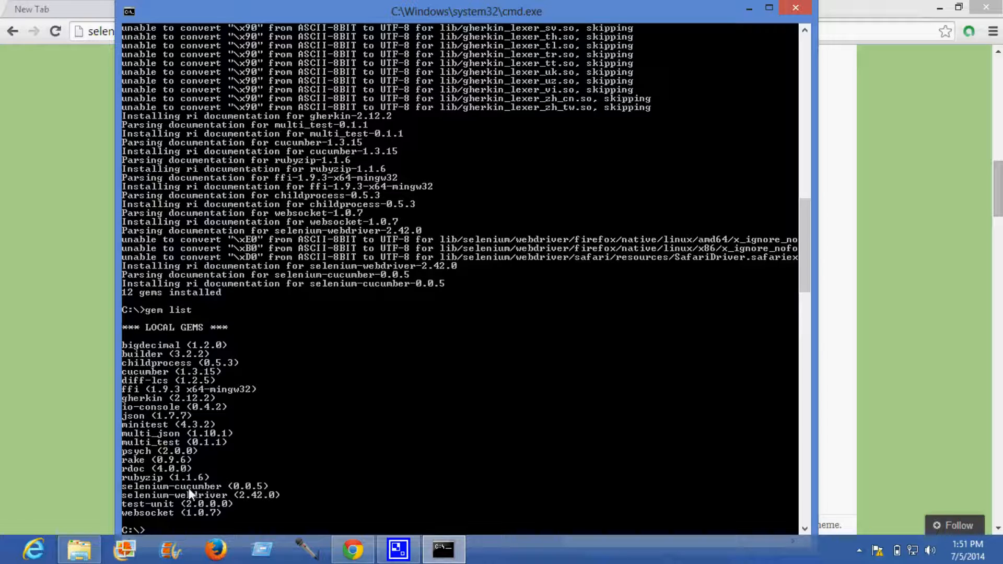
mouse_move(237, 515)
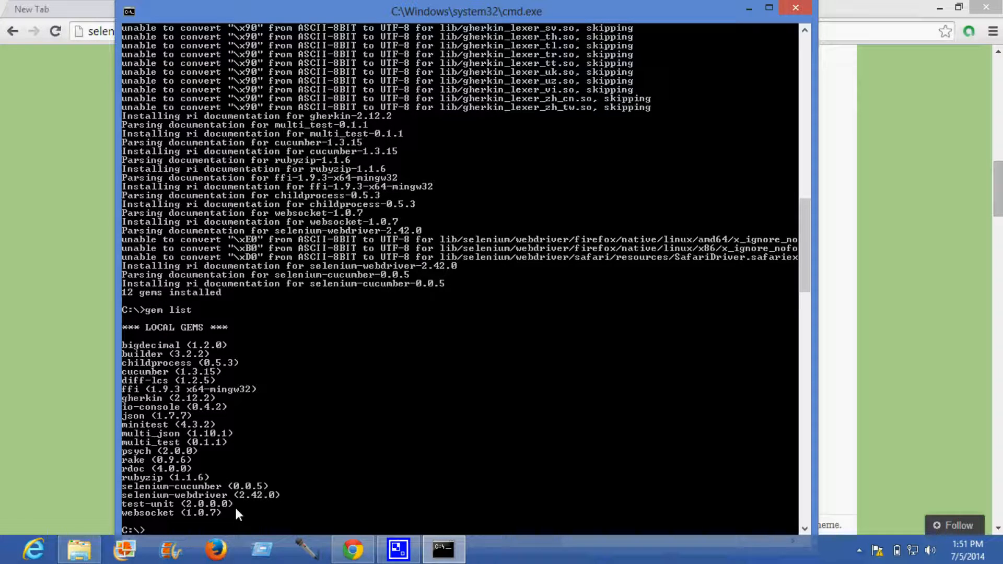
mouse_move(241, 508)
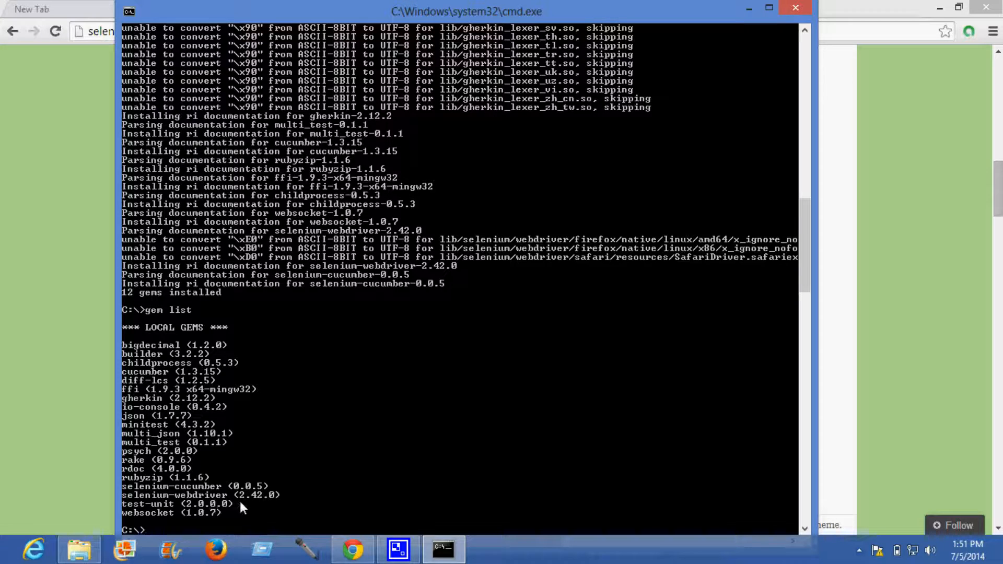
mouse_move(226, 514)
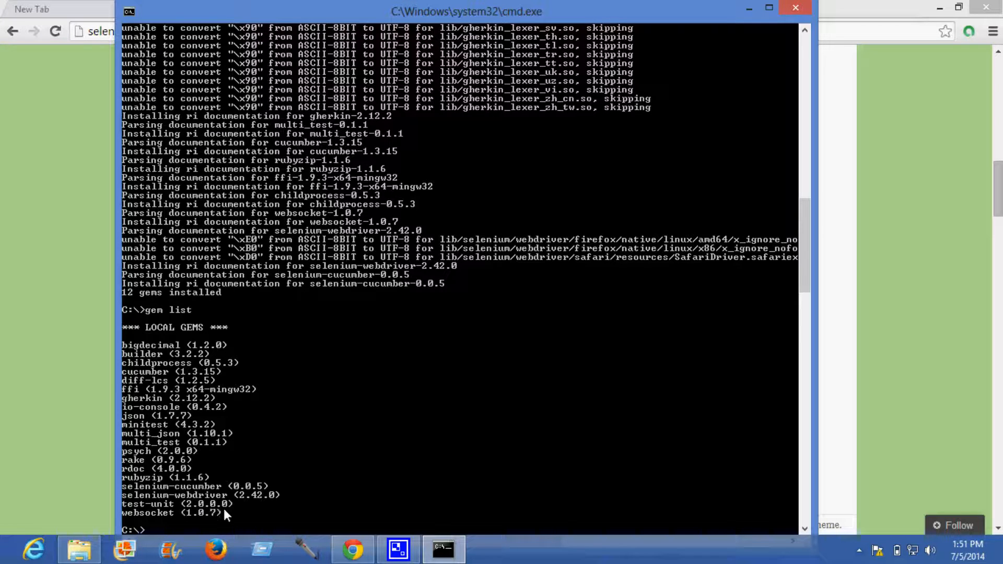
text(ge)
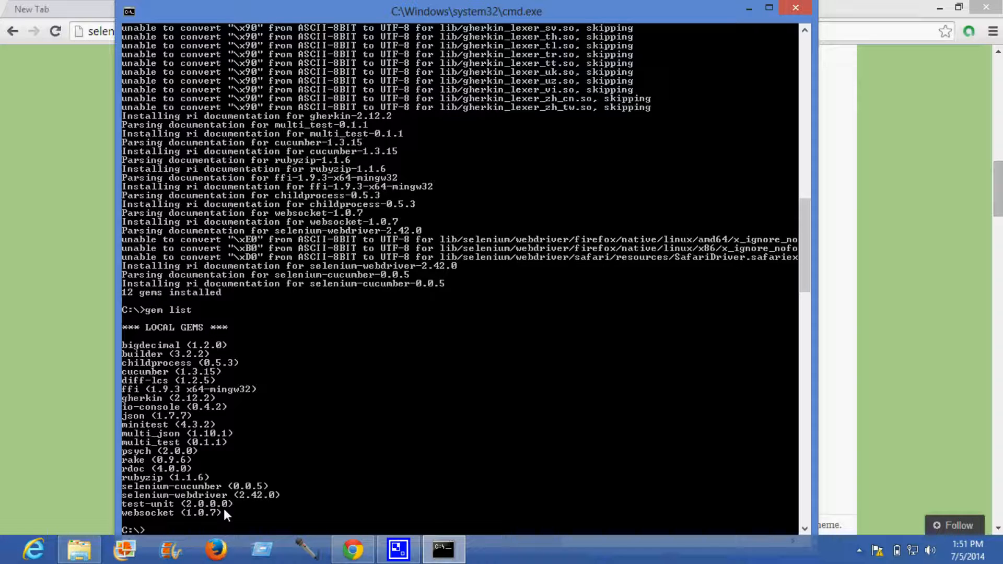
text(selenium-cucumber)
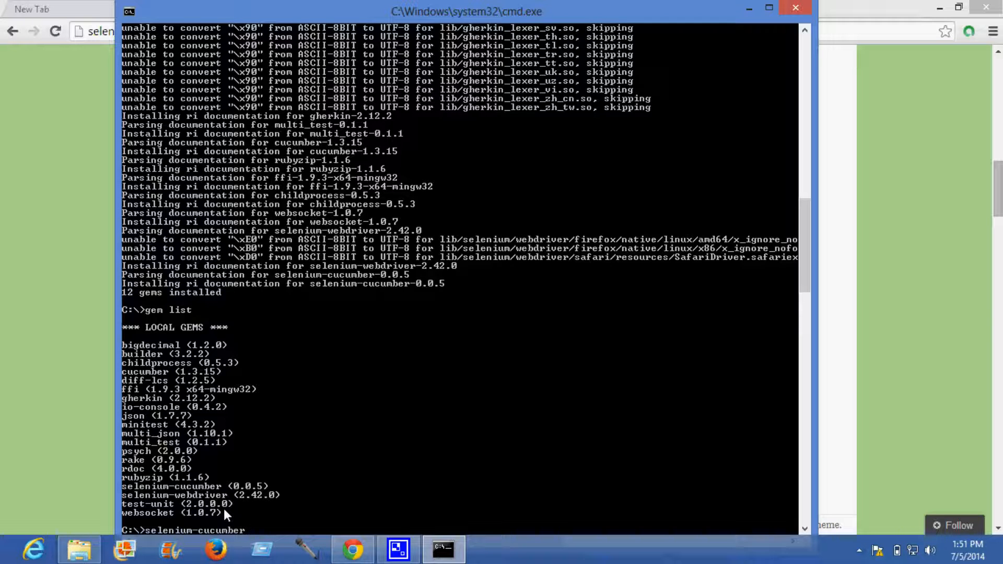
text(versio)
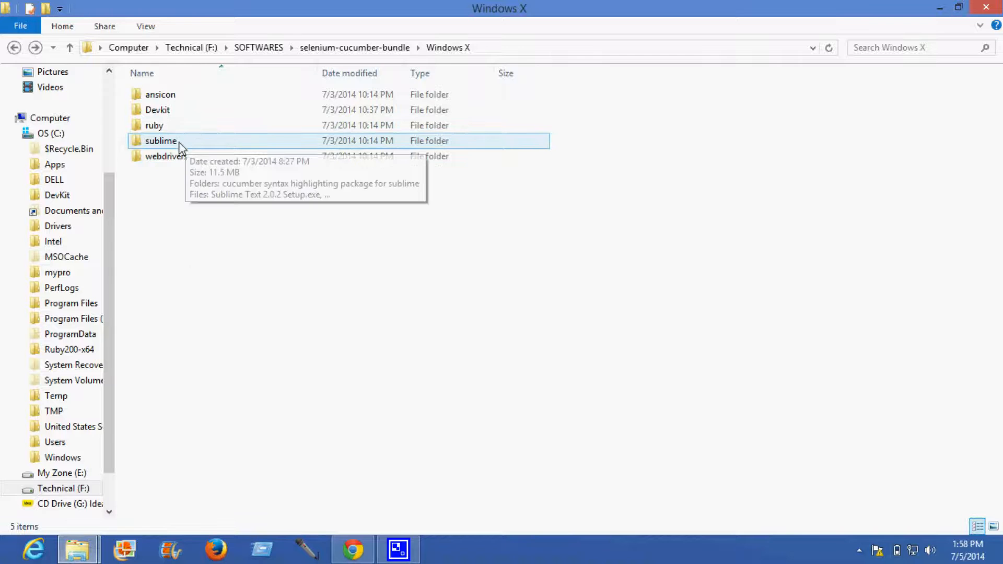
Browse to the bundle's sublime folder and pick the Sublime Text 2.0.2 x64 installer
double_click(160, 141)
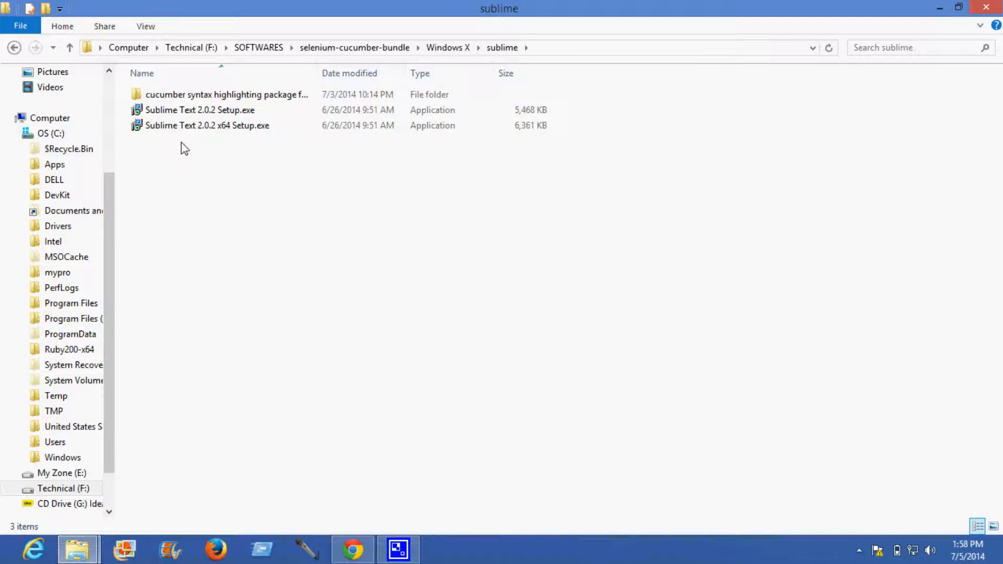
click(199, 109)
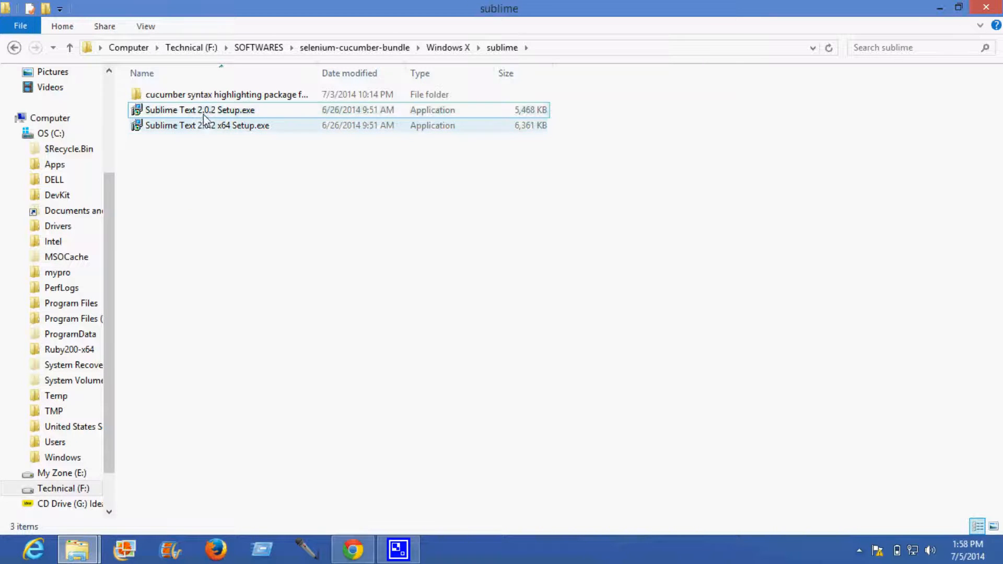
click(206, 125)
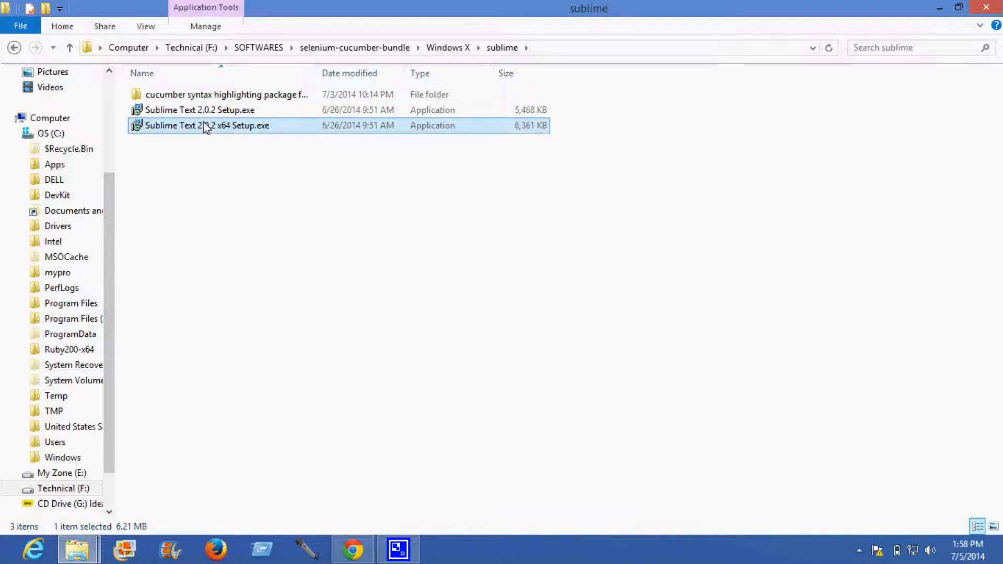
mouse_move(296, 249)
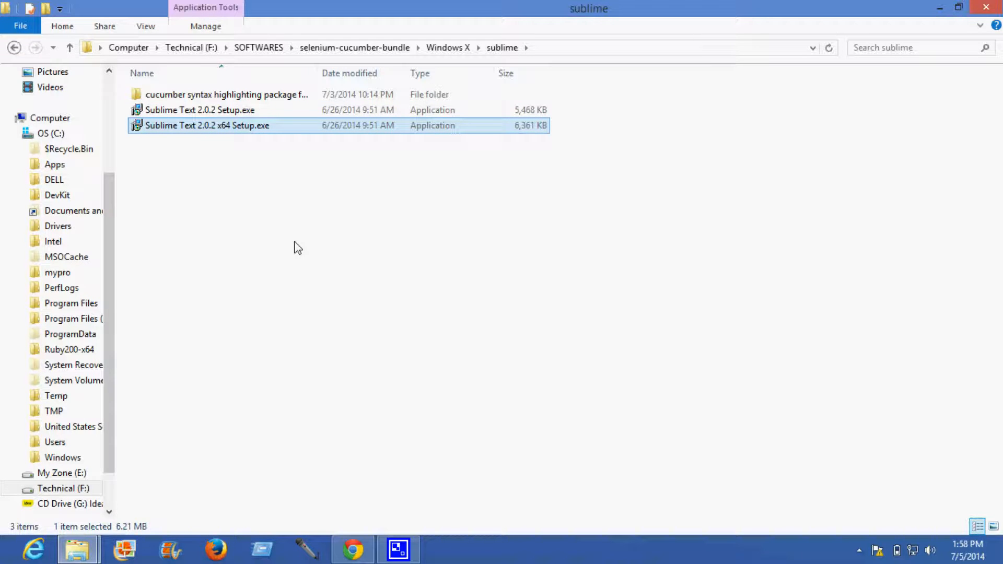
click(570, 315)
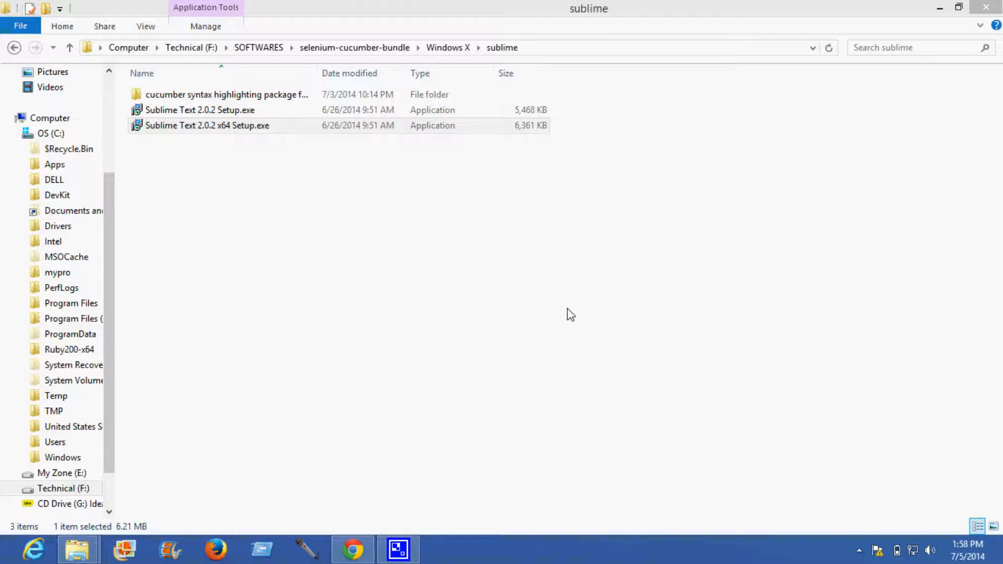
Run the Sublime Text 2.0.2 x64 installer with default location and no extra tasks, then finish
double_click(207, 126)
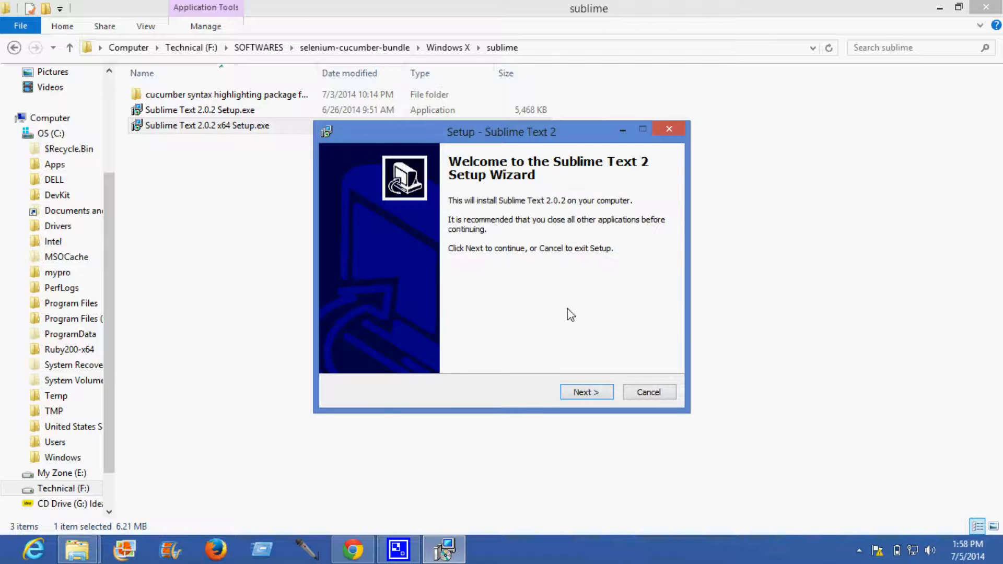
mouse_move(586, 392)
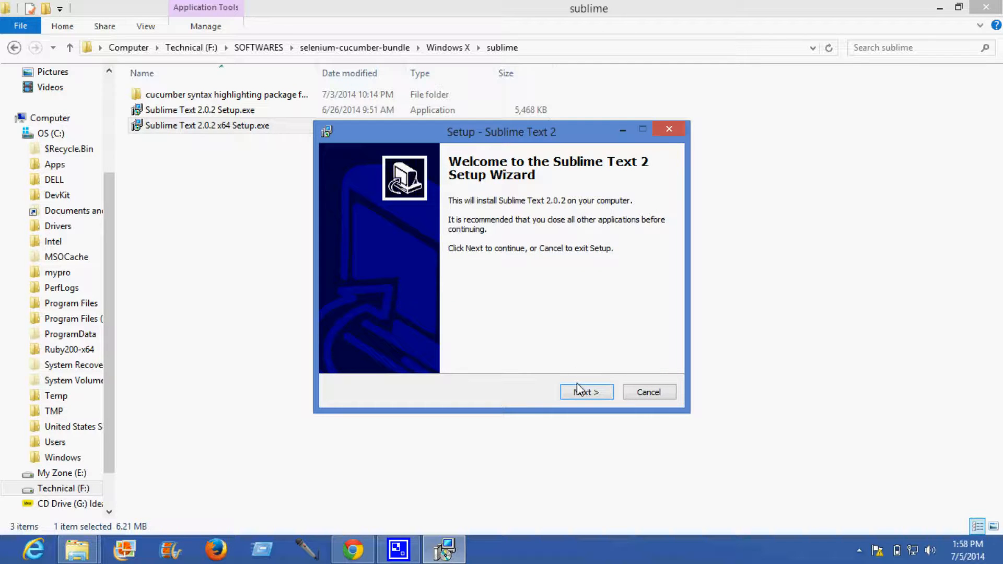
click(586, 392)
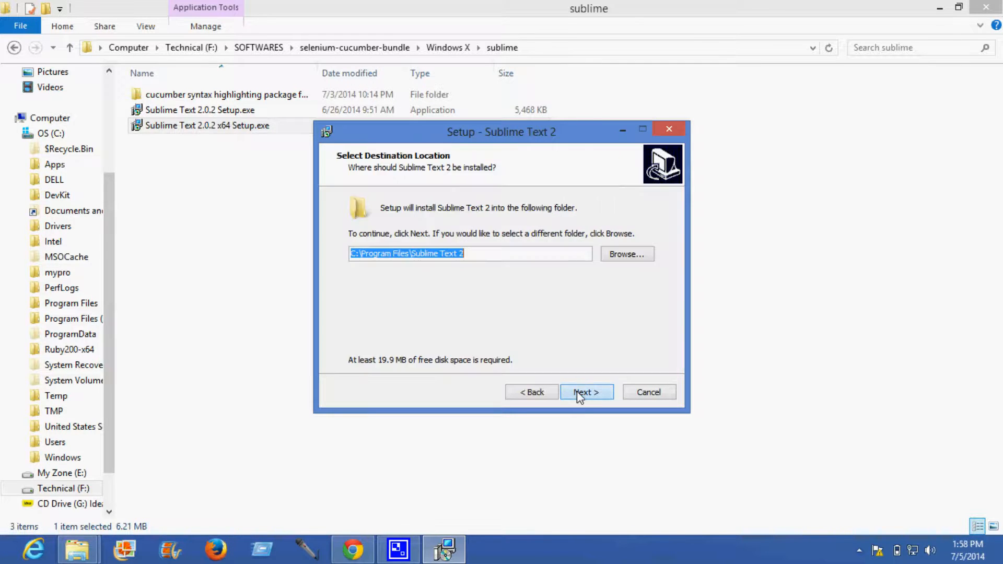
click(586, 392)
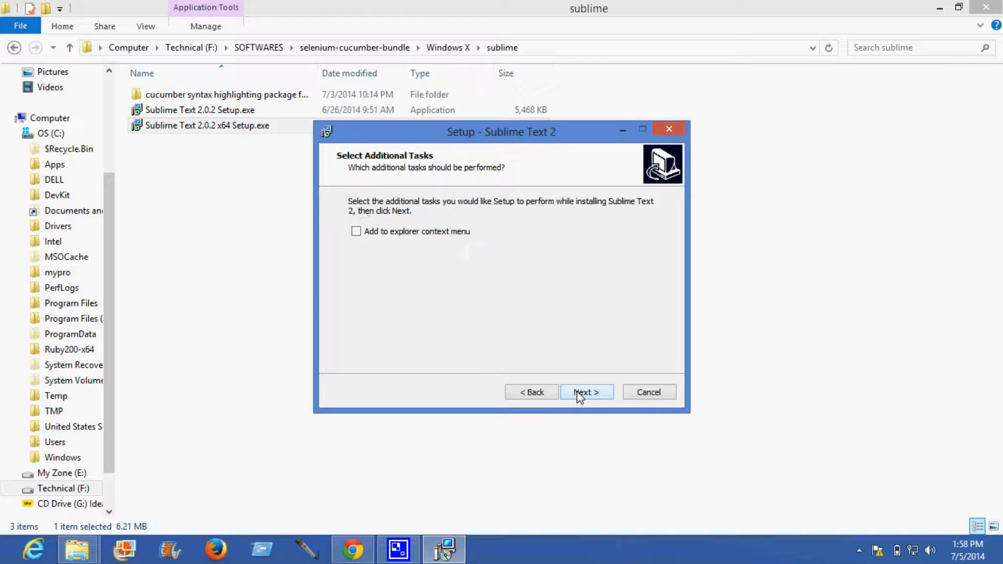
click(586, 391)
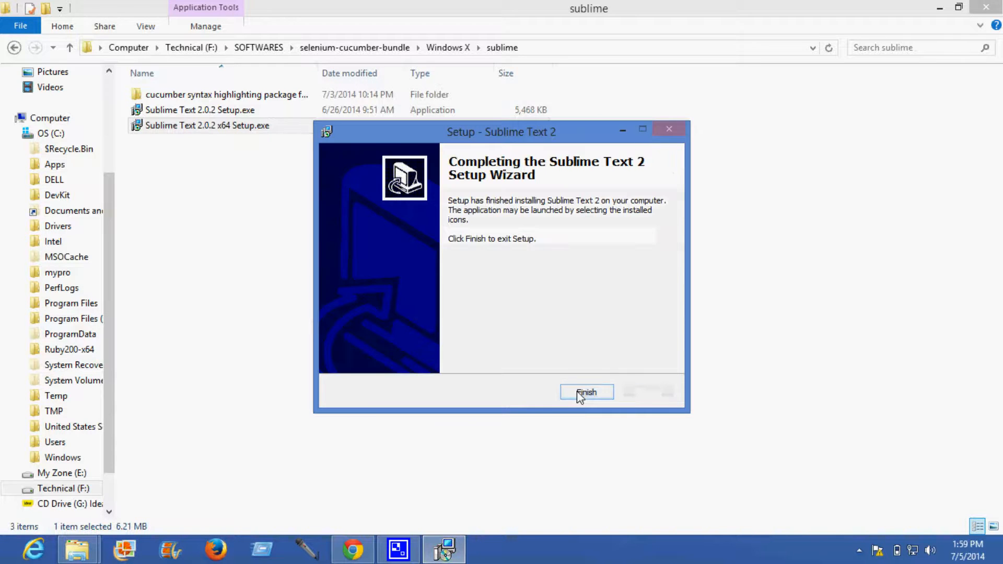
click(586, 392)
text(su)
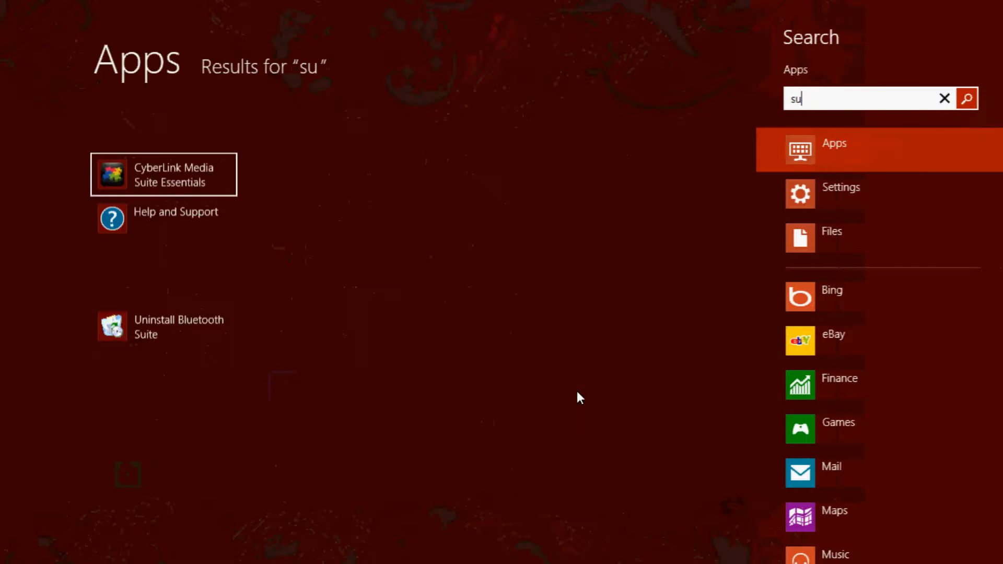
Find Sublime Text 2 via Start search, launch it, and return to the sublime folder
text(b)
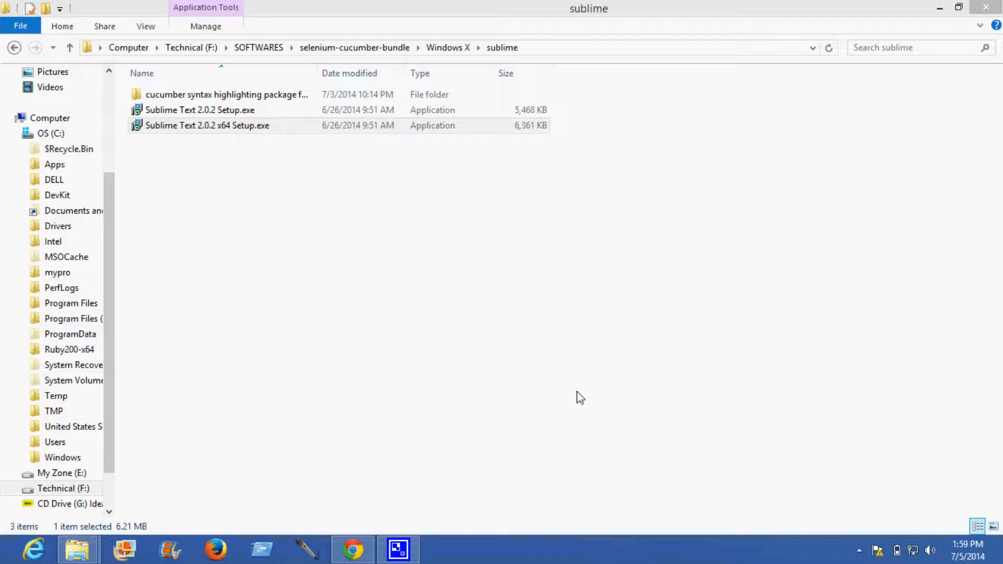
mouse_move(576, 395)
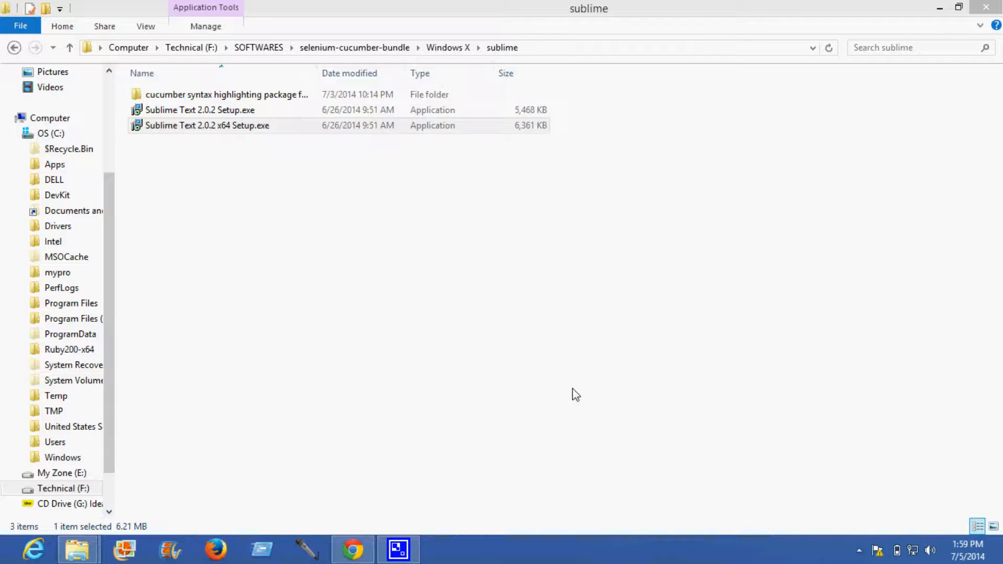
double_click(207, 124)
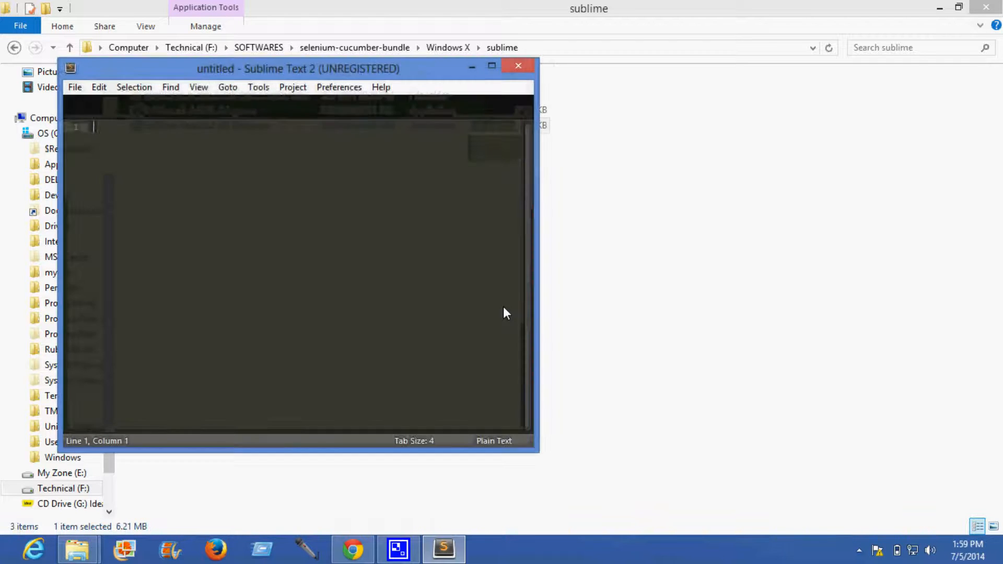
click(518, 65)
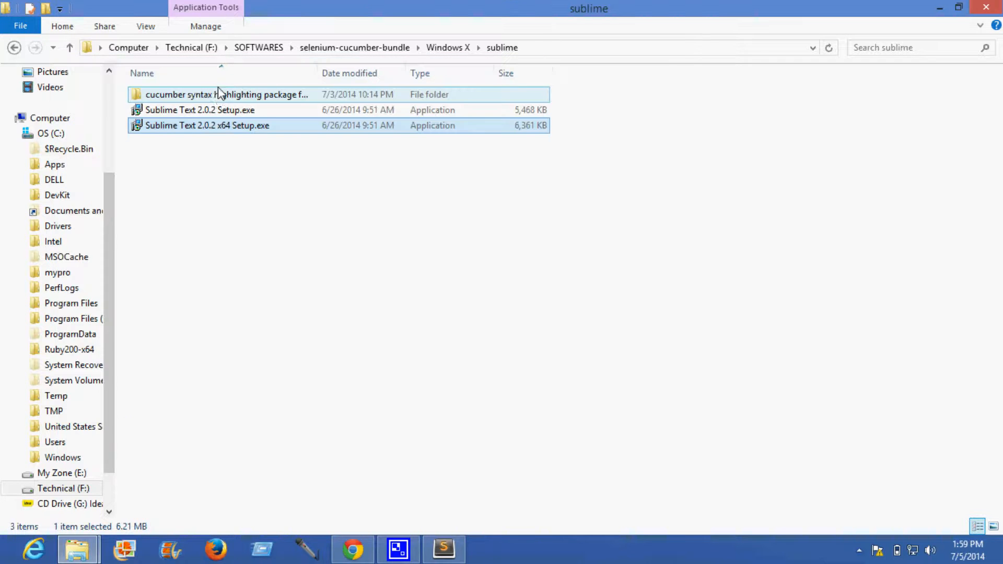
mouse_move(211, 105)
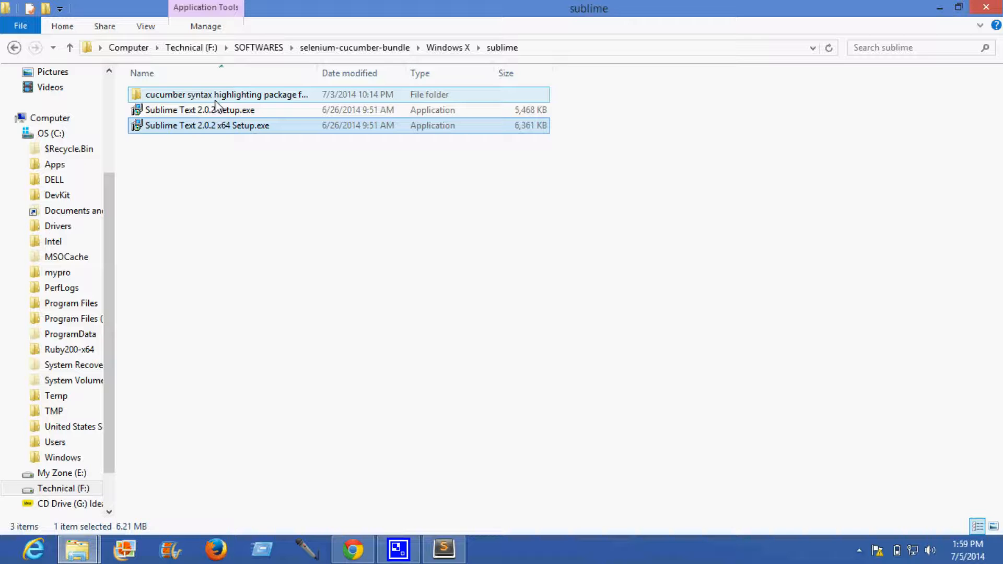
Open the cucumber syntax highlighting package folder and its readme.txt in Notepad
double_click(227, 94)
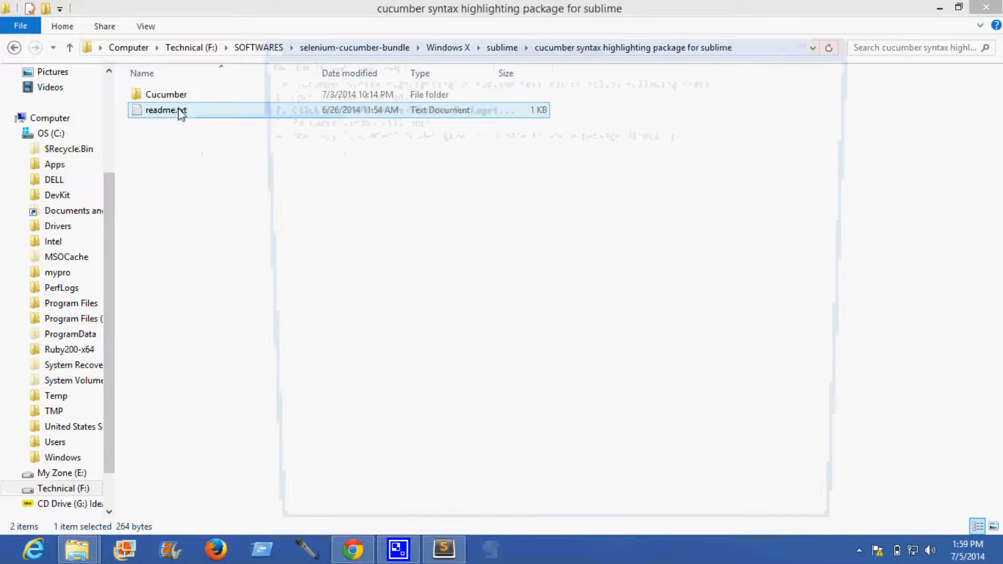
double_click(163, 109)
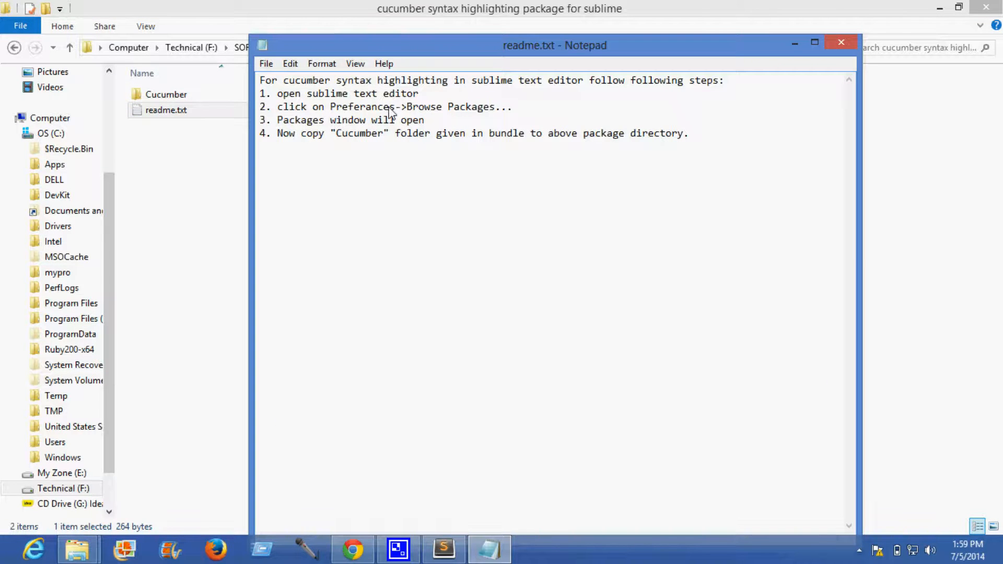
mouse_move(531, 102)
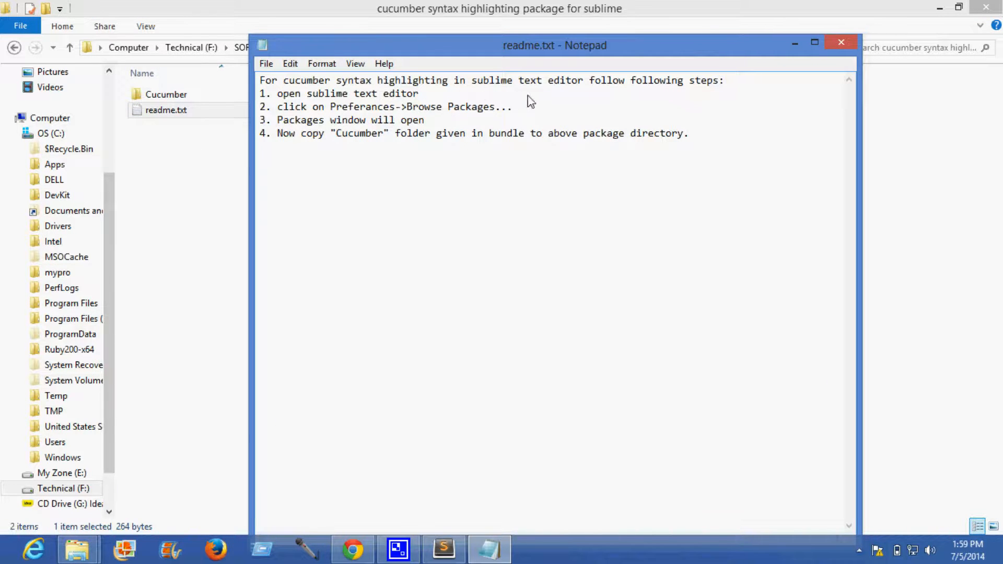
mouse_move(512, 114)
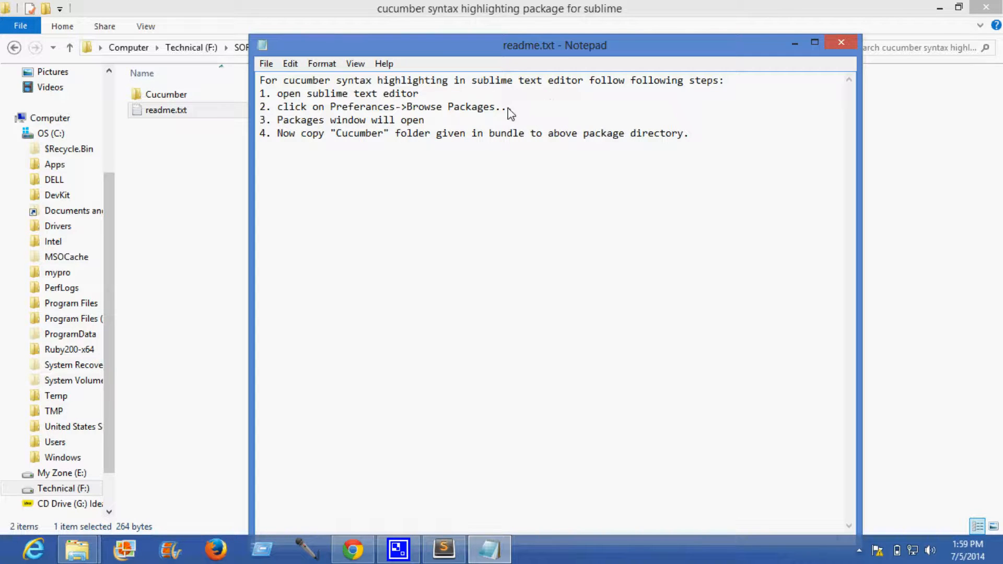
mouse_move(500, 123)
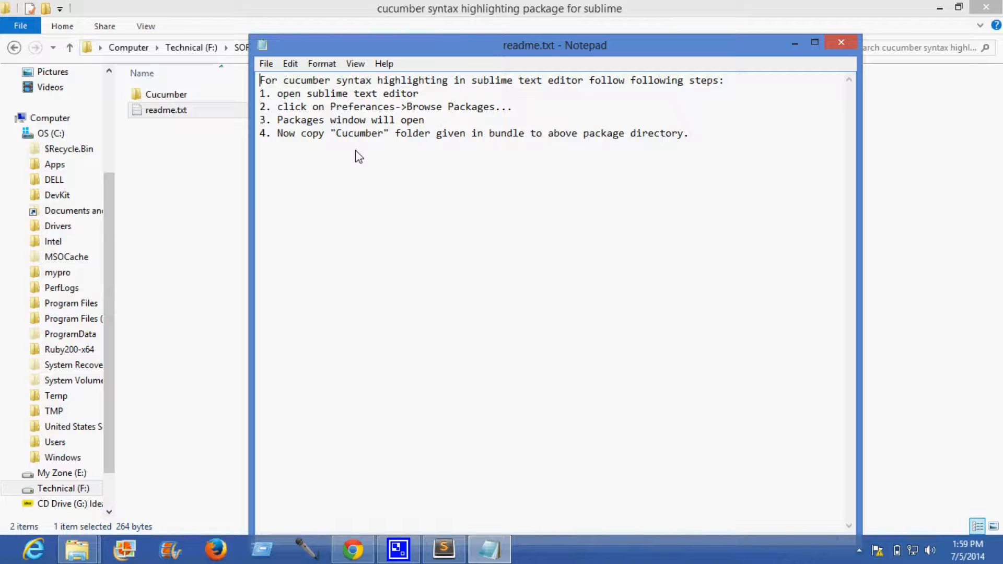
mouse_move(594, 149)
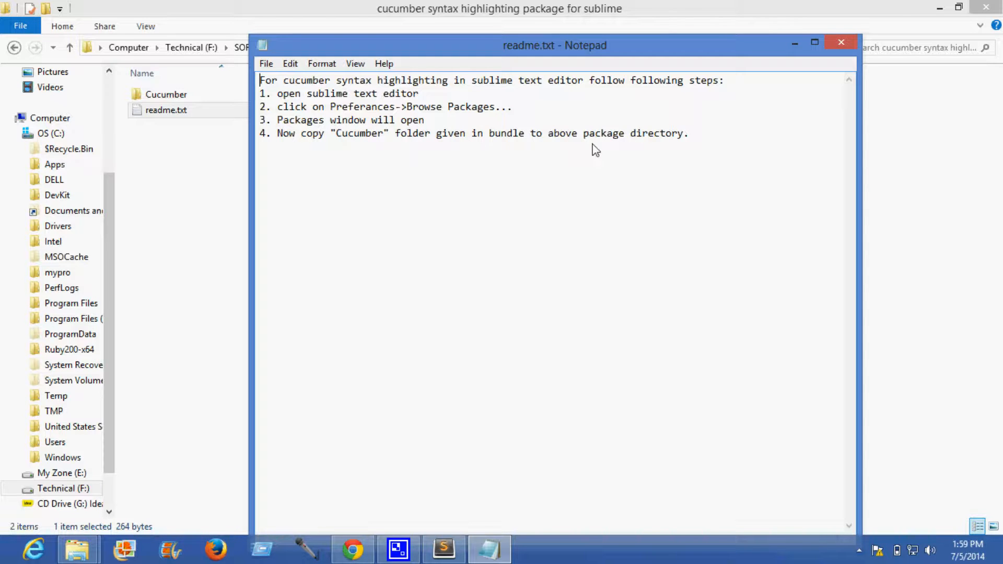
mouse_move(661, 152)
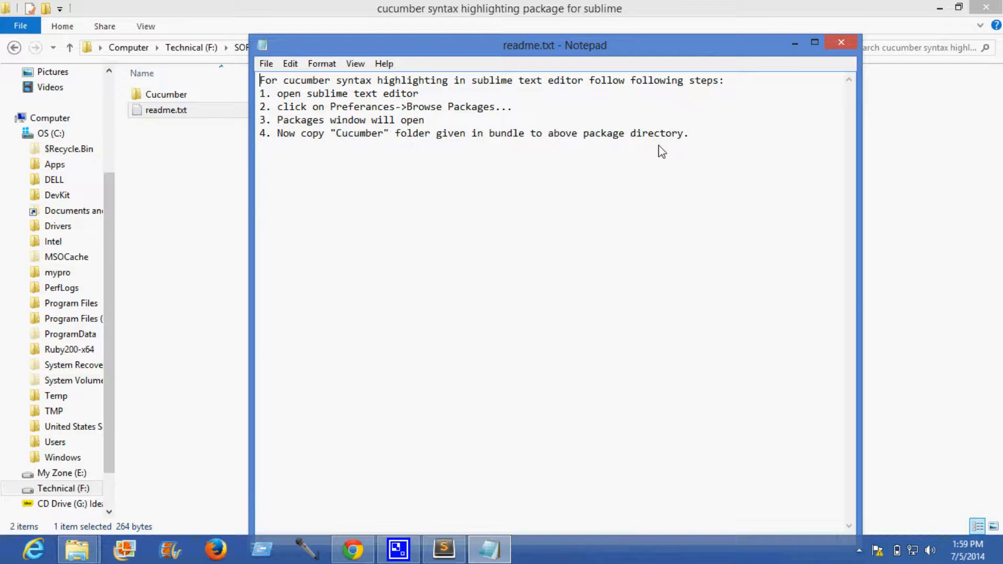
mouse_move(505, 158)
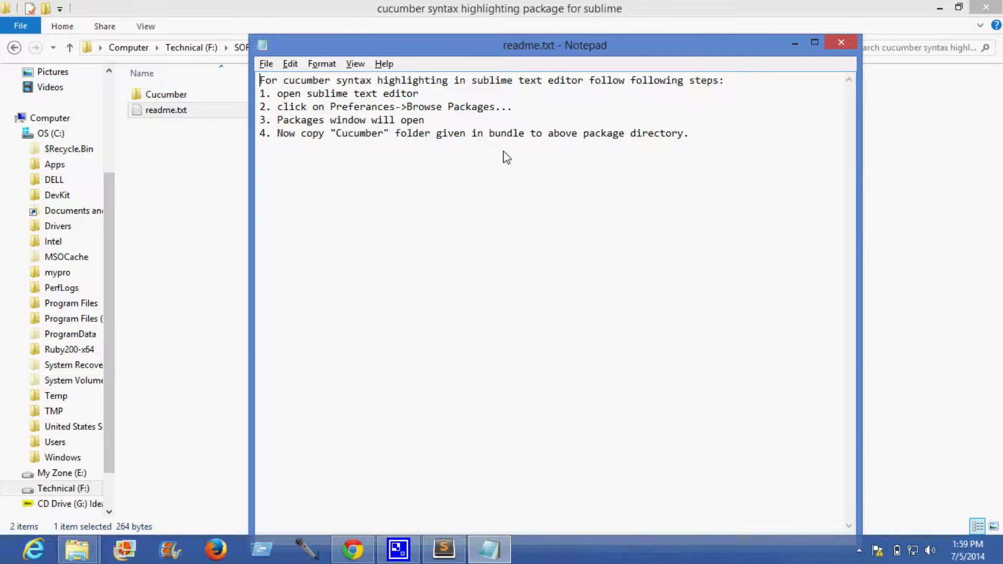
Select the Cucumber folder in the package folder, then bring Sublime Text 2 forward
click(443, 548)
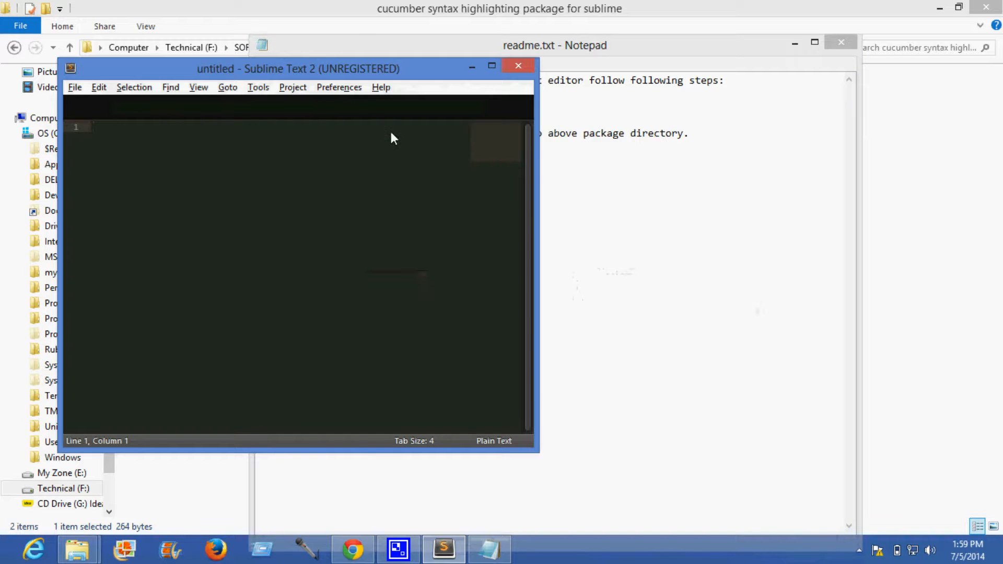
mouse_move(408, 151)
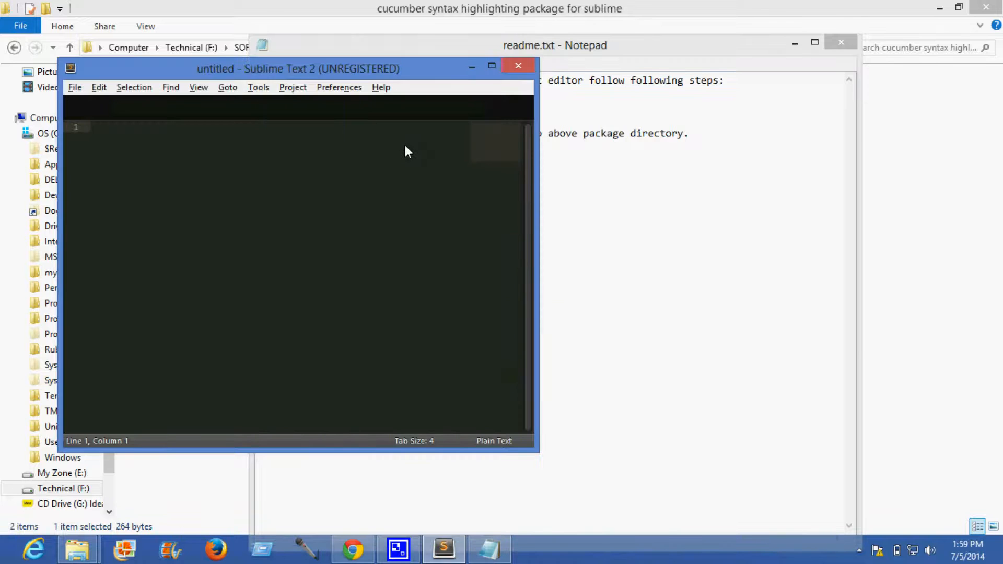
click(518, 65)
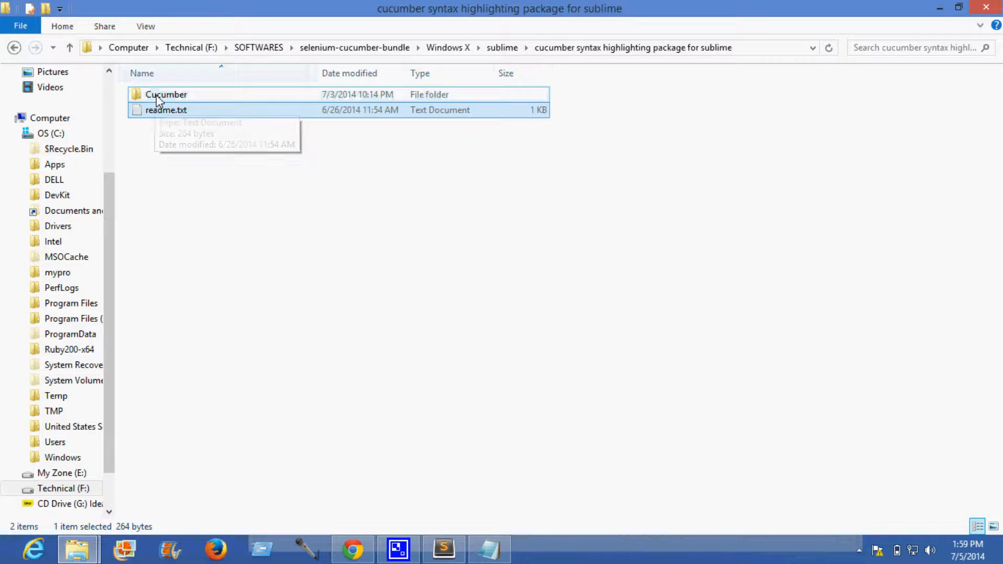
click(166, 94)
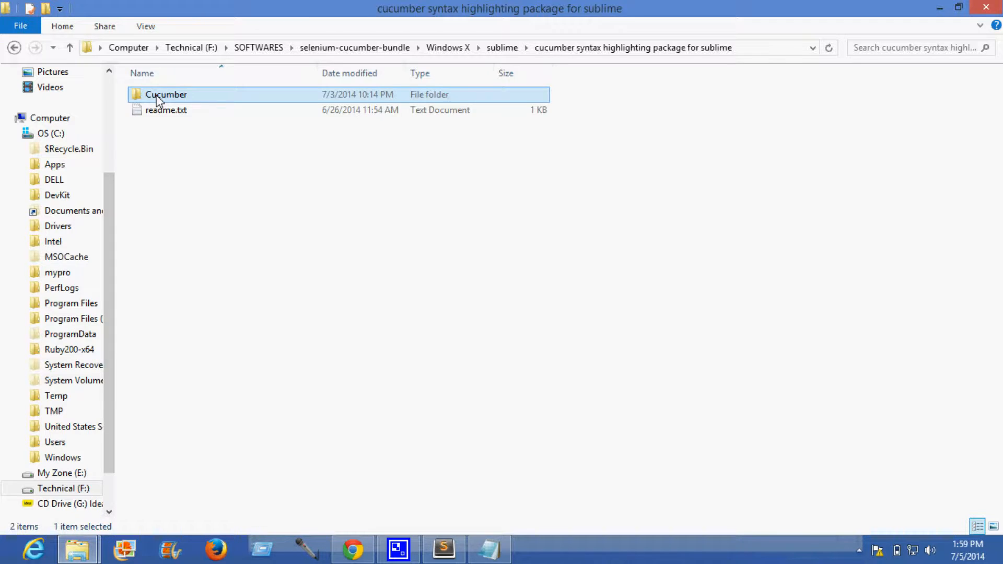
click(442, 548)
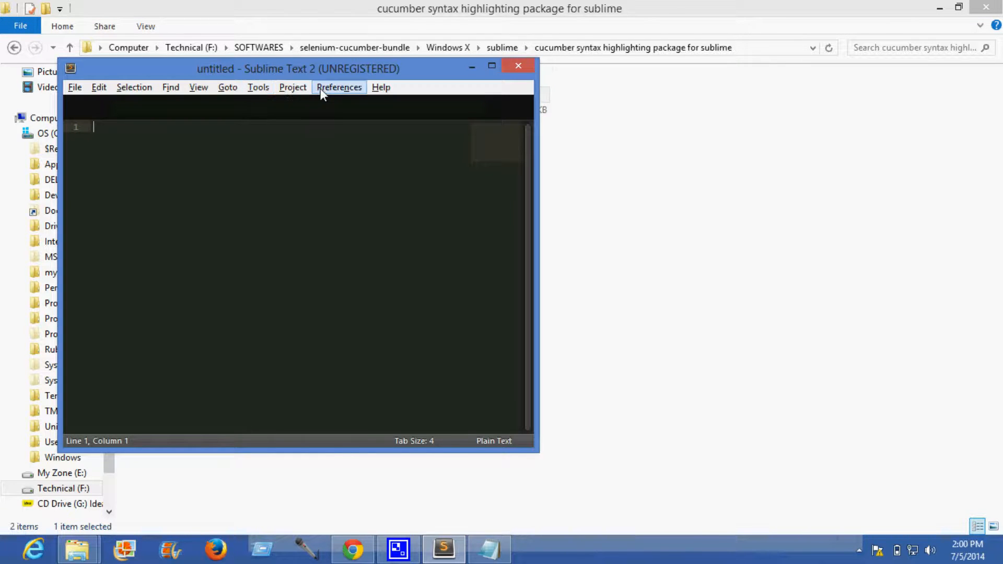
mouse_move(520, 66)
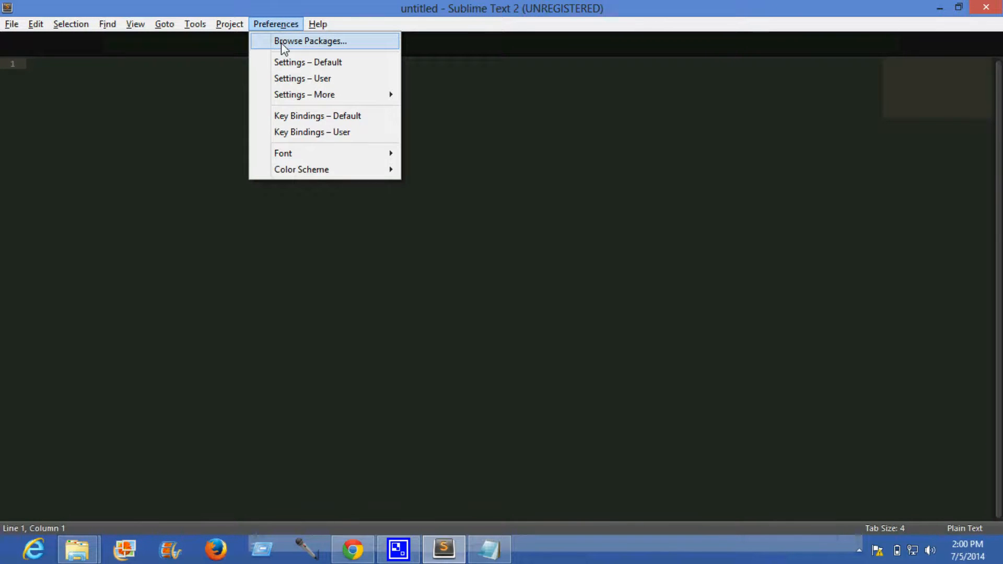
Paste the Cucumber folder into Sublime Text 2's Packages directory and close that window
click(309, 40)
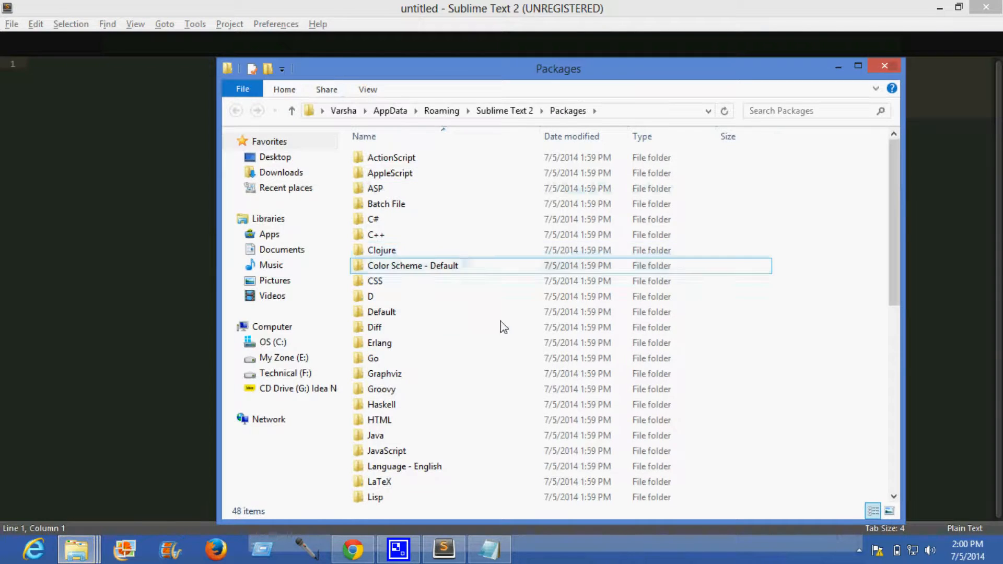
right_click(503, 342)
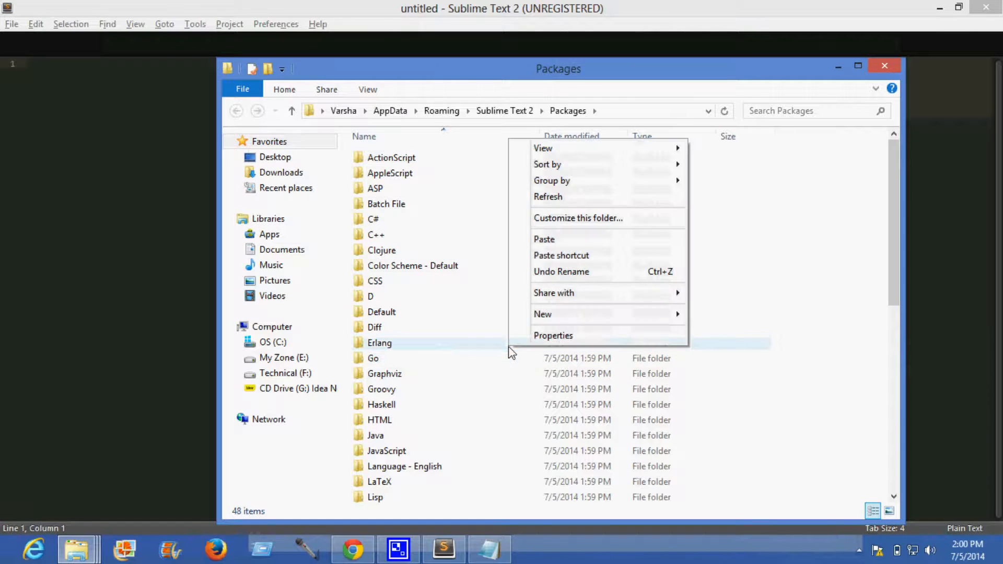
mouse_move(543, 239)
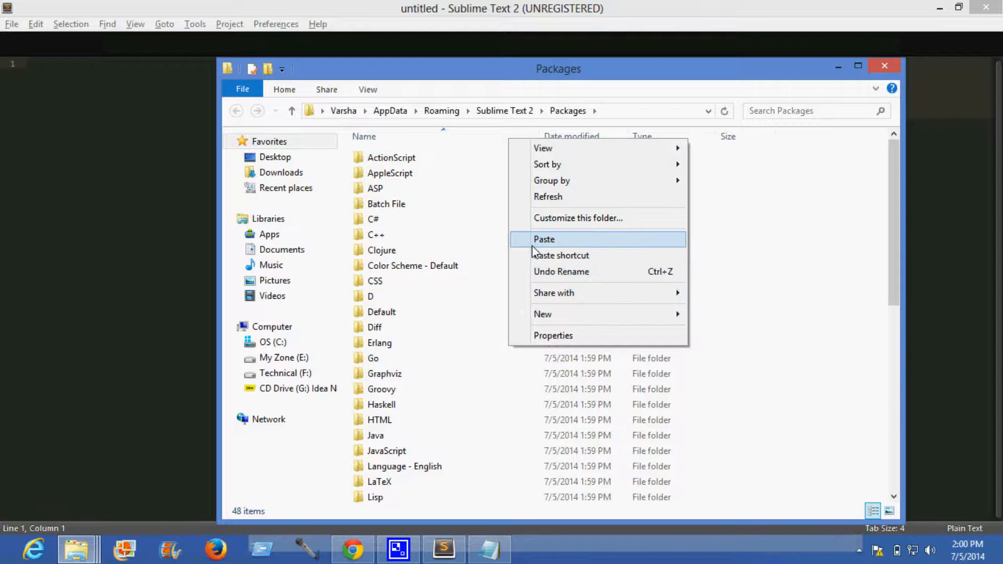
click(545, 238)
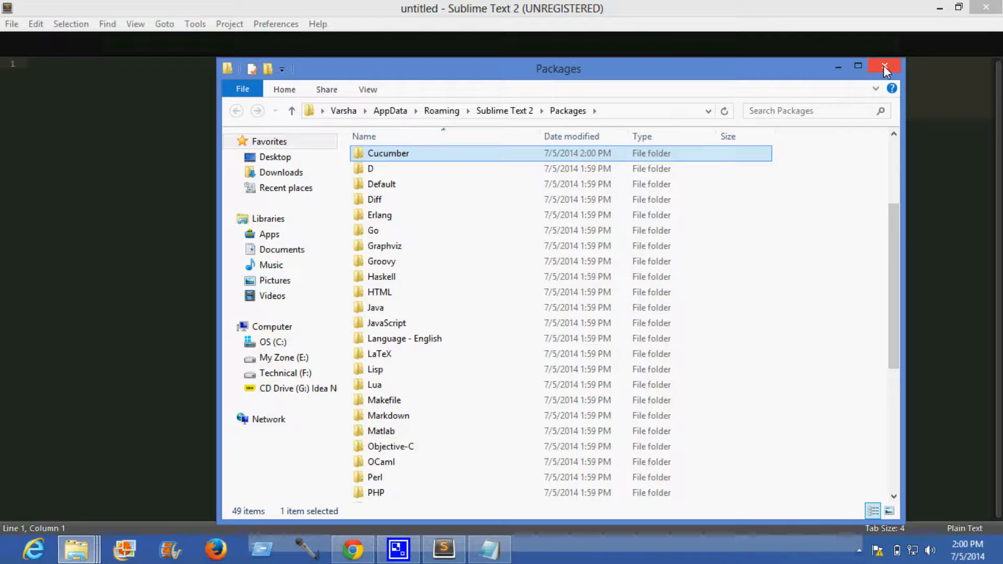
click(884, 69)
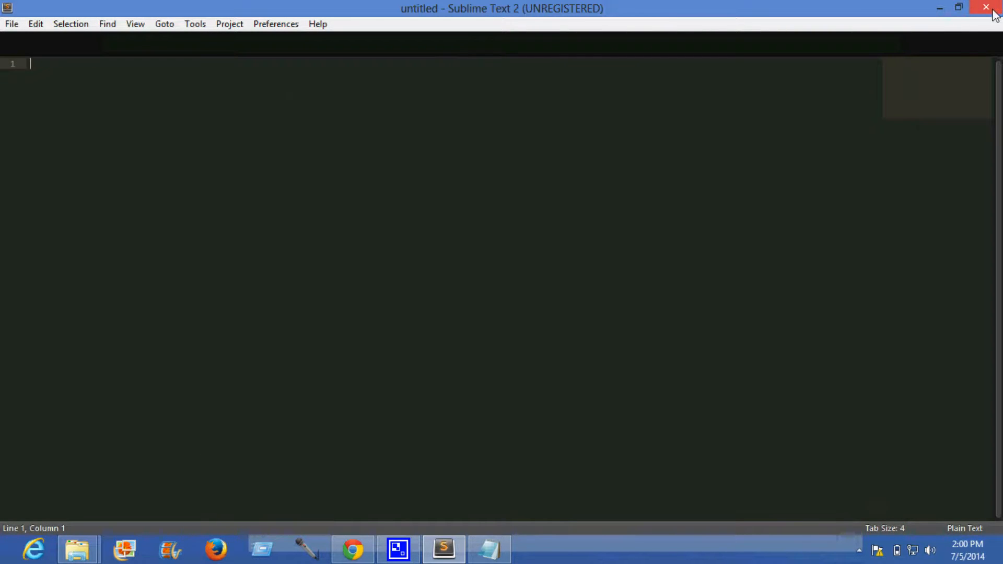
mouse_move(987, 7)
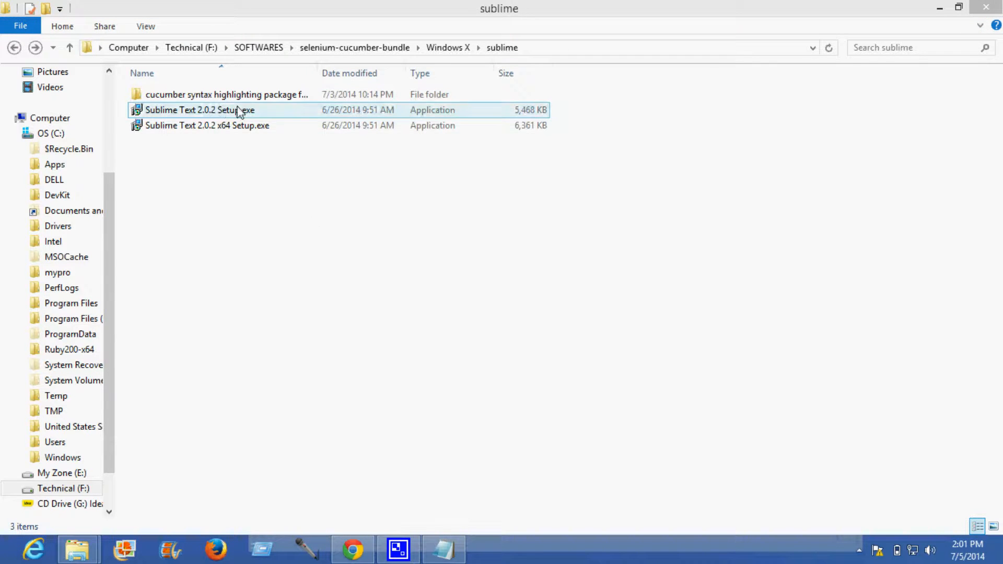
Read the blog step on placing driver executables in a webdrivers folder on the system path
click(337, 296)
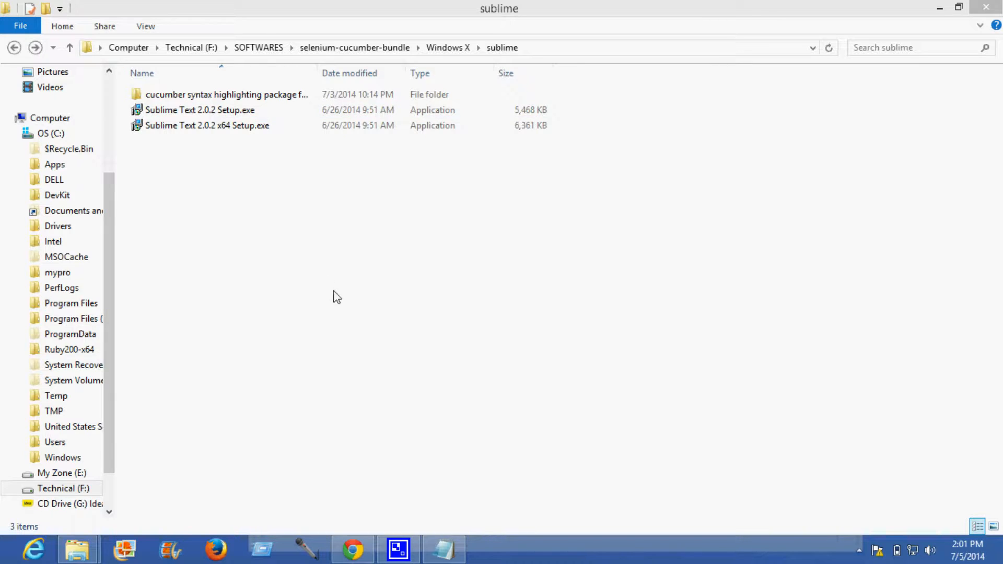
mouse_move(340, 312)
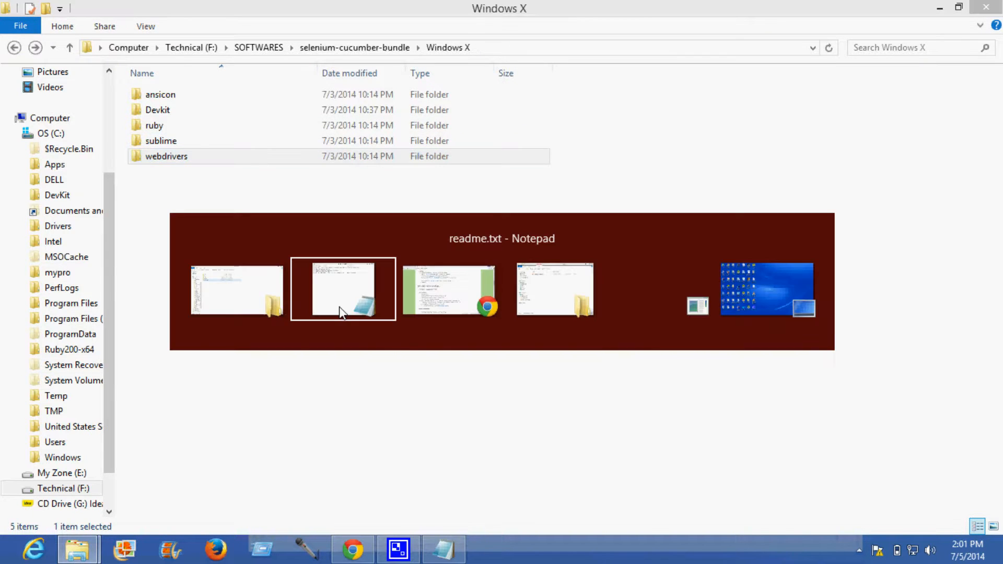
click(449, 289)
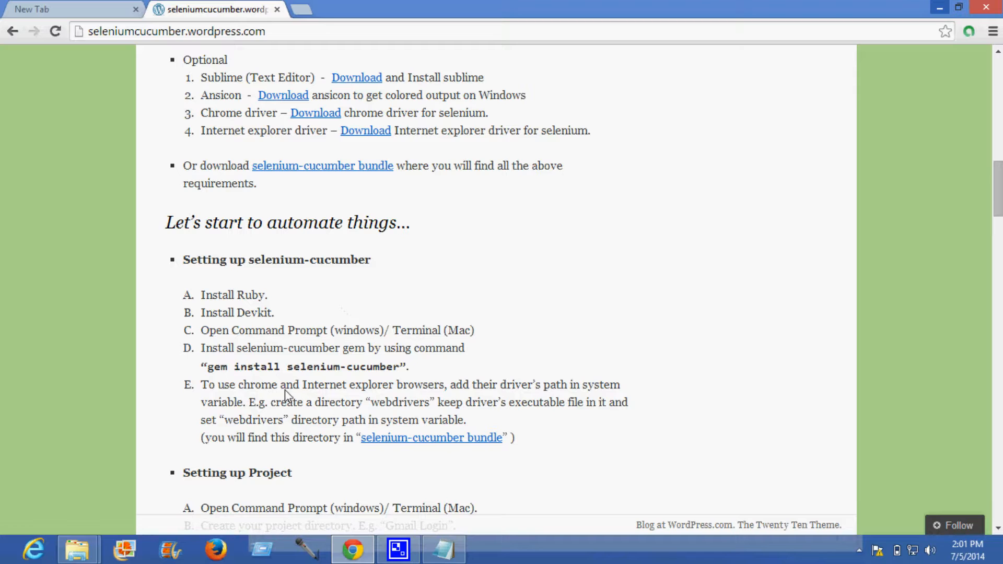
mouse_move(392, 403)
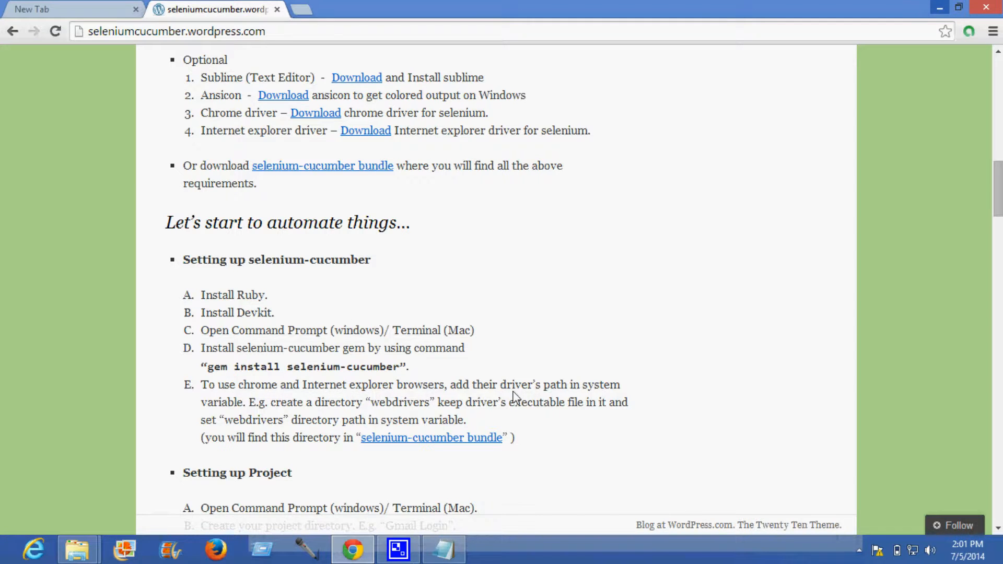
mouse_move(446, 409)
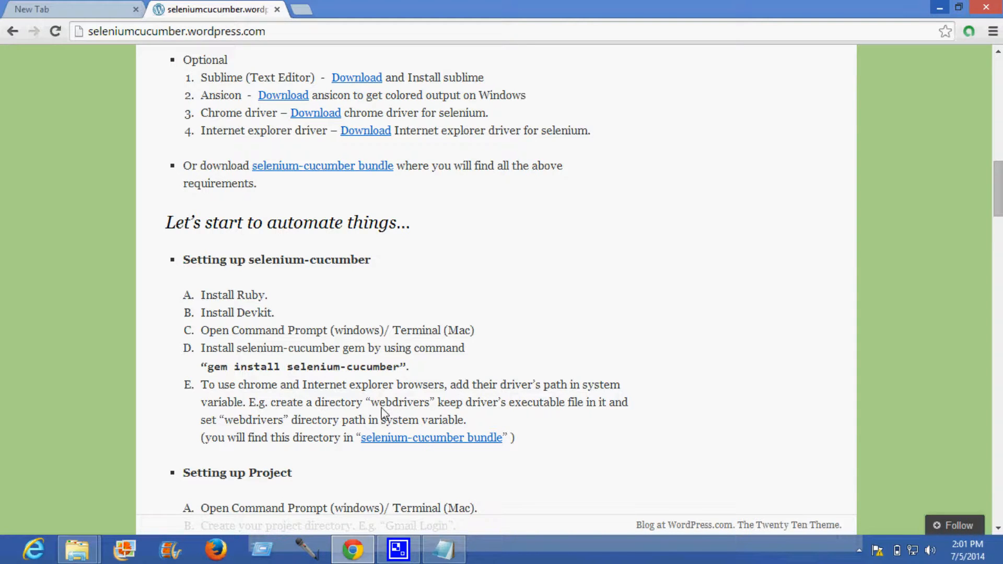
mouse_move(420, 417)
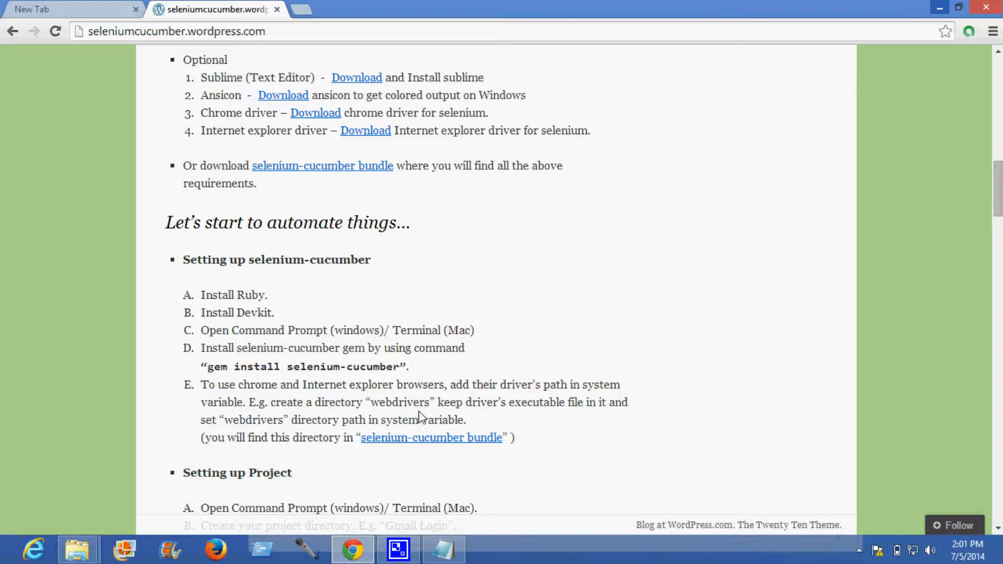
mouse_move(502, 423)
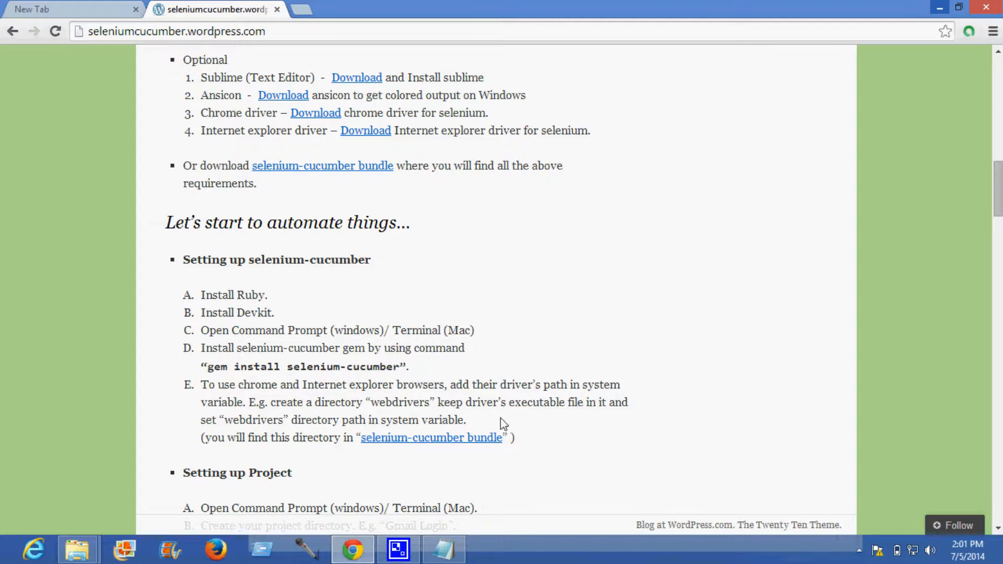
mouse_move(546, 429)
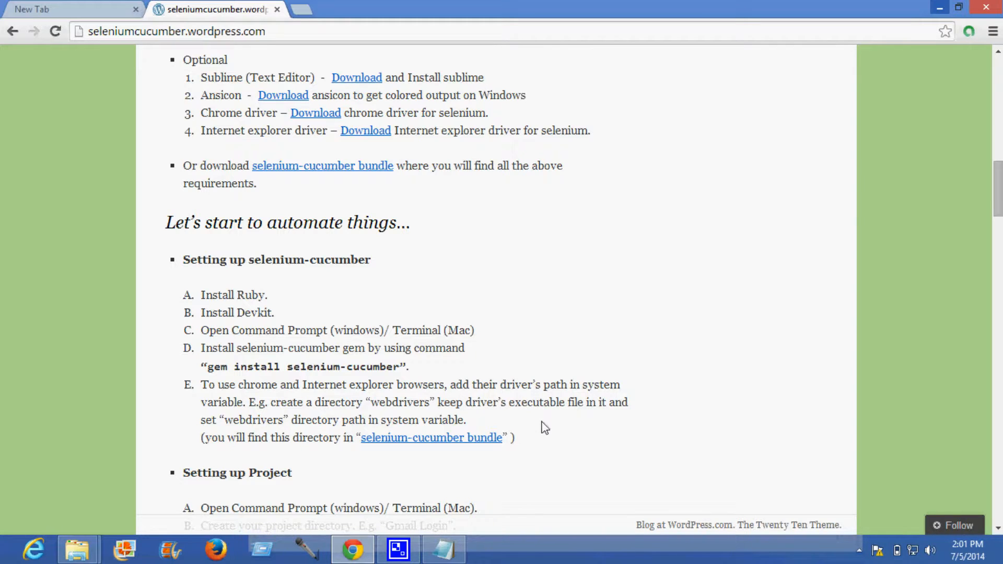
mouse_move(283, 426)
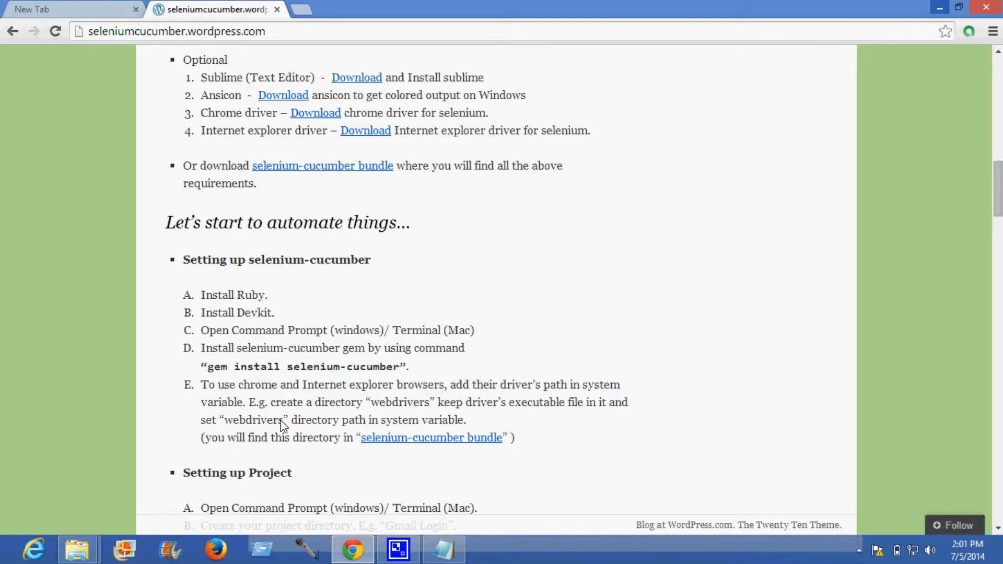
mouse_move(250, 417)
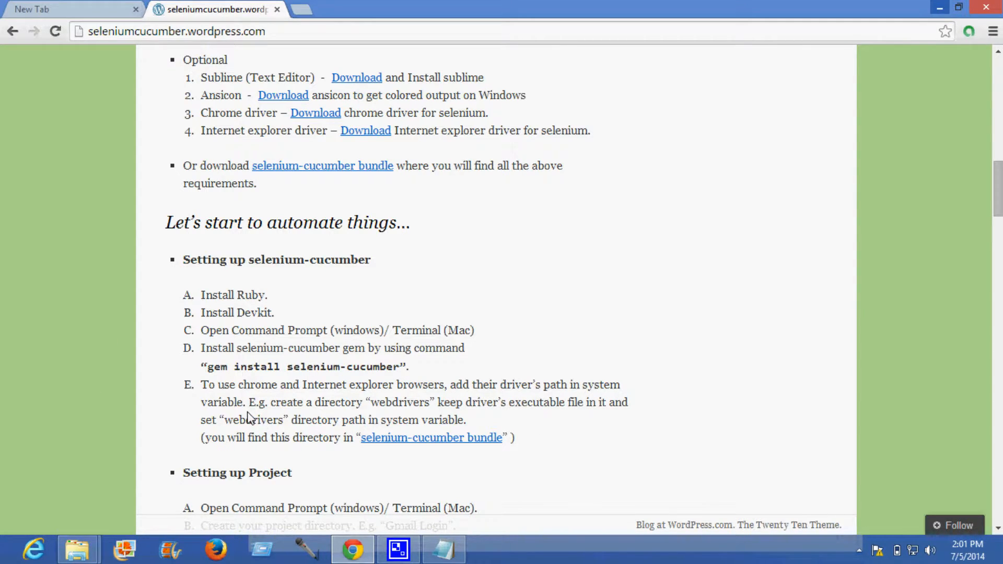
mouse_move(232, 428)
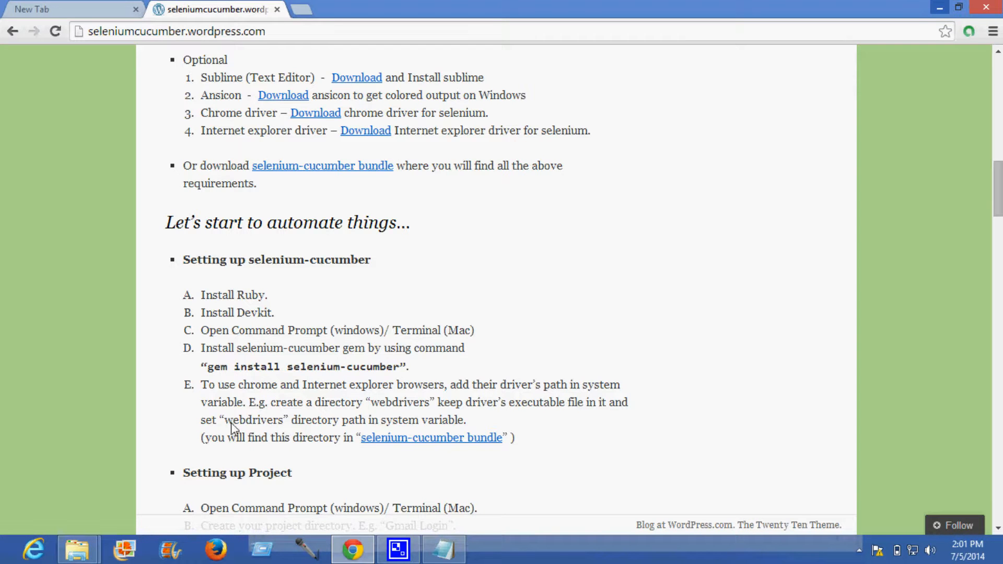
mouse_move(331, 431)
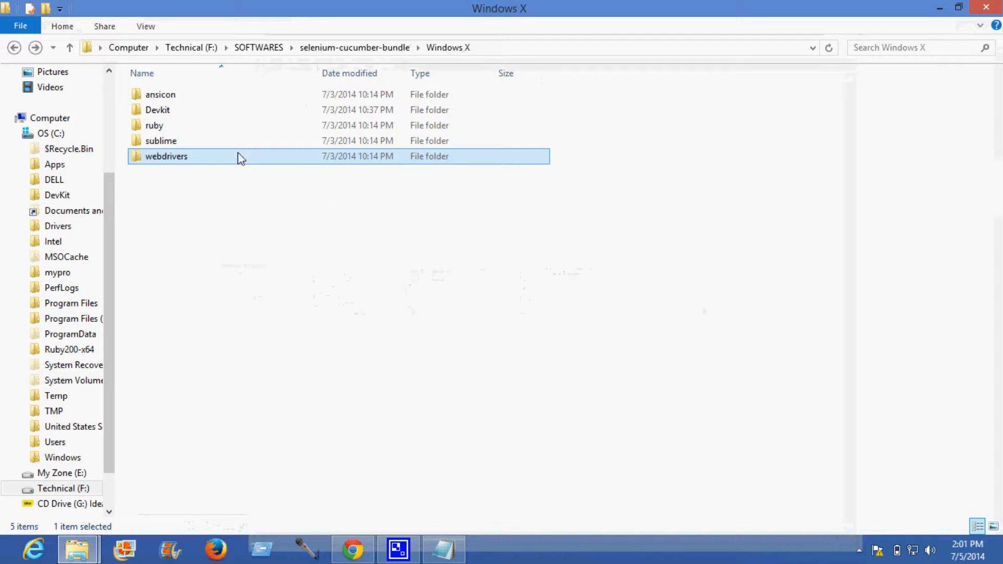
mouse_move(166, 160)
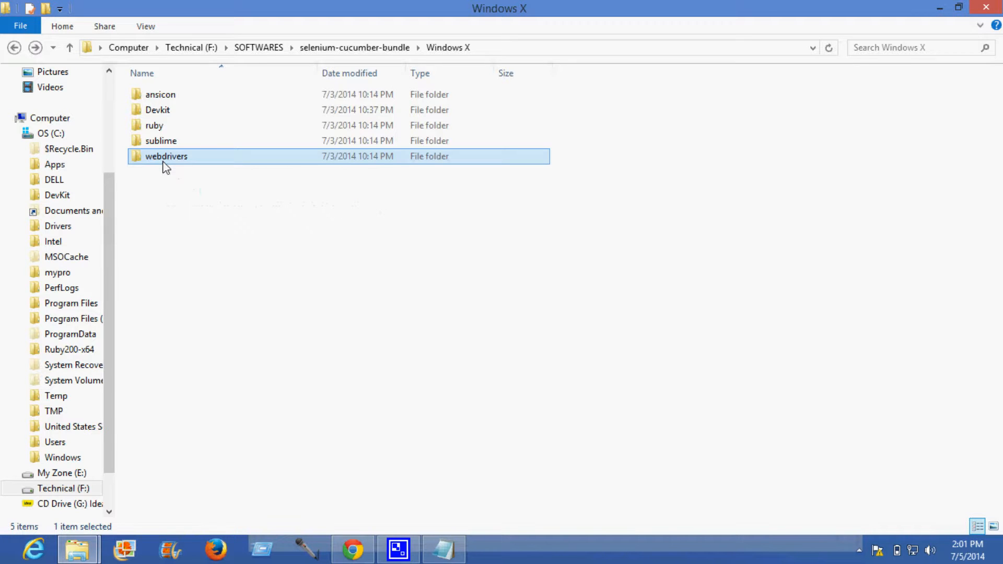
Paste the bundle's webdrivers folder onto C:, showing chromedriver.exe, IEDriverServer.exe and readme.txt inside
click(49, 132)
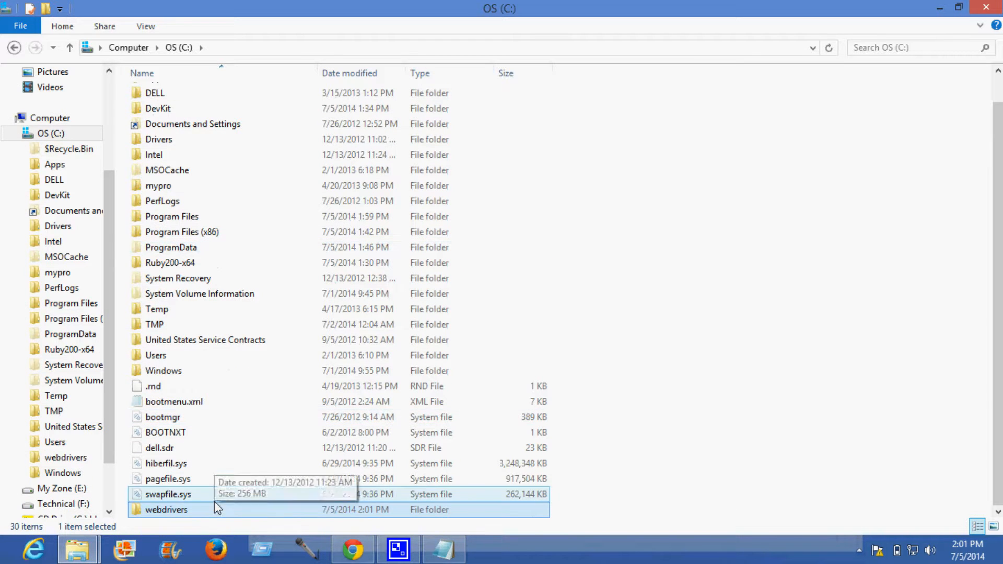
double_click(166, 508)
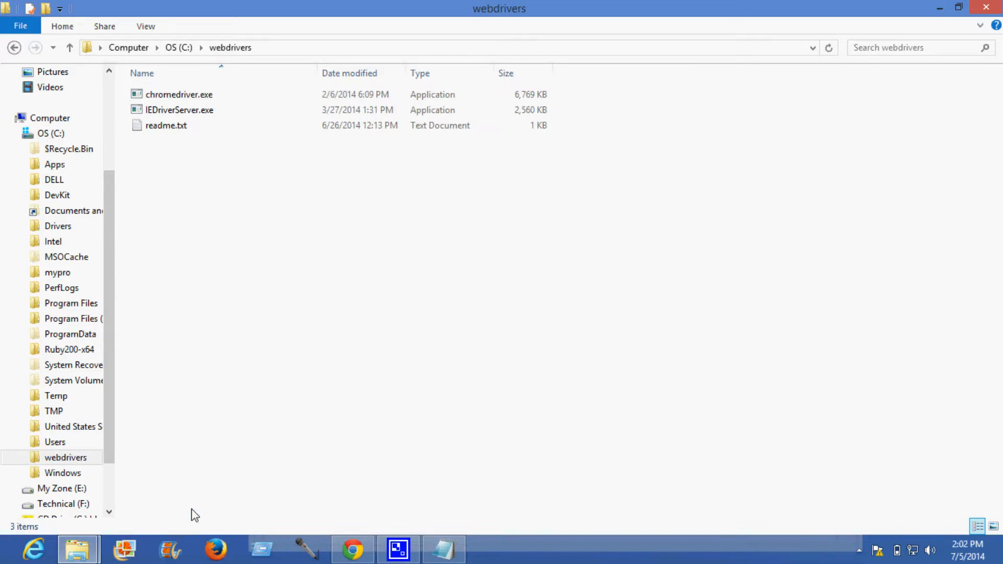
mouse_move(284, 50)
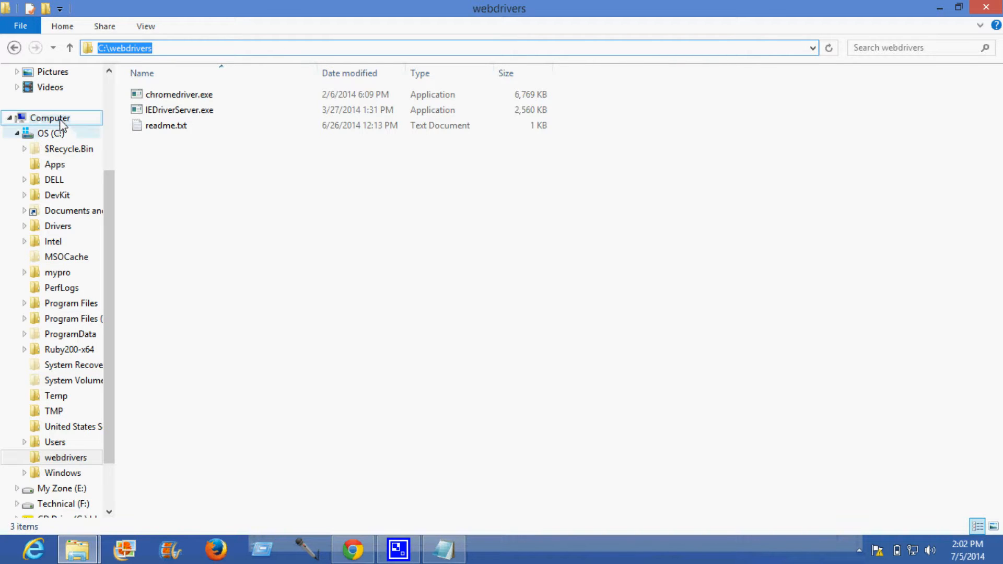
right_click(50, 118)
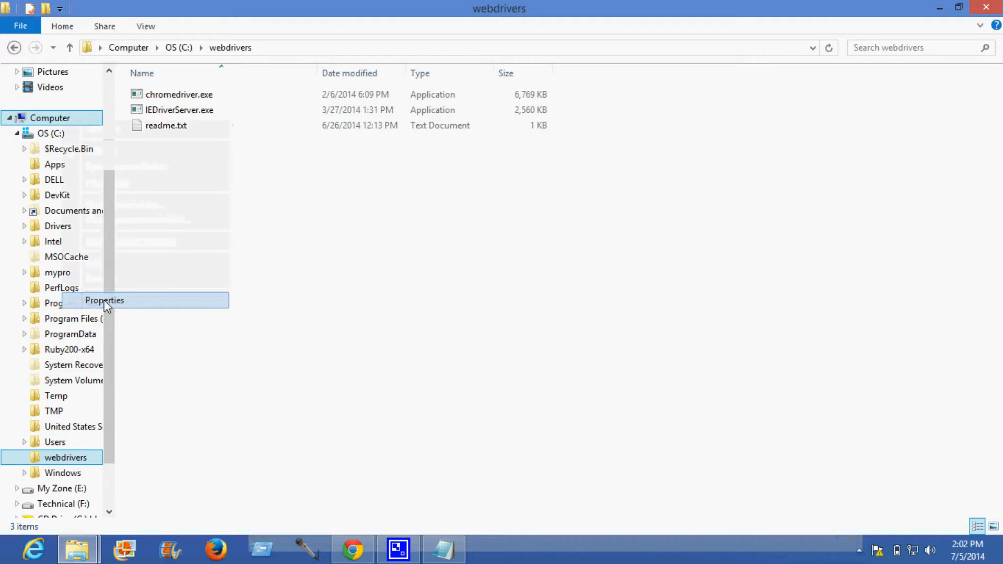
Reach Environment Variables via System Properties and begin editing the system Path variable
click(103, 300)
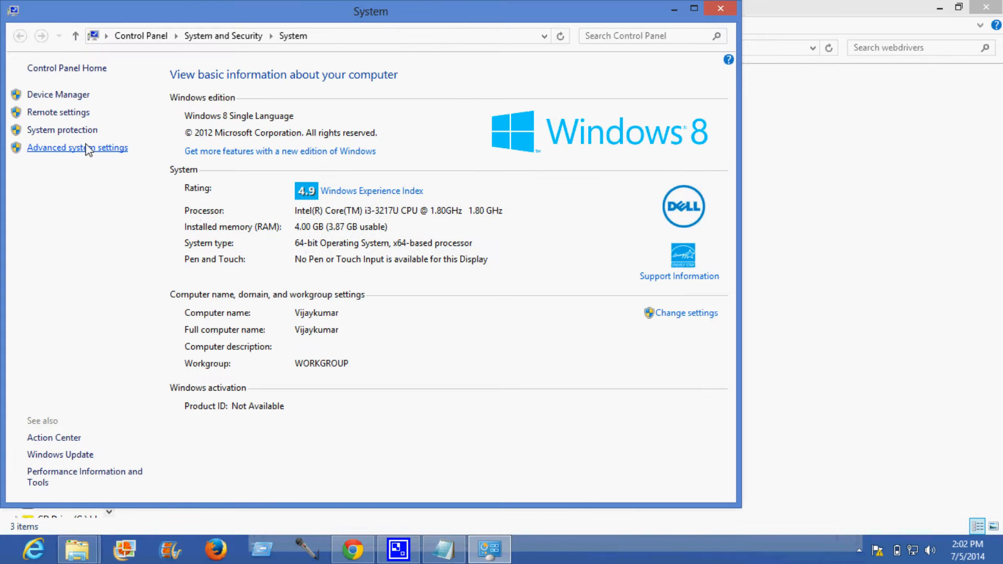
click(76, 148)
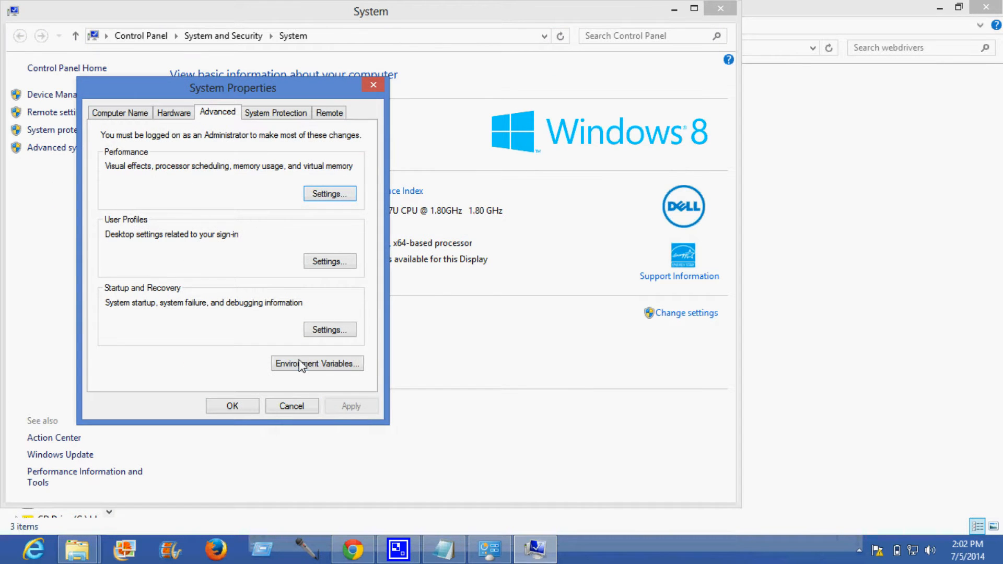
click(316, 364)
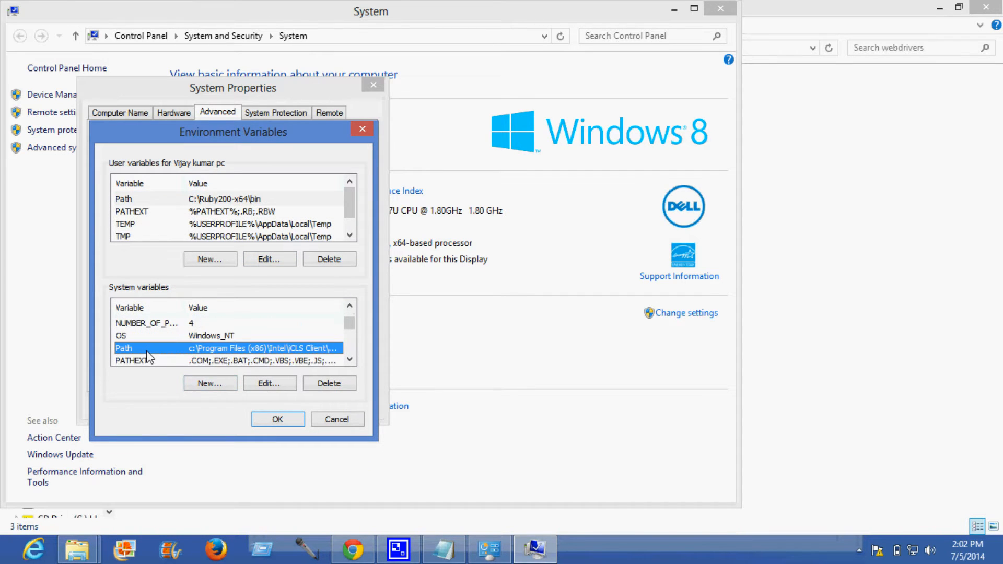
mouse_move(268, 384)
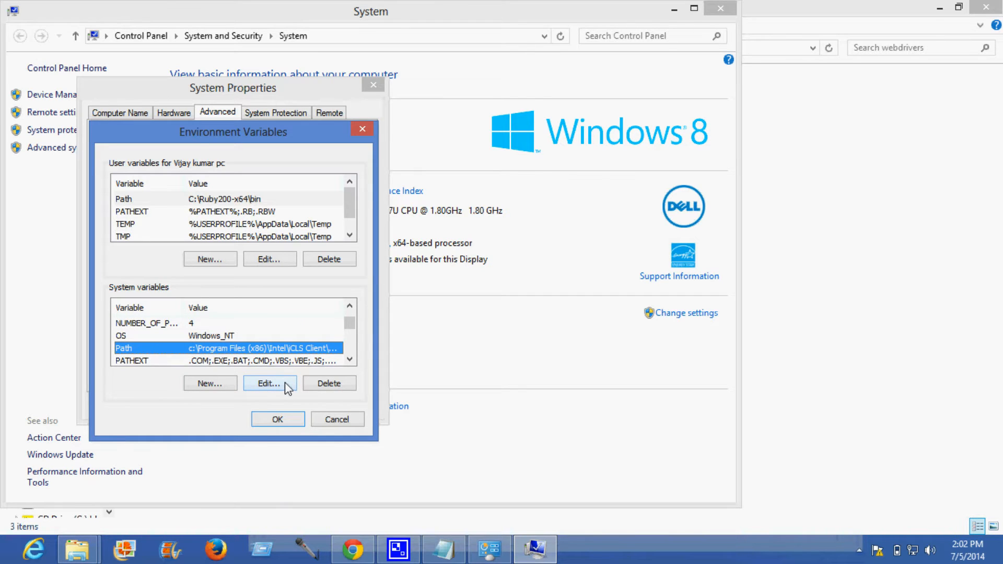
click(268, 383)
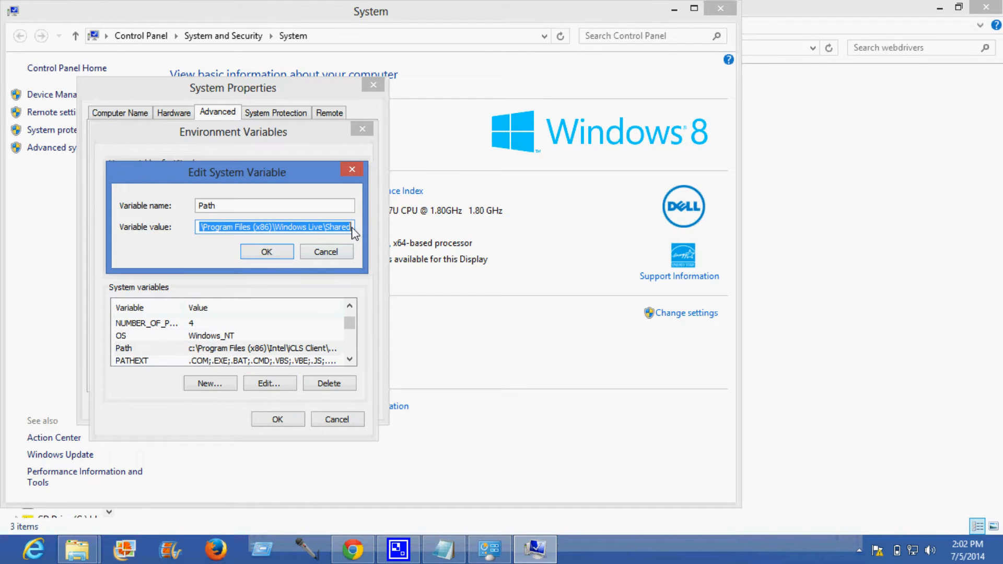